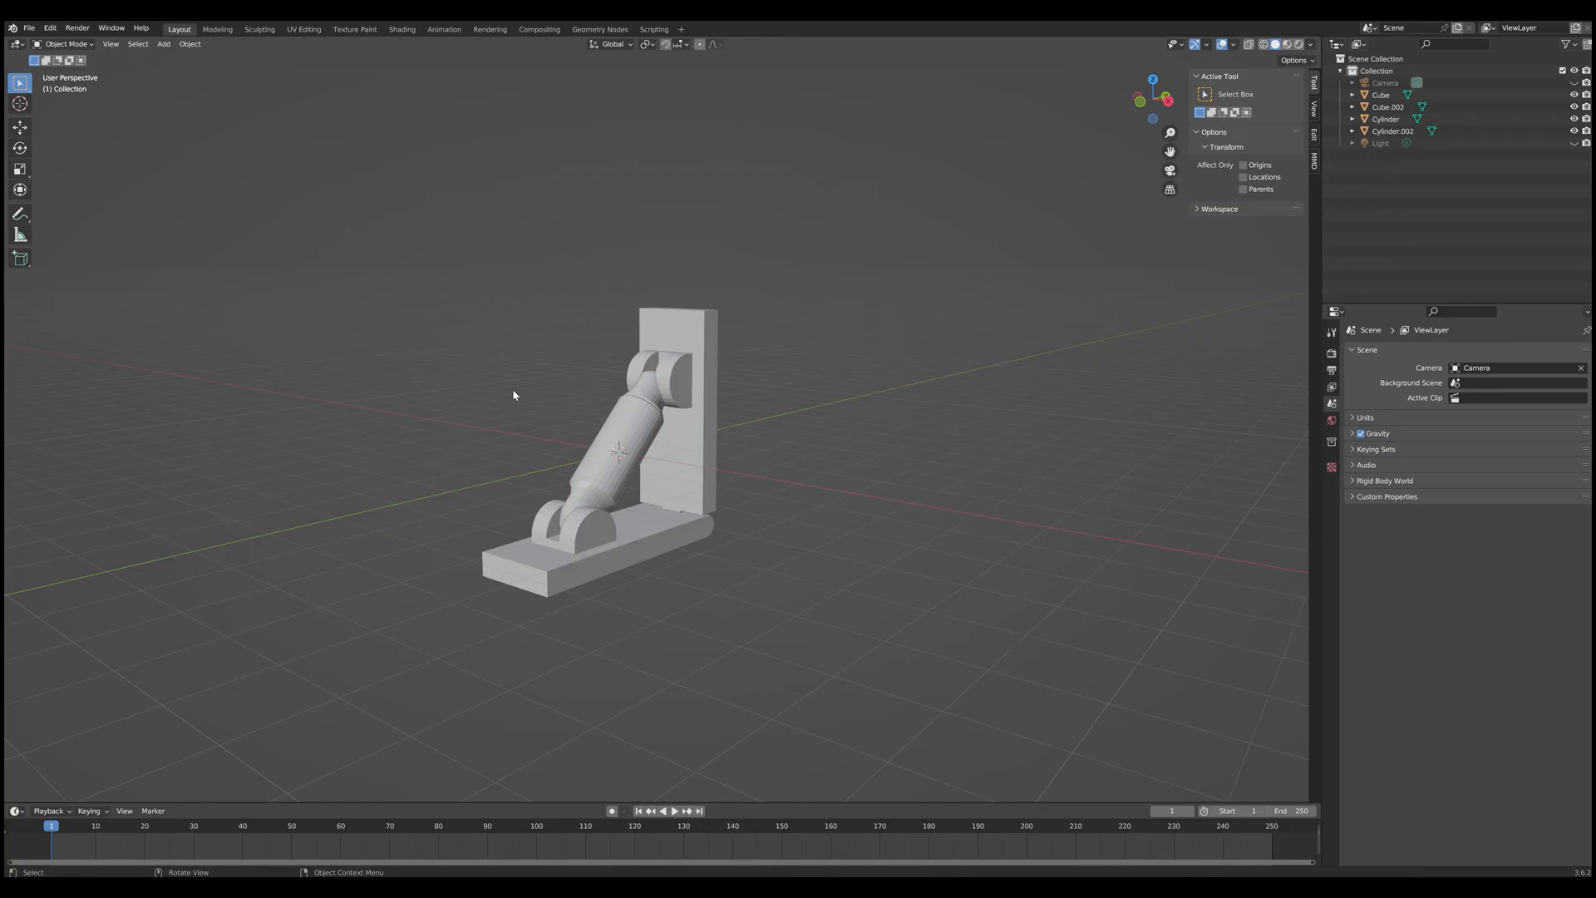
{"action": "mouse_move", "coordinate": [502, 377]}
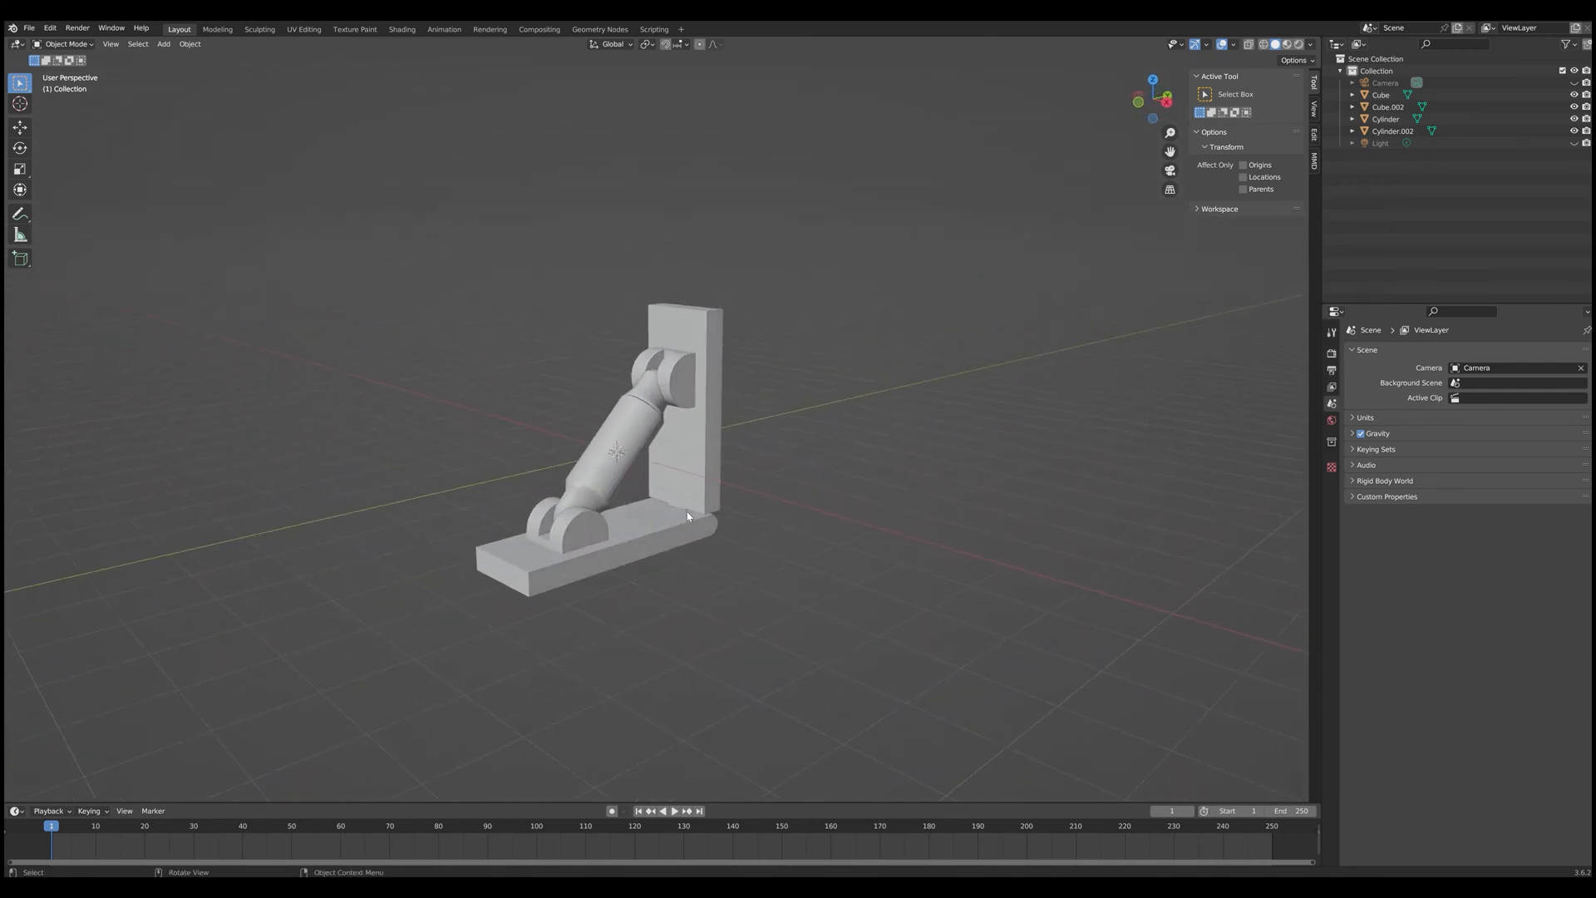
{"action": "mouse_move", "coordinate": [702, 484]}
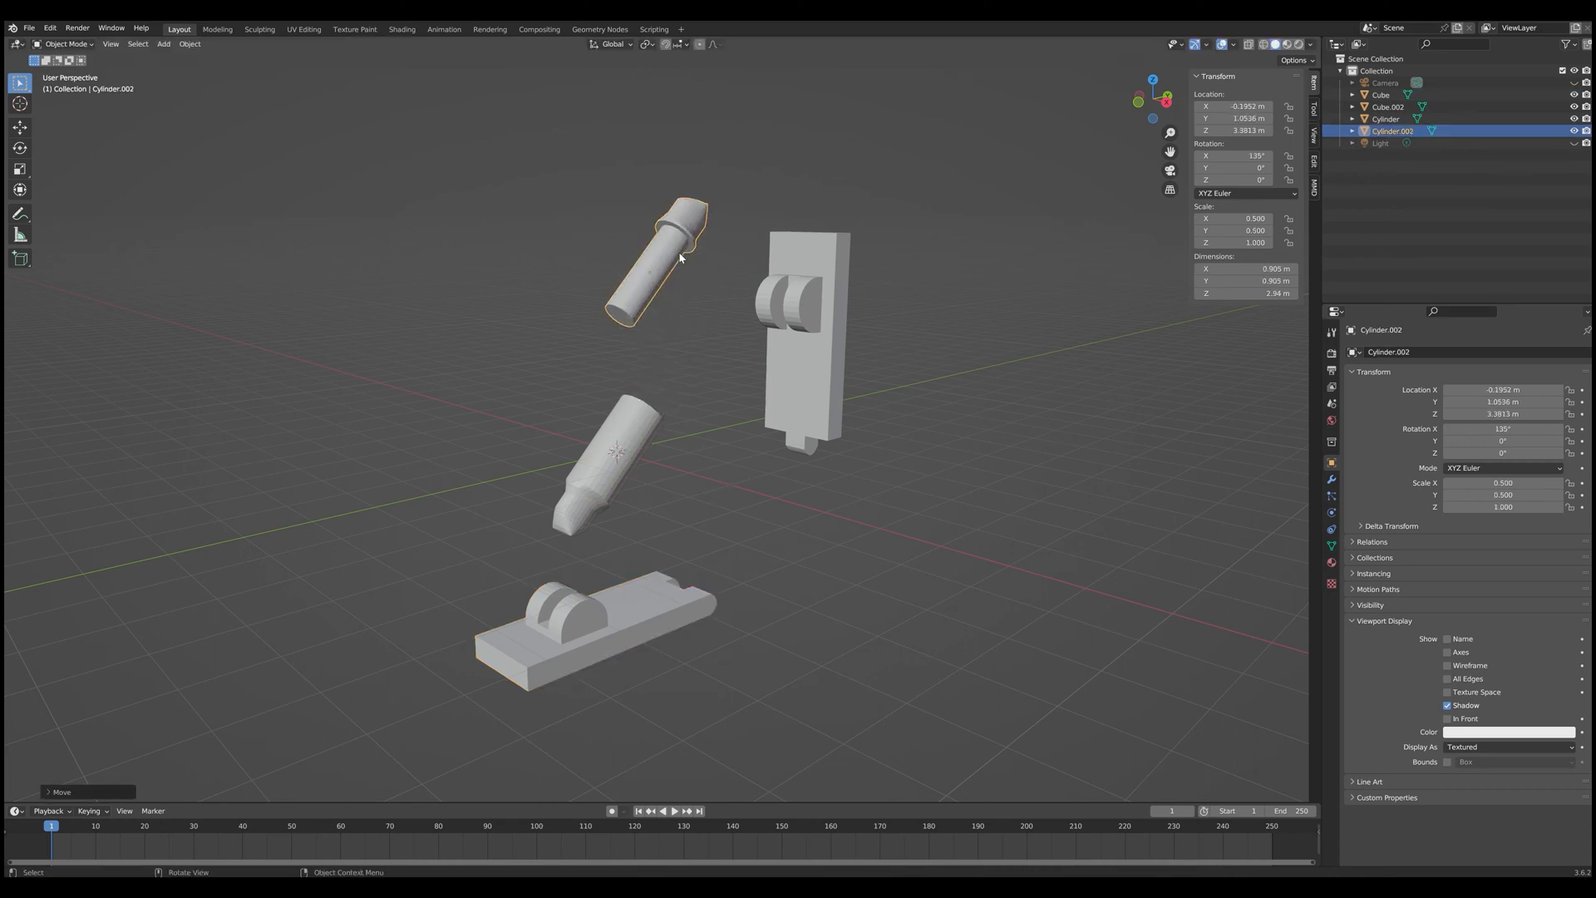
{"action": "mouse_move", "coordinate": [613, 547]}
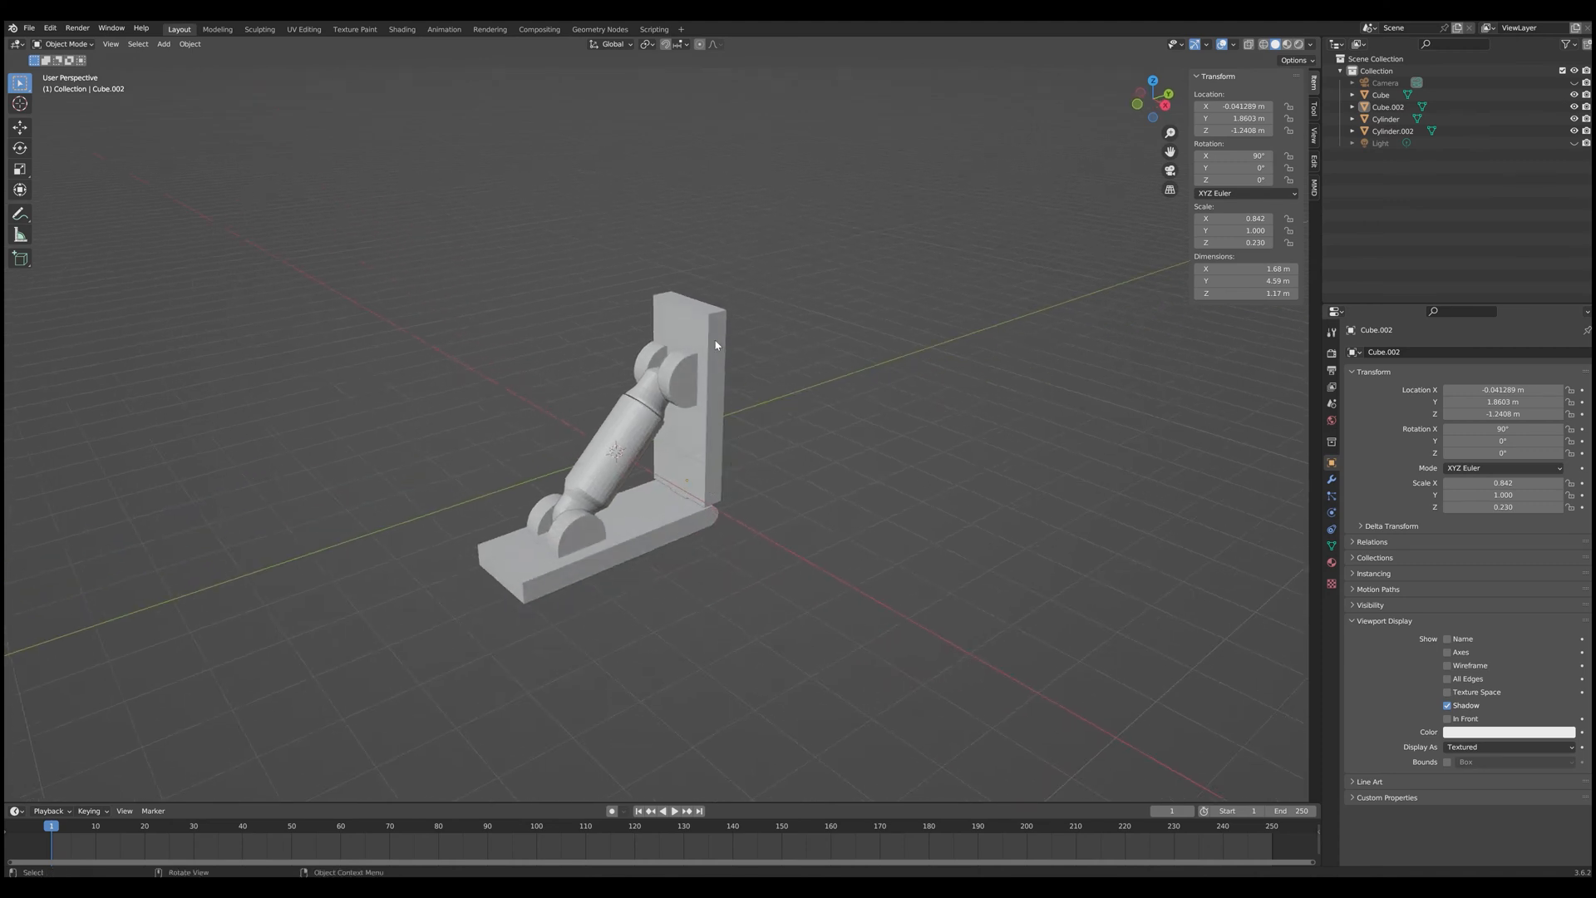
{"action": "mouse_move", "coordinate": [604, 409]}
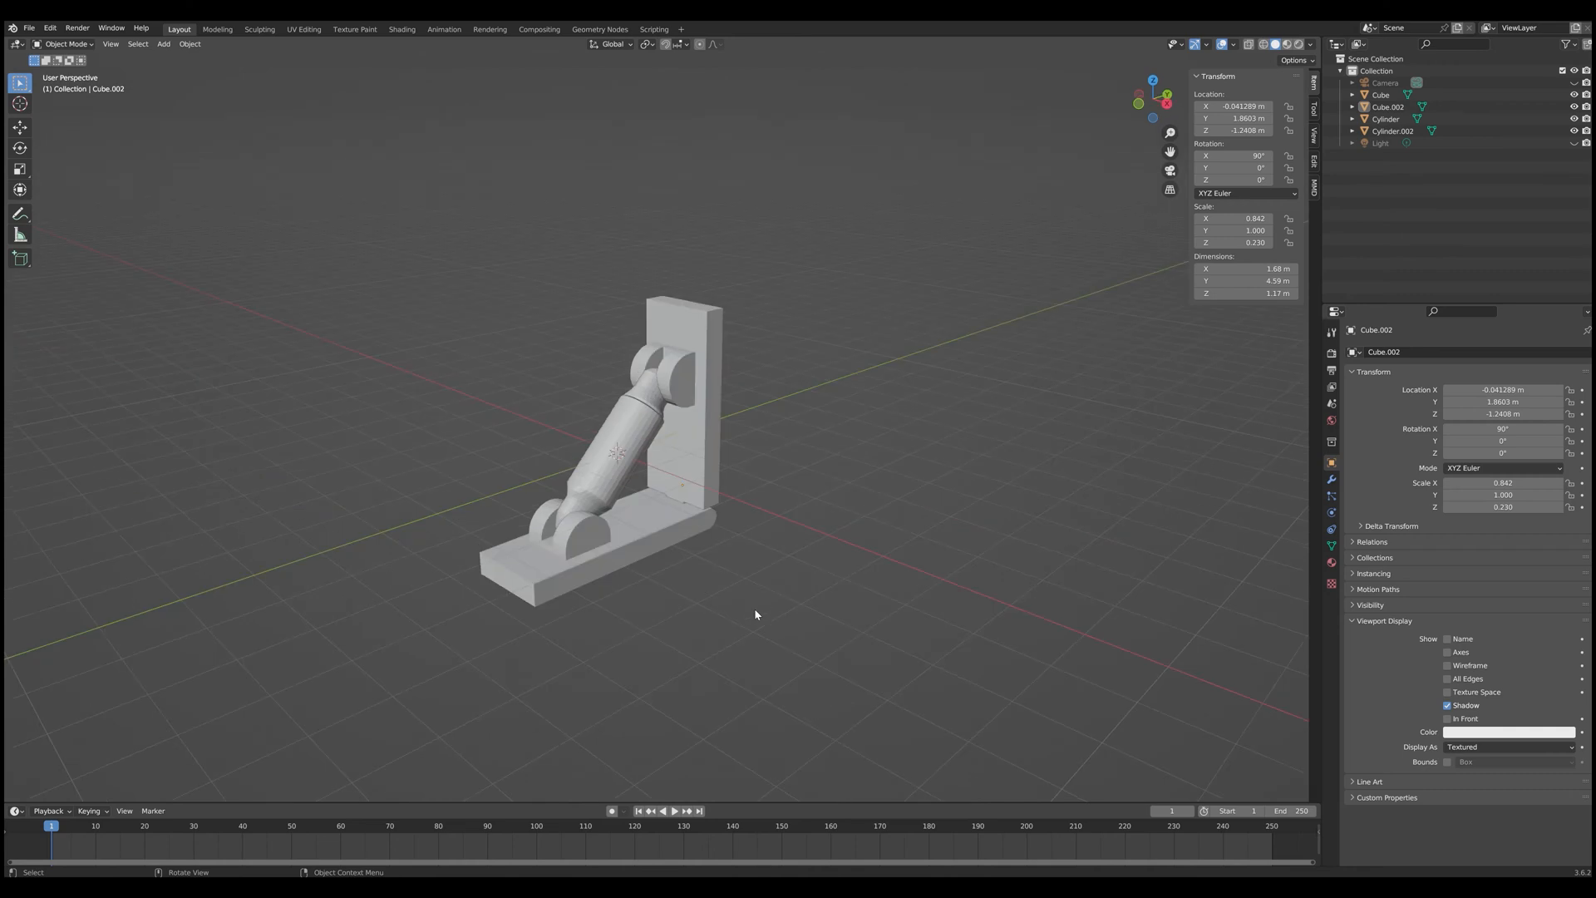
{"action": "mouse_move", "coordinate": [702, 610]}
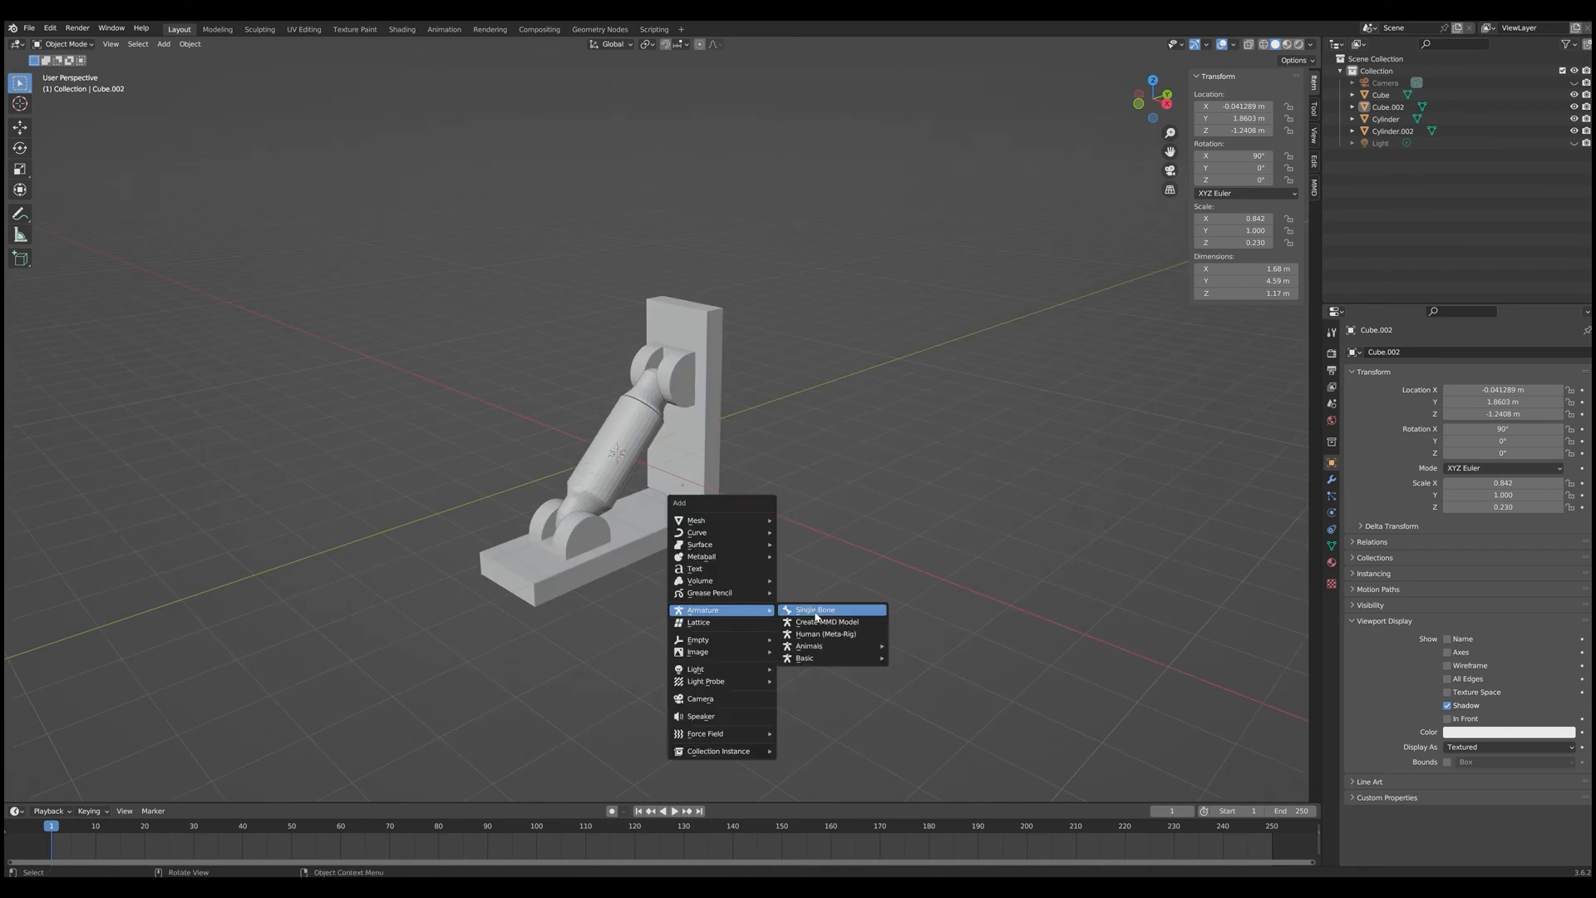
Step: Add a single-bone armature at the origin and enter Edit Mode on it
{"action": "left_click", "coordinate": [815, 609]}
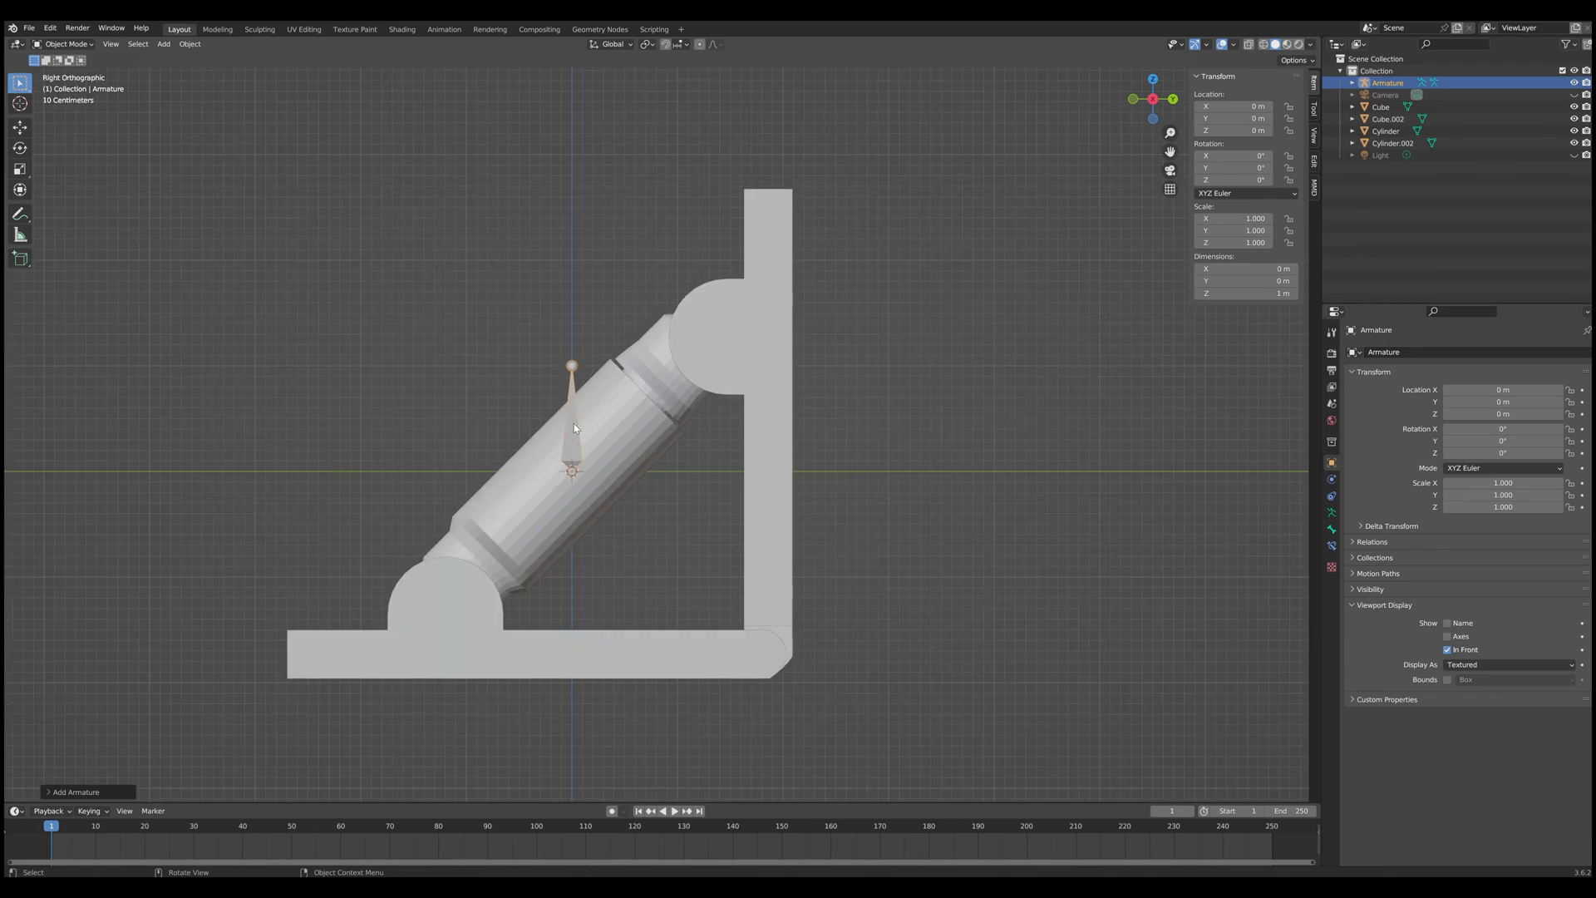
{"action": "key", "text": "Tab"}
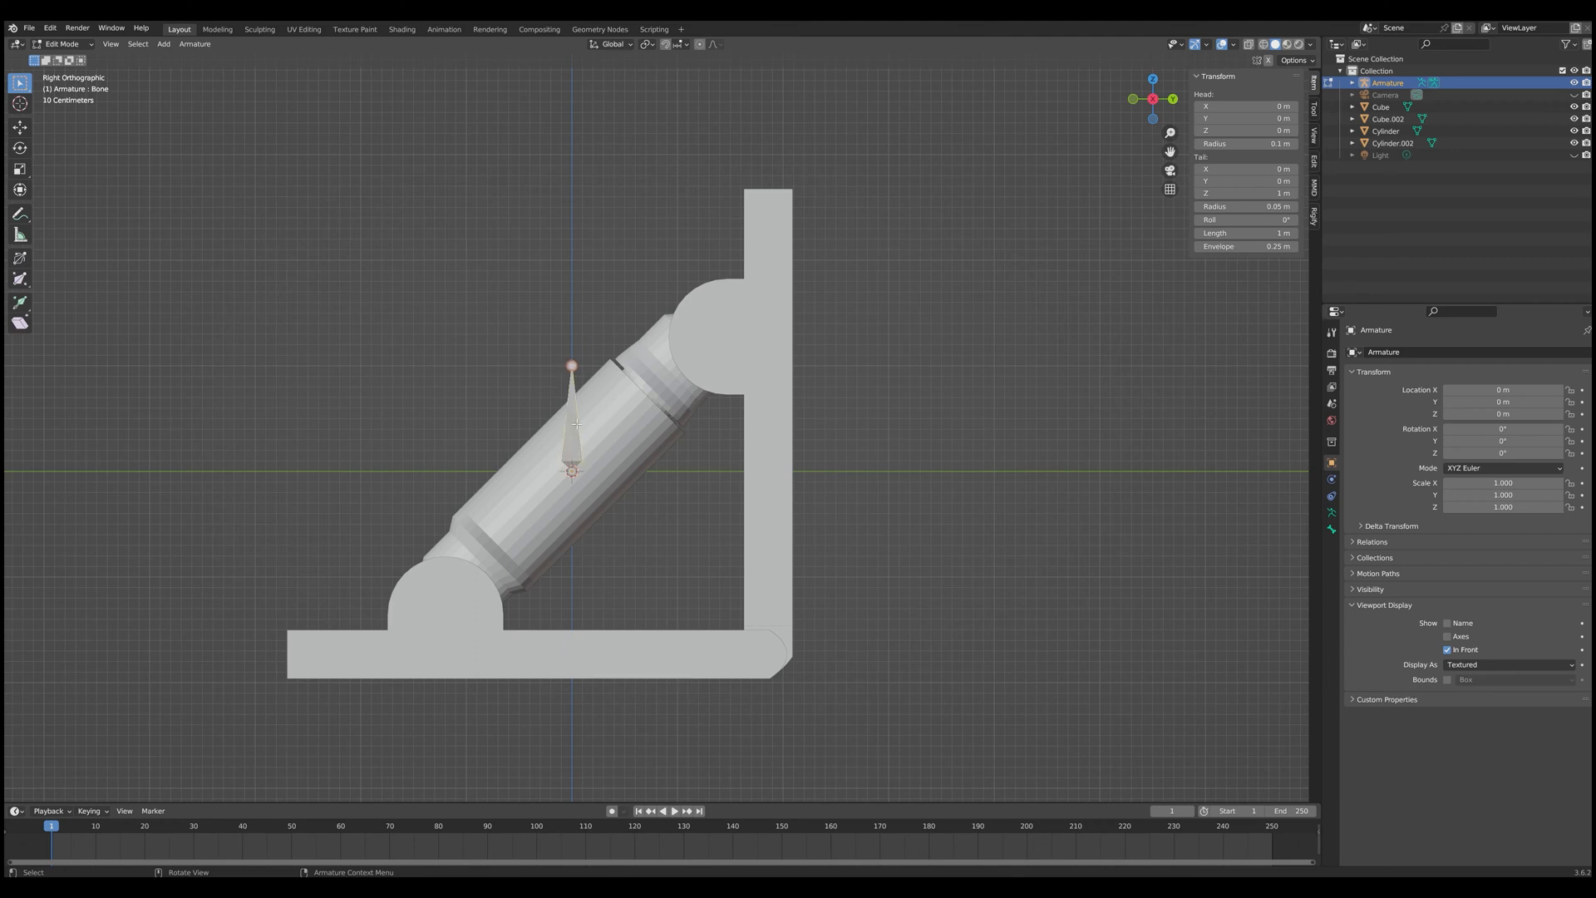
Step: Place bones along the base toward the corner and at the lower piston pivot
{"action": "left_click_drag", "start_coordinate": [572, 363], "coordinate": [552, 552]}
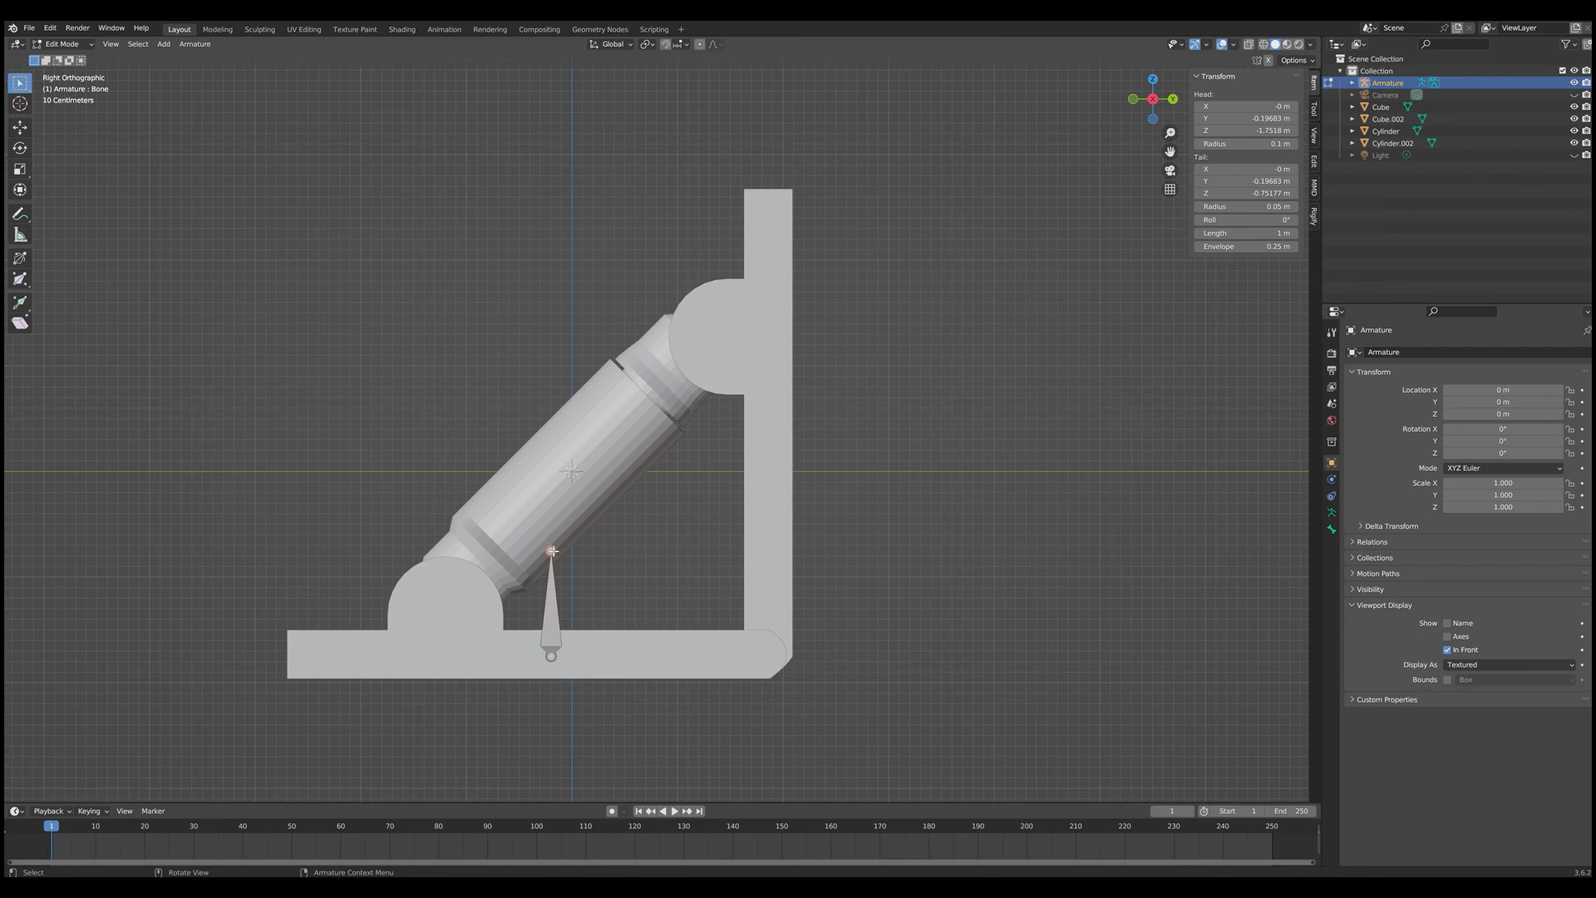
{"action": "left_click_drag", "start_coordinate": [549, 652], "coordinate": [763, 654]}
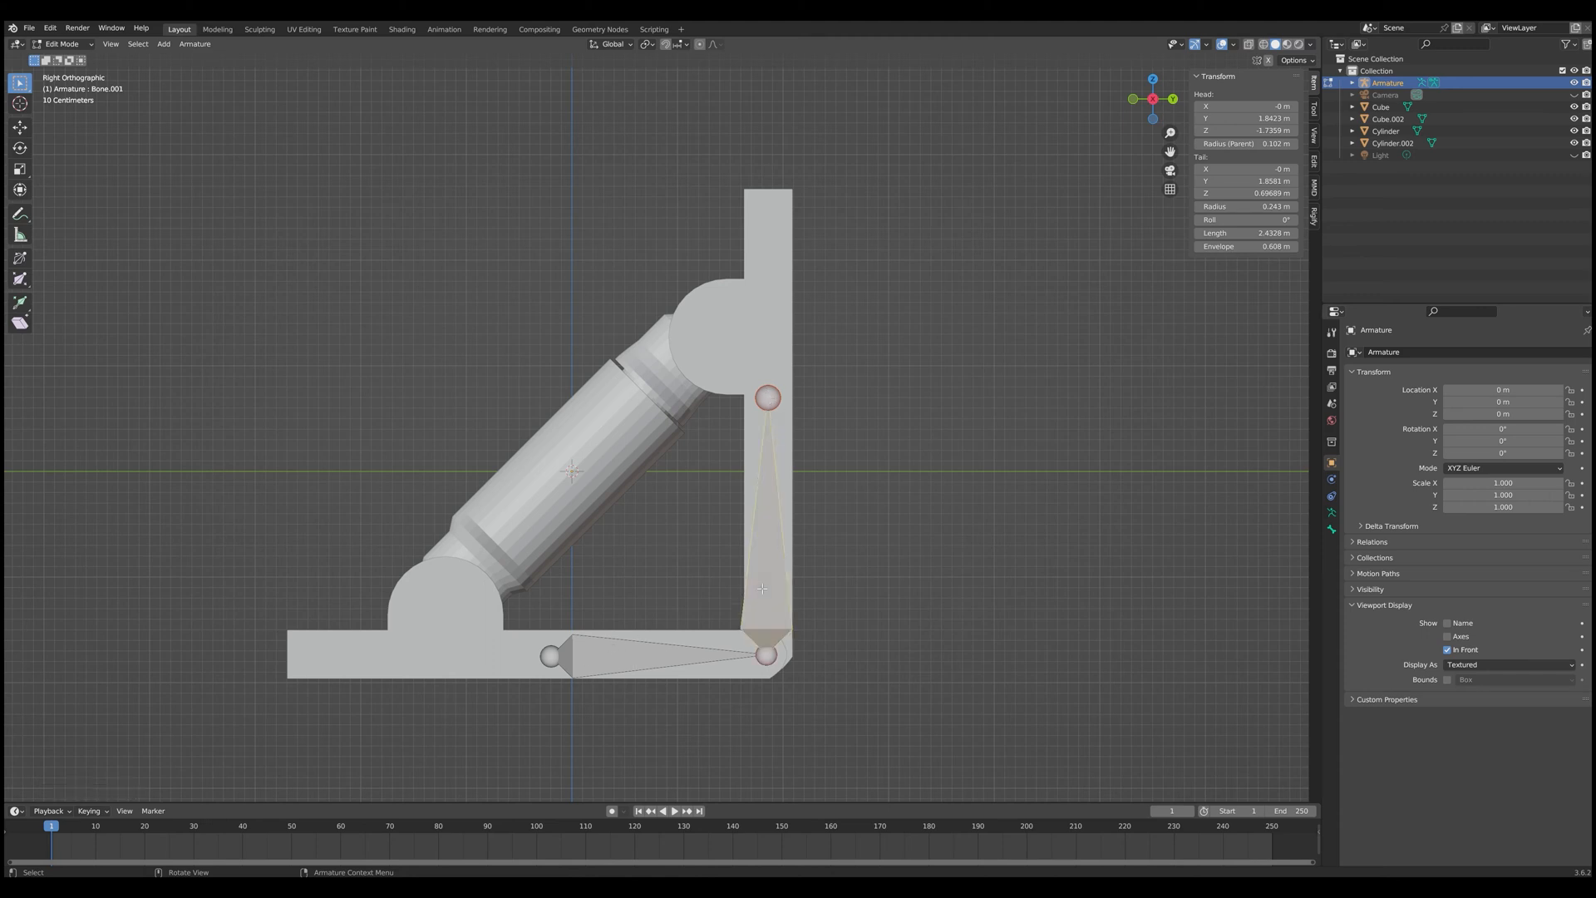
{"action": "left_click_drag", "start_coordinate": [768, 397], "coordinate": [448, 346]}
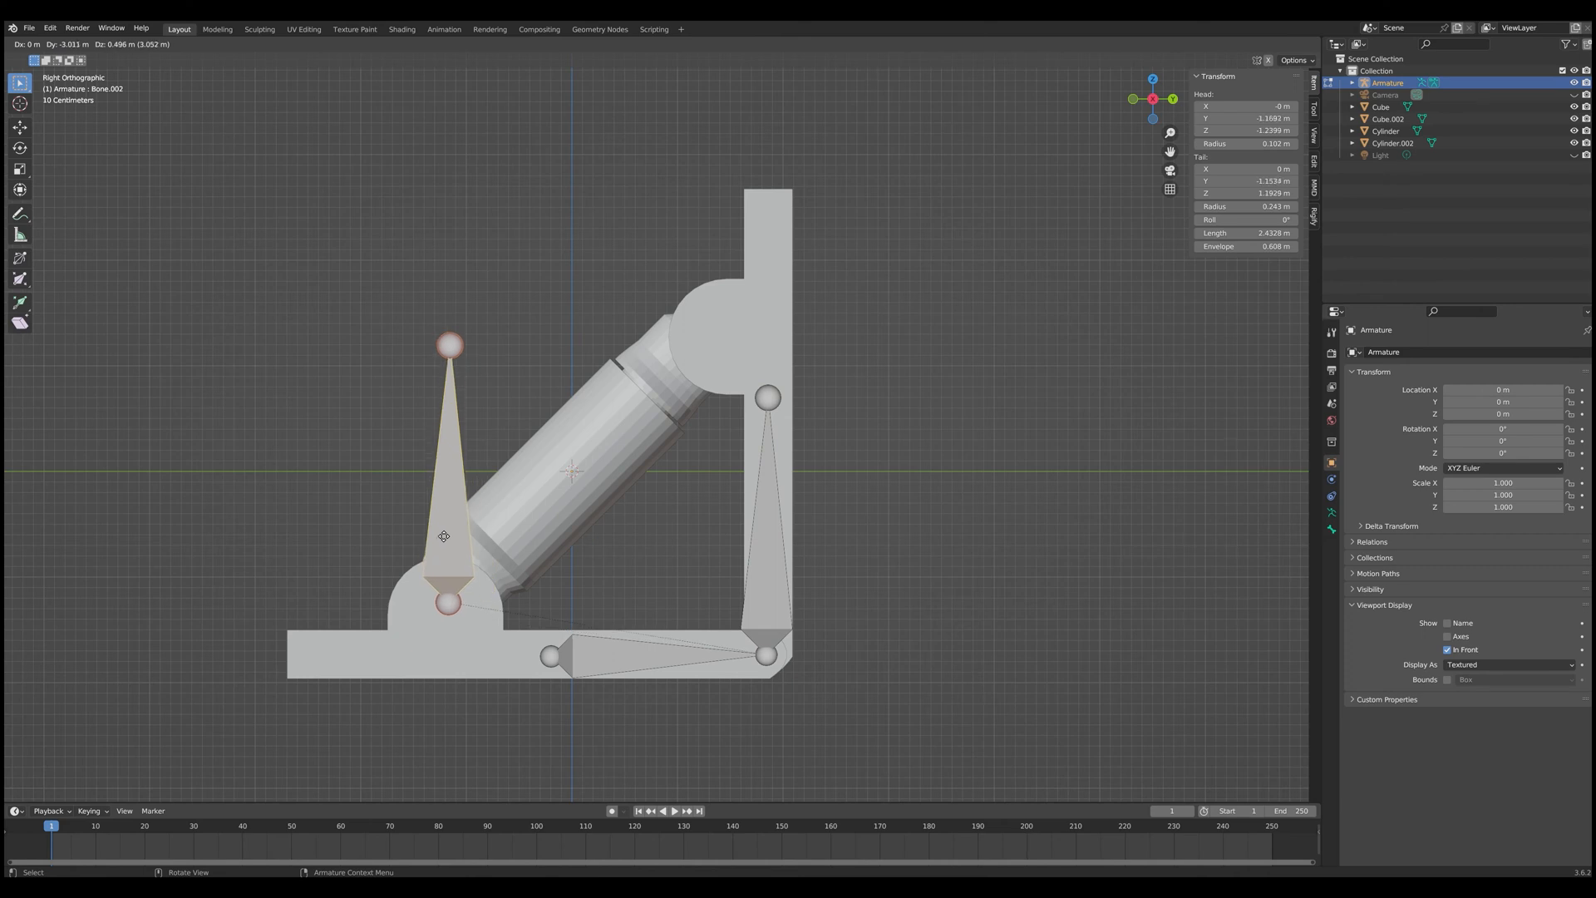
{"action": "left_click_drag", "start_coordinate": [448, 346], "coordinate": [535, 412]}
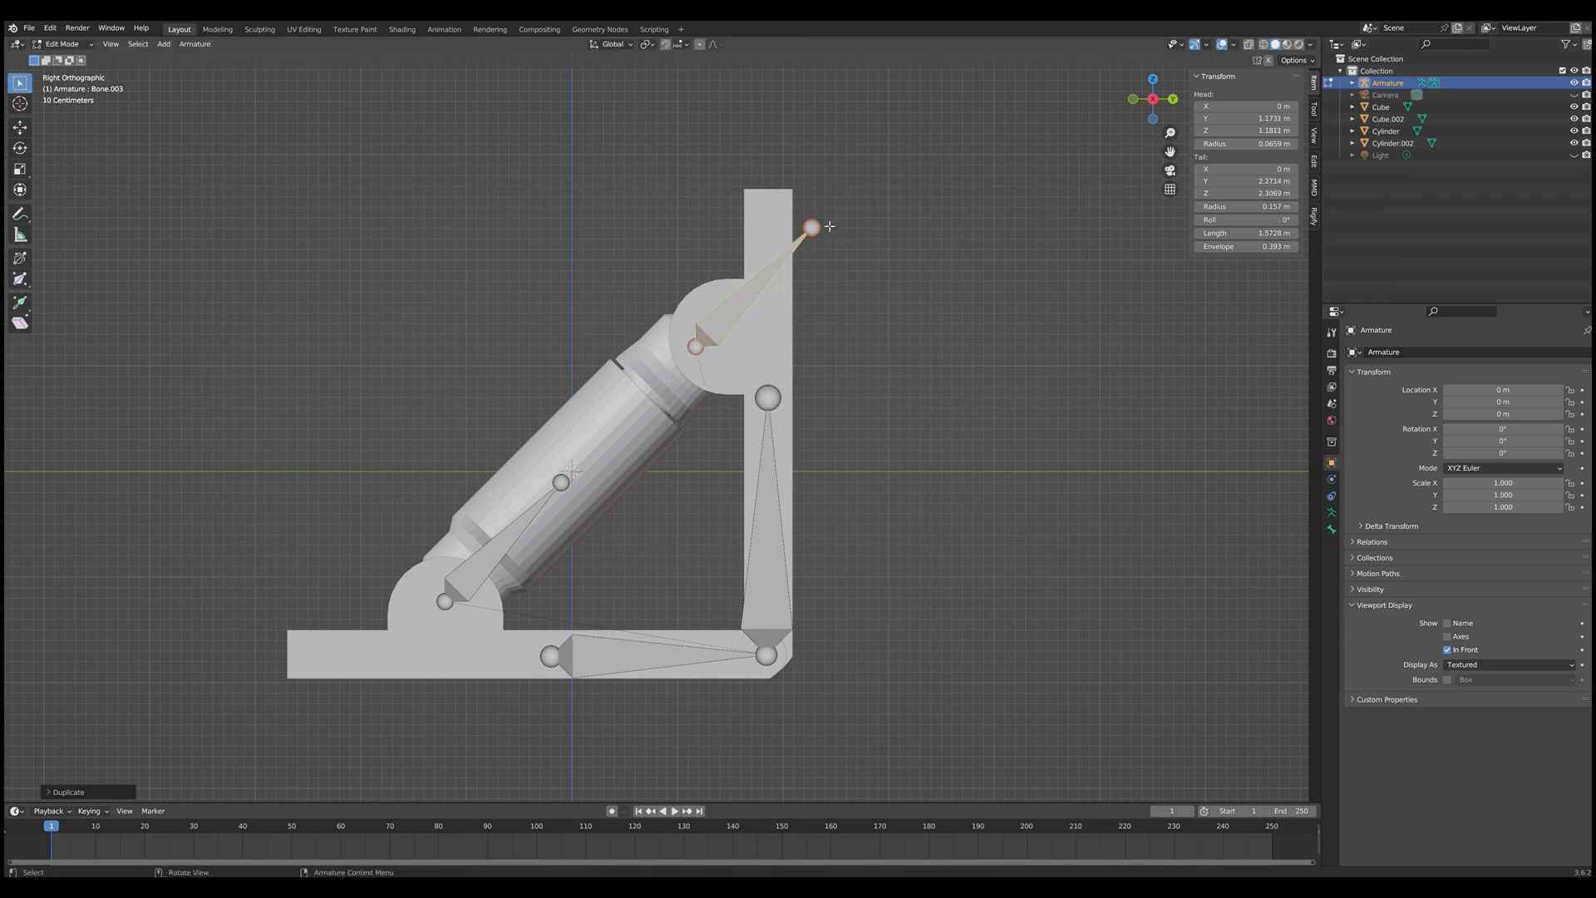
Step: Rotate the duplicated upper bone to point down the piston, then view from the side
{"action": "key", "text": "r"}
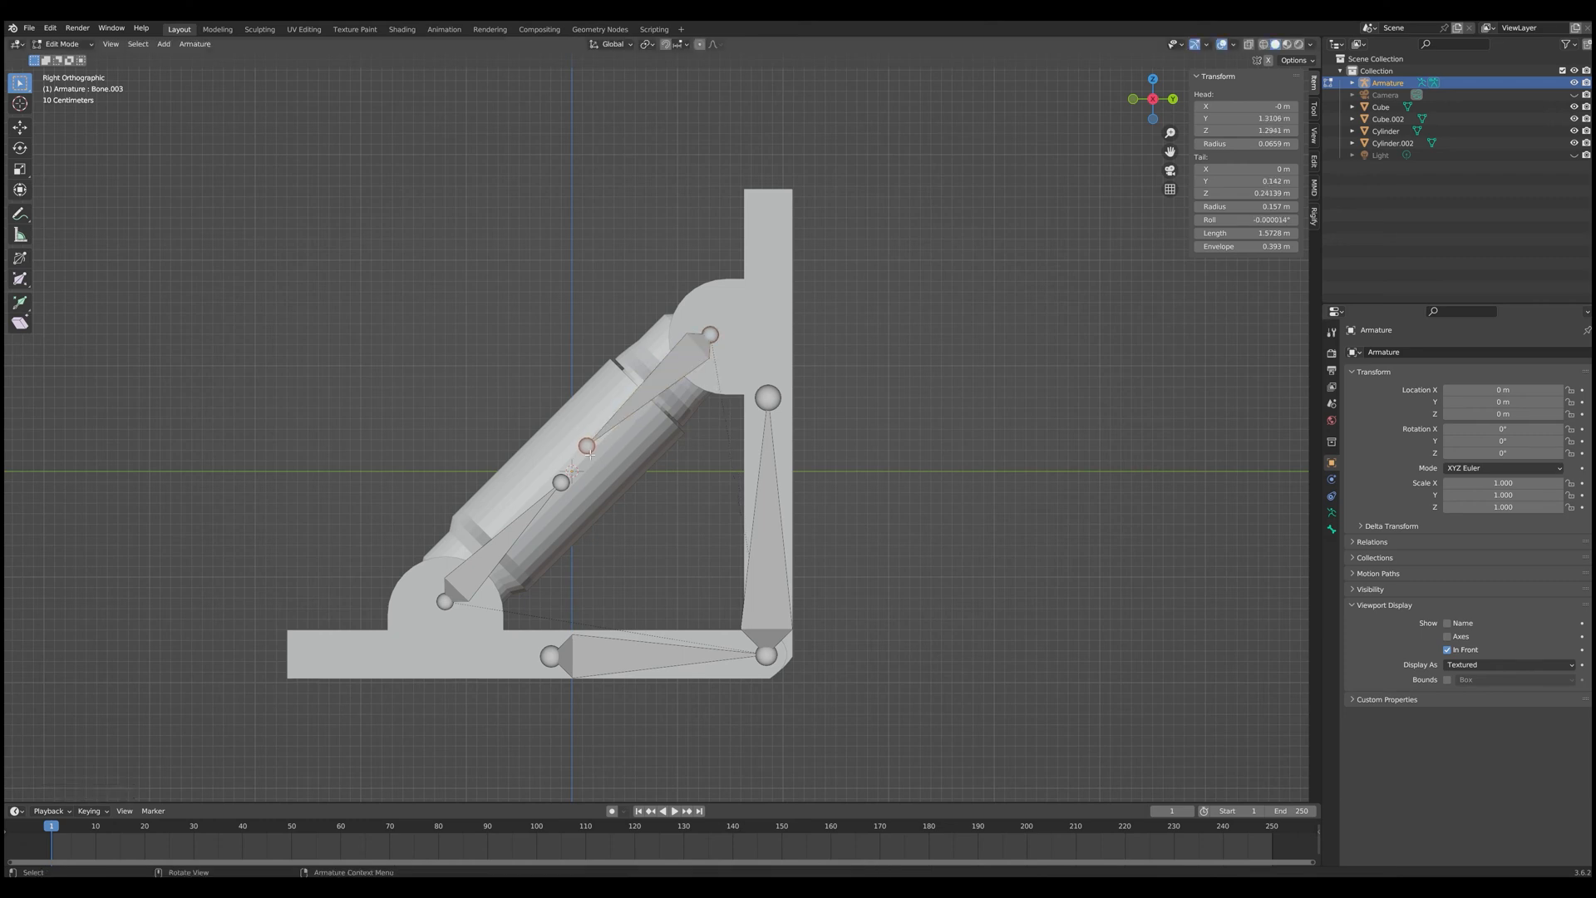
{"action": "left_click_drag", "start_coordinate": [588, 445], "coordinate": [621, 428]}
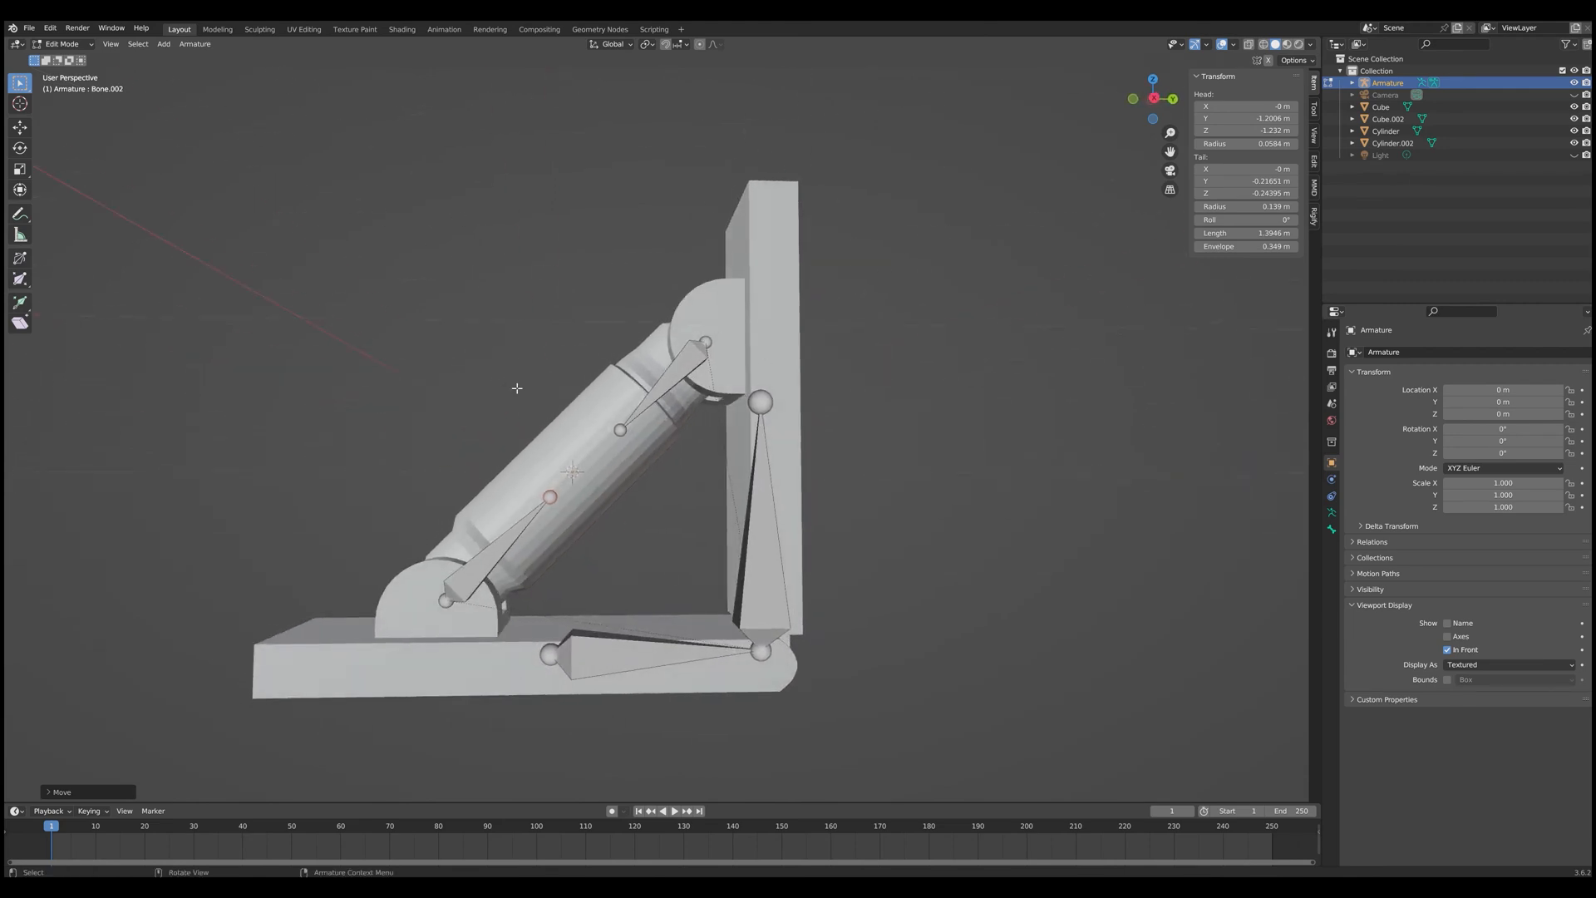
{"action": "left_click", "coordinate": [706, 343]}
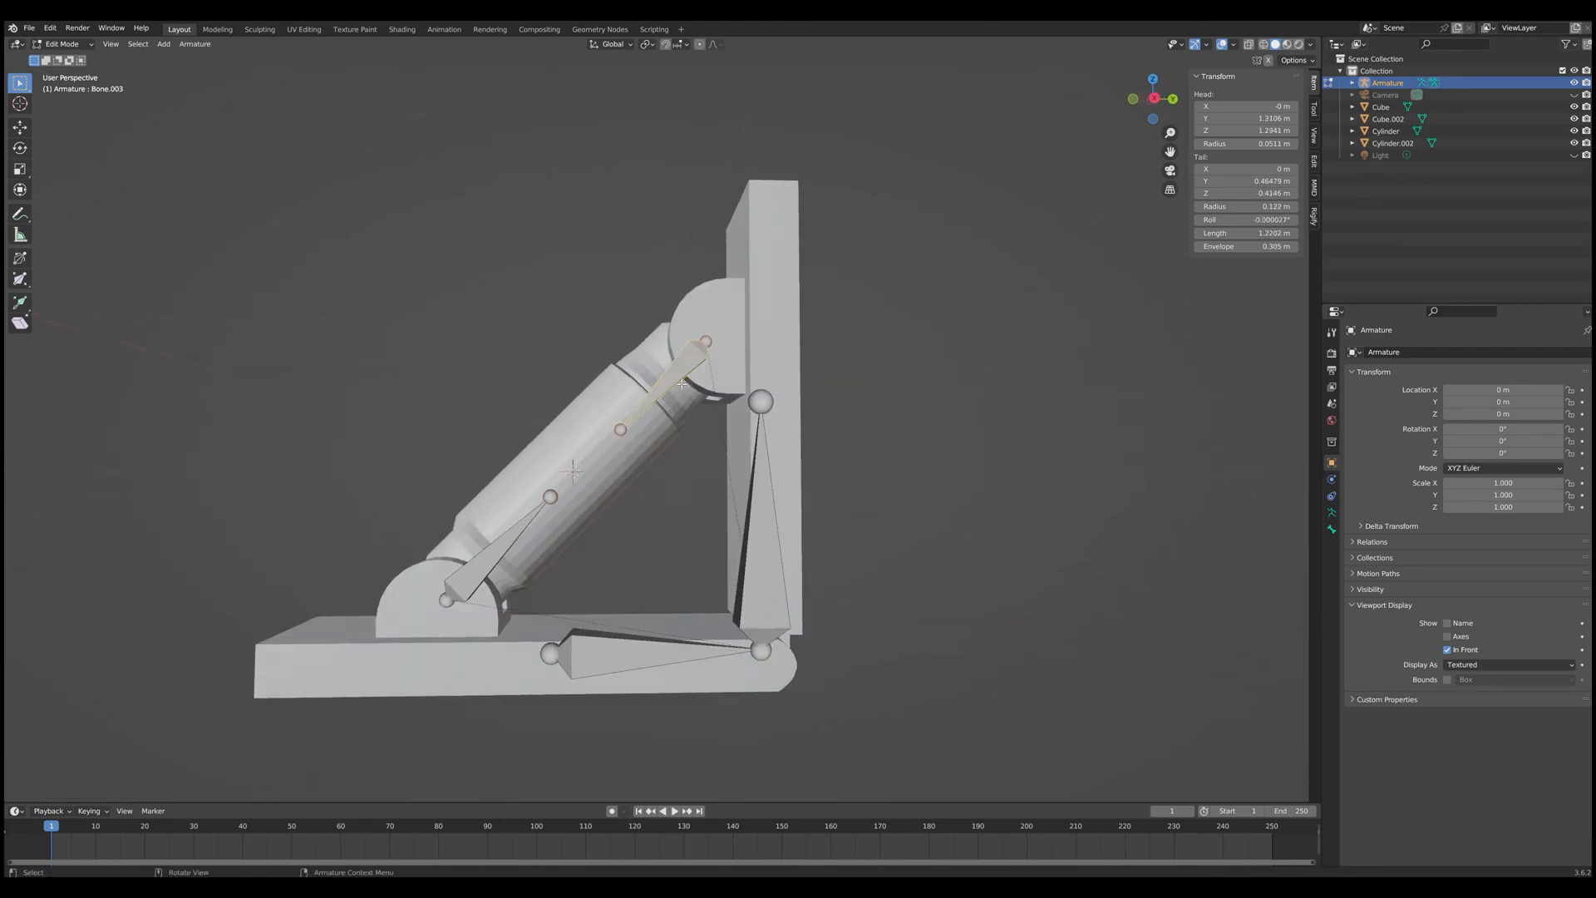
{"action": "key", "text": "KP_3"}
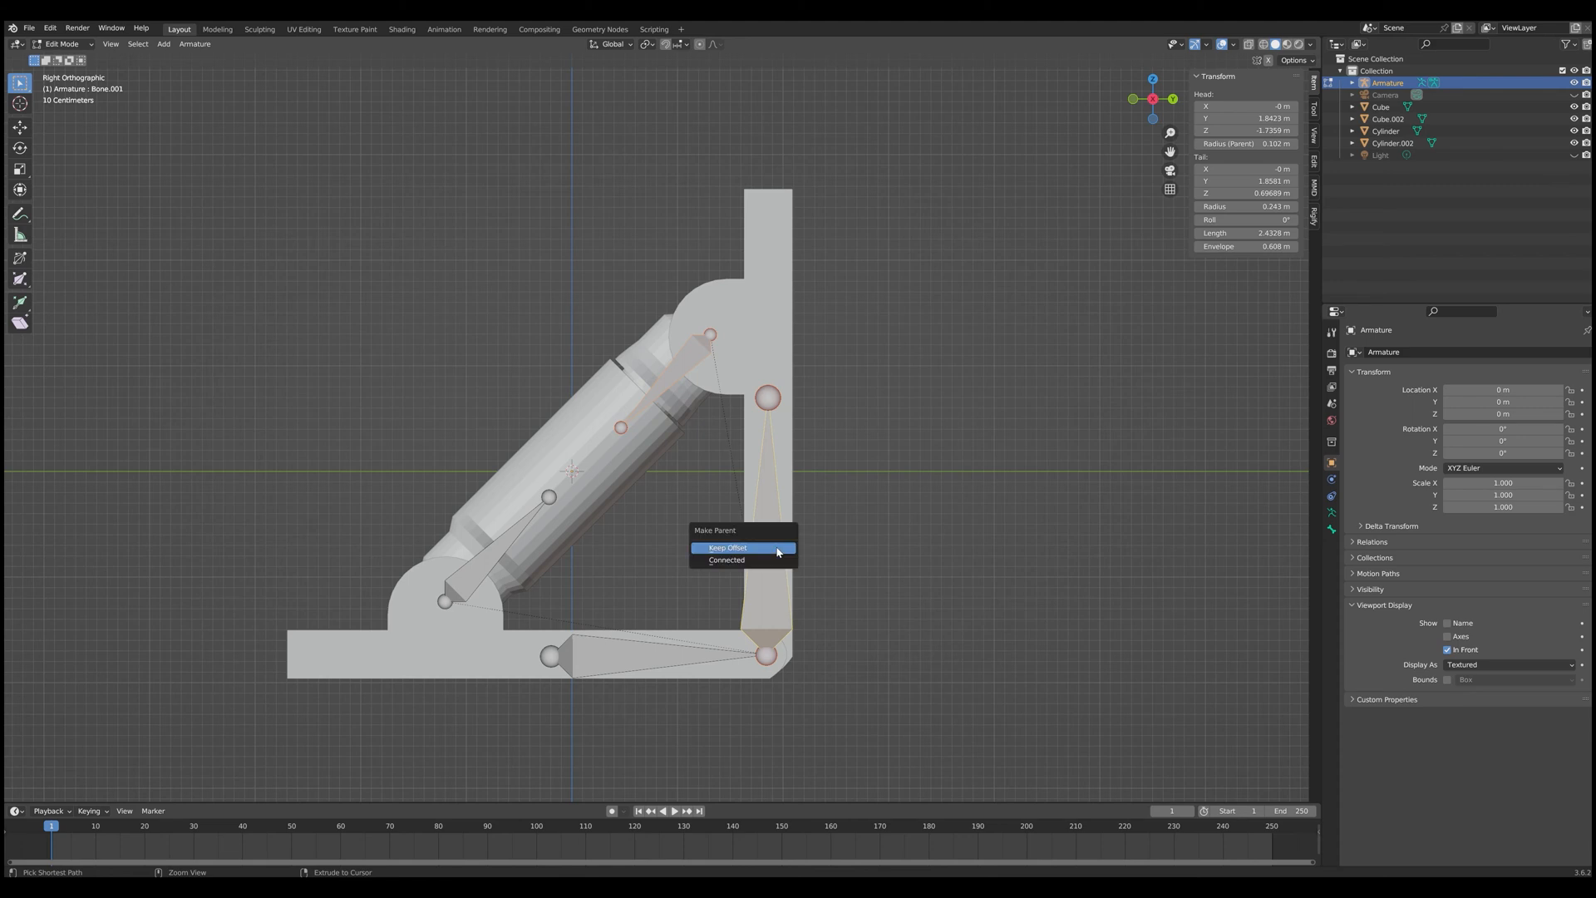
Step: Parent the bones with Keep Offset so they stay in place
{"action": "left_click", "coordinate": [726, 547]}
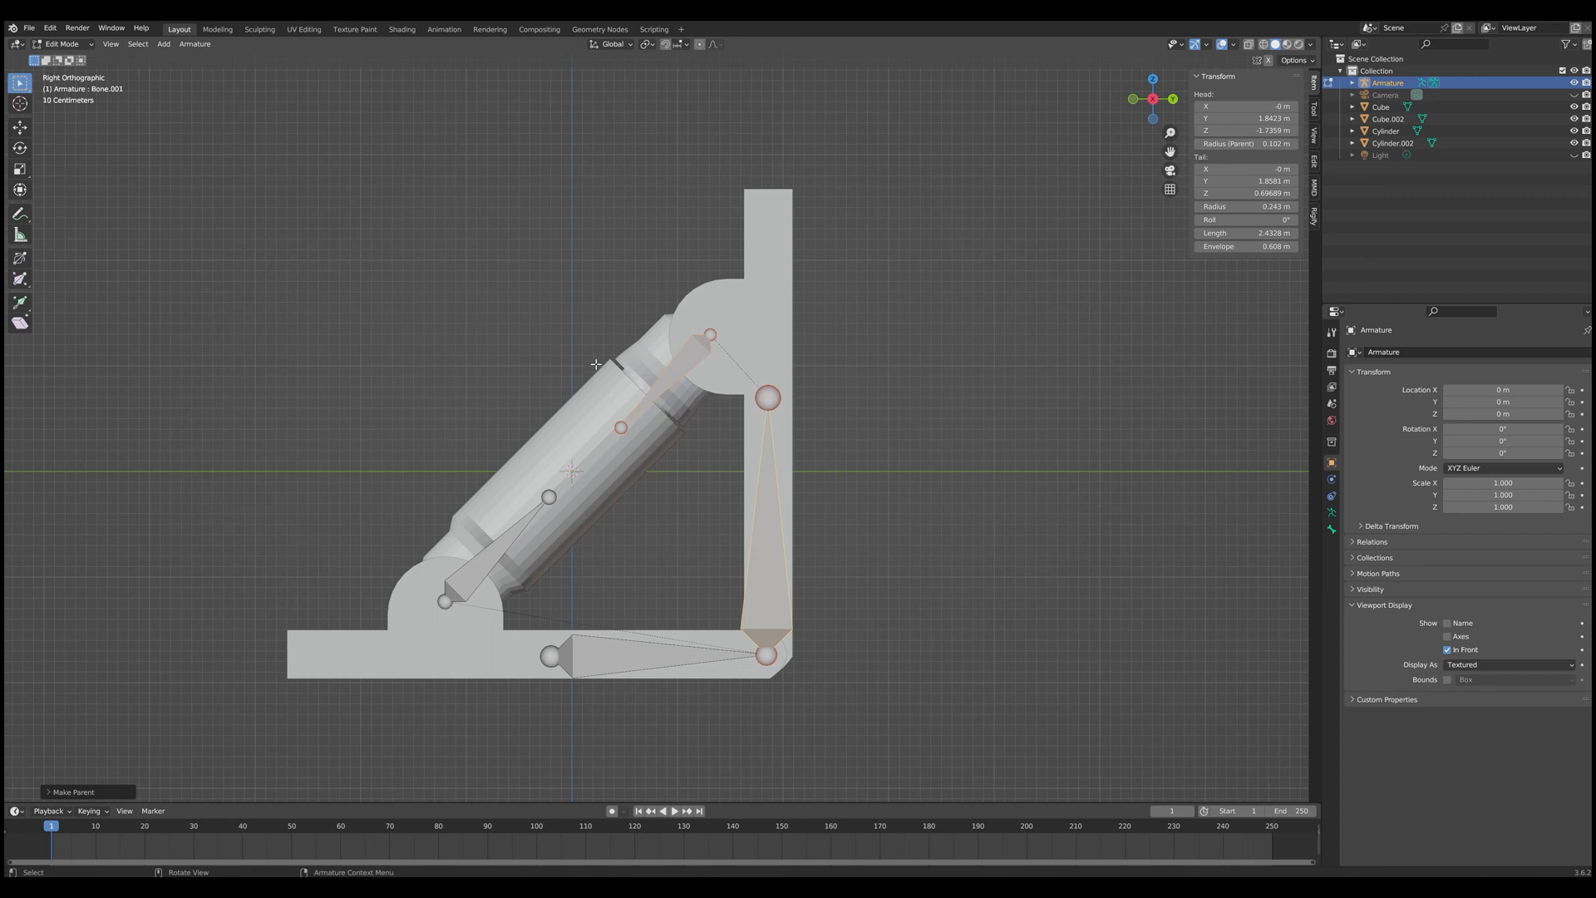
{"action": "mouse_move", "coordinate": [733, 364]}
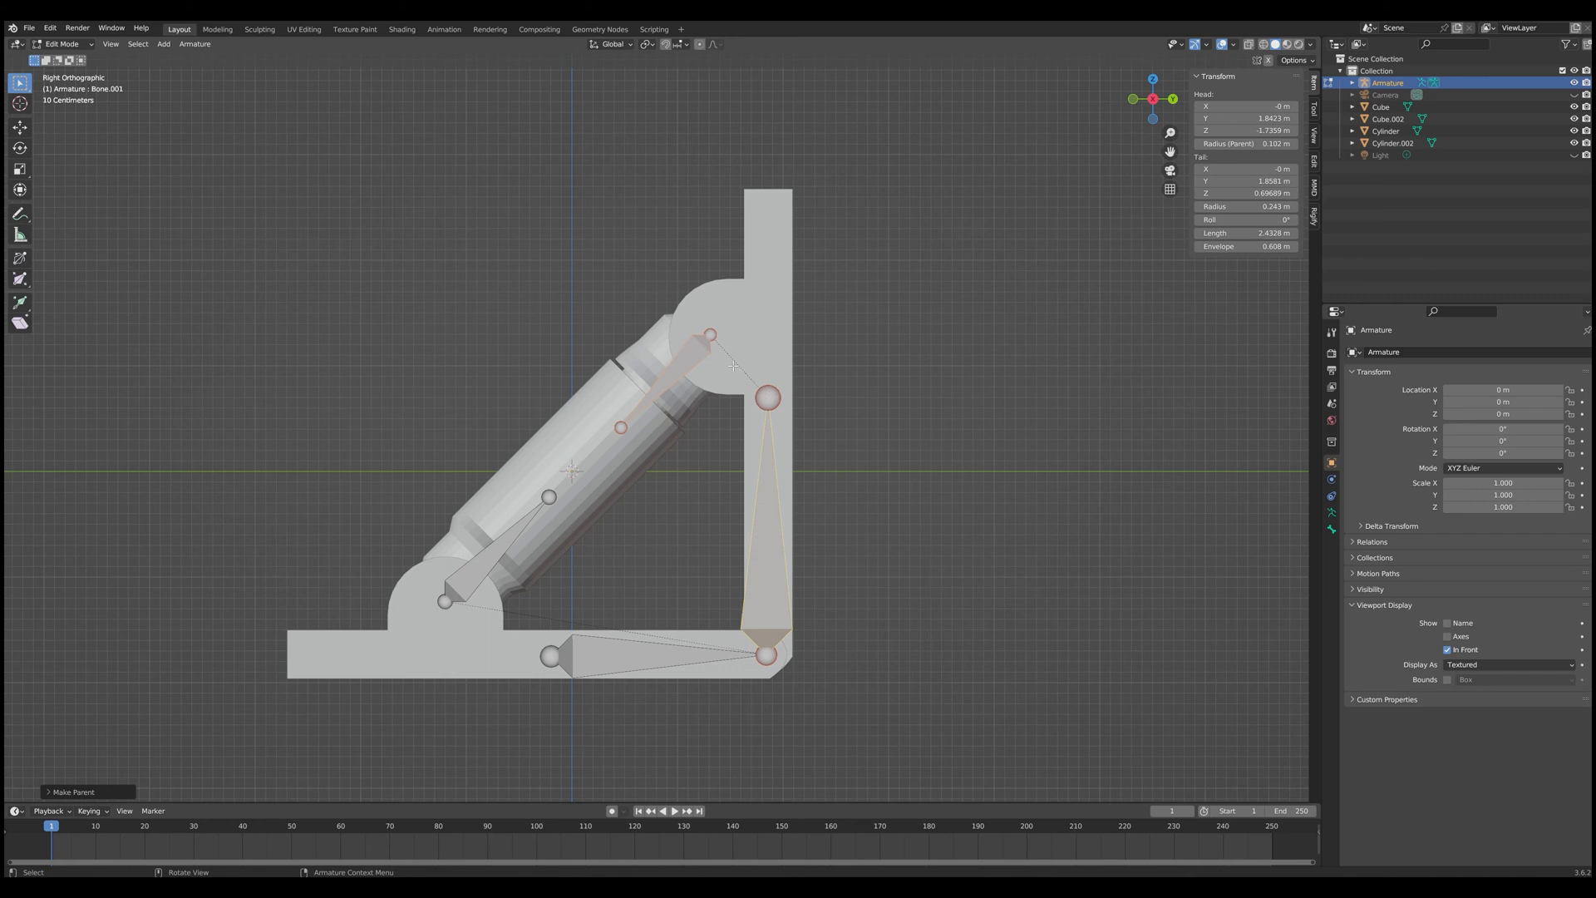
{"action": "mouse_move", "coordinate": [599, 667]}
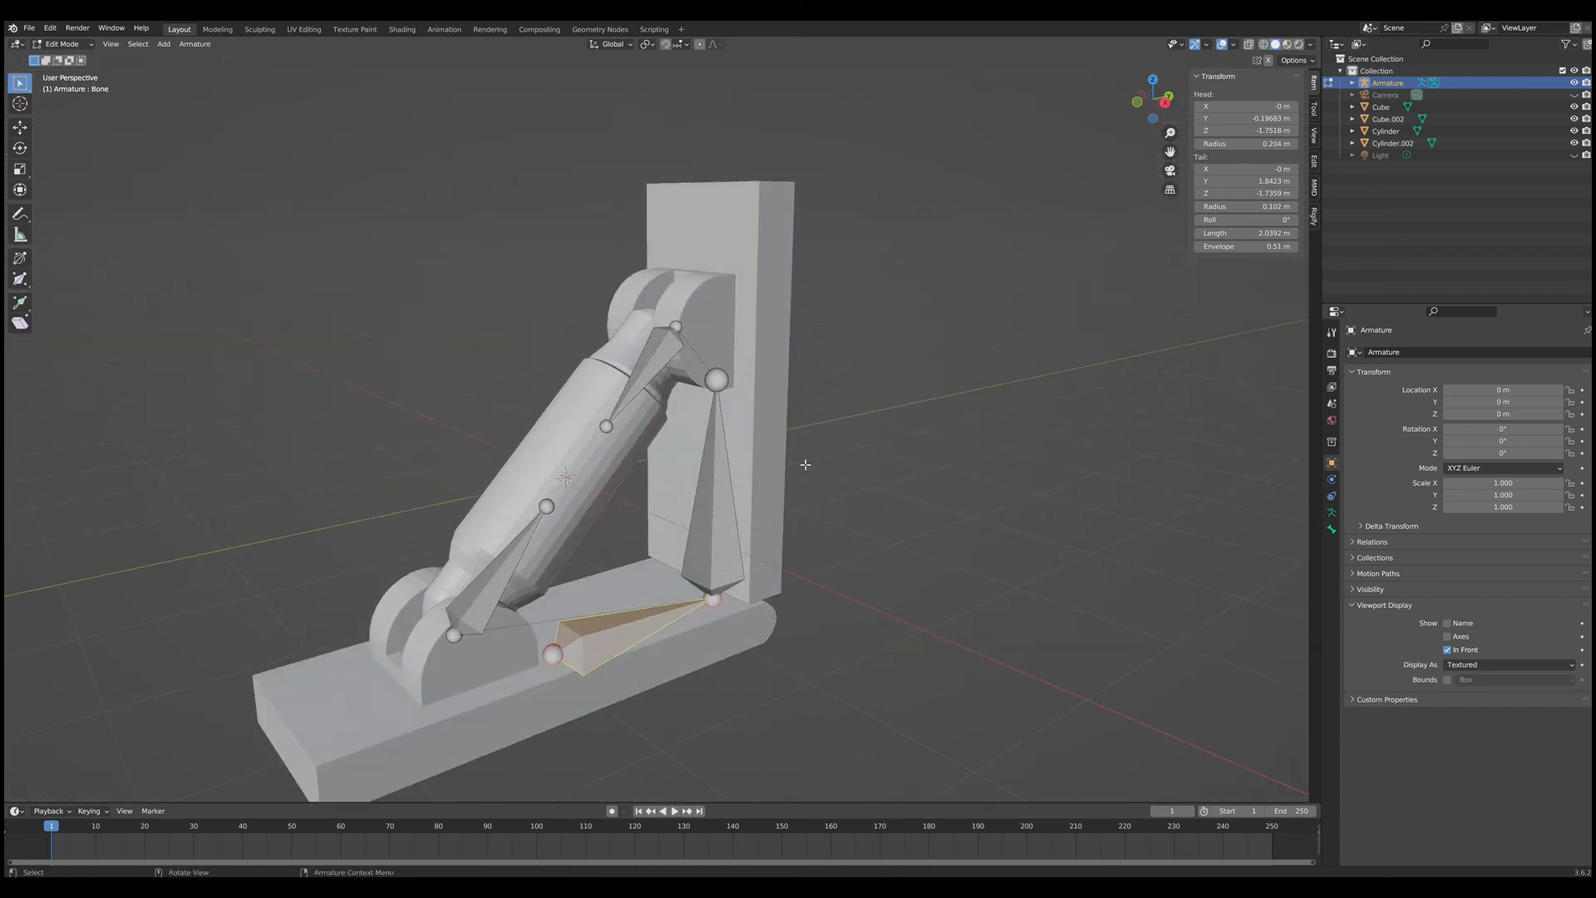
{"action": "mouse_move", "coordinate": [558, 517]}
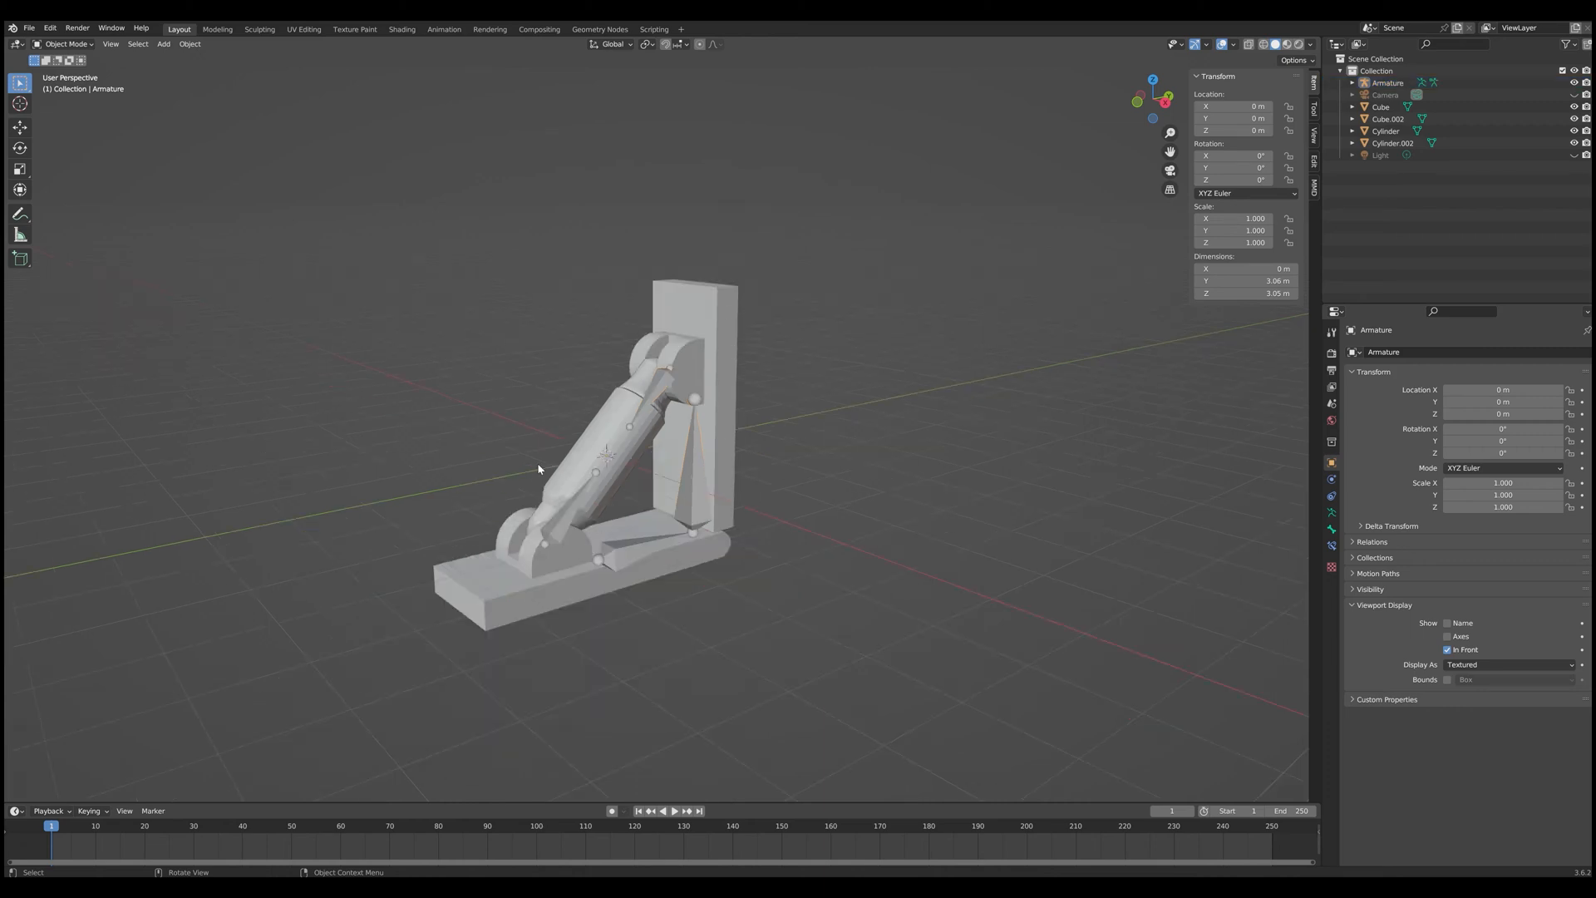
Step: In Pose Mode, parent the base block to the bottom bone with Ctrl+P > Bone
{"action": "left_click_drag", "start_coordinate": [539, 468], "coordinate": [641, 626]}
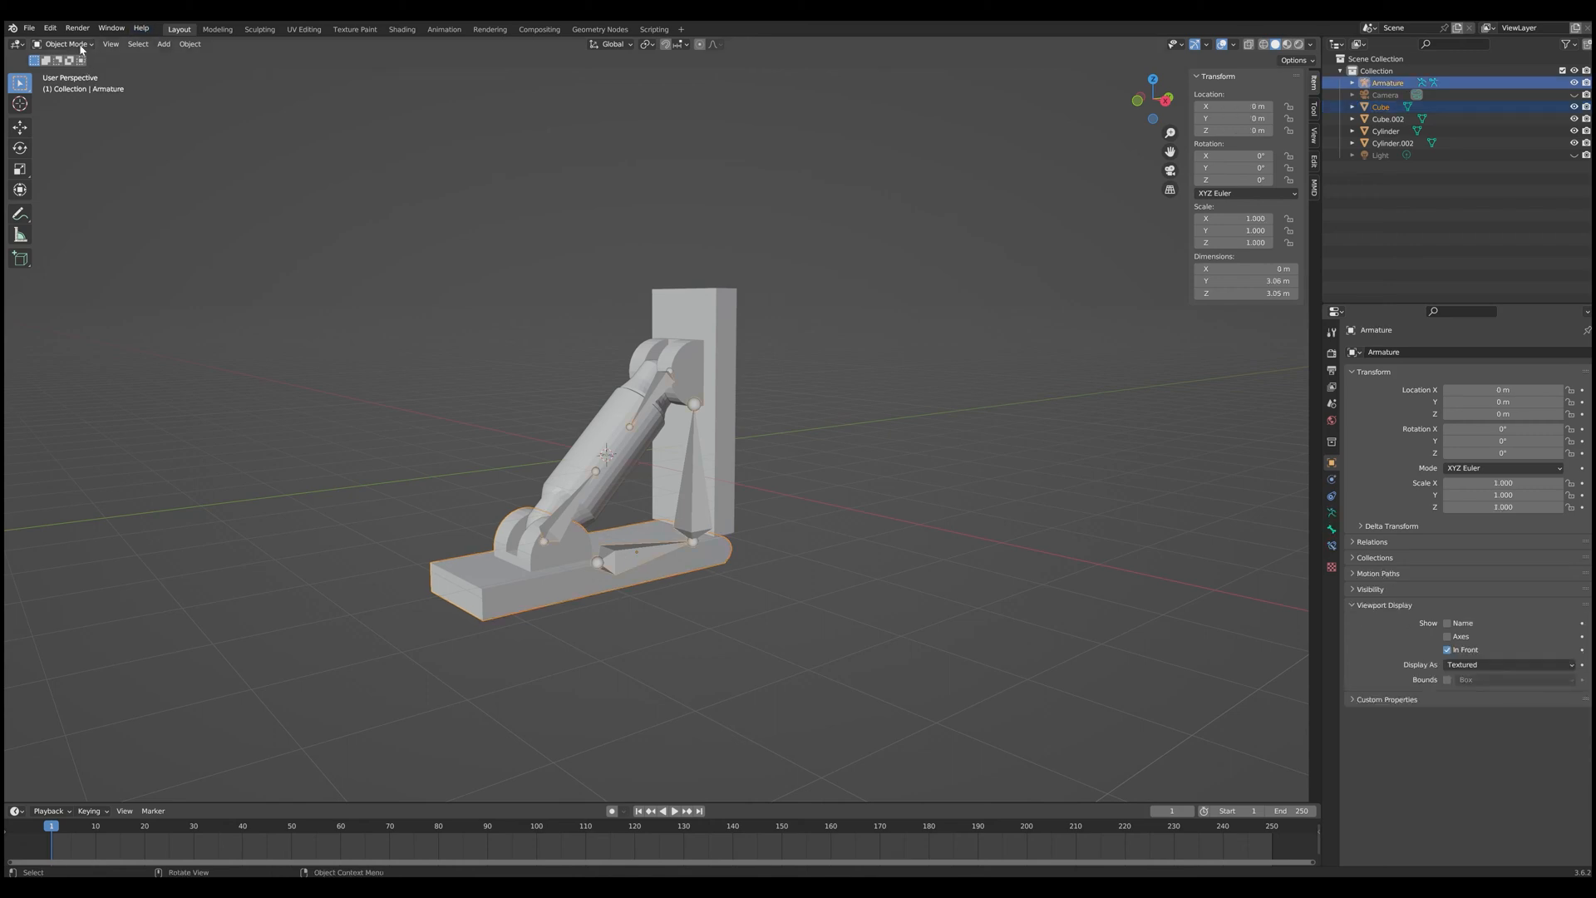
{"action": "left_click", "coordinate": [63, 44]}
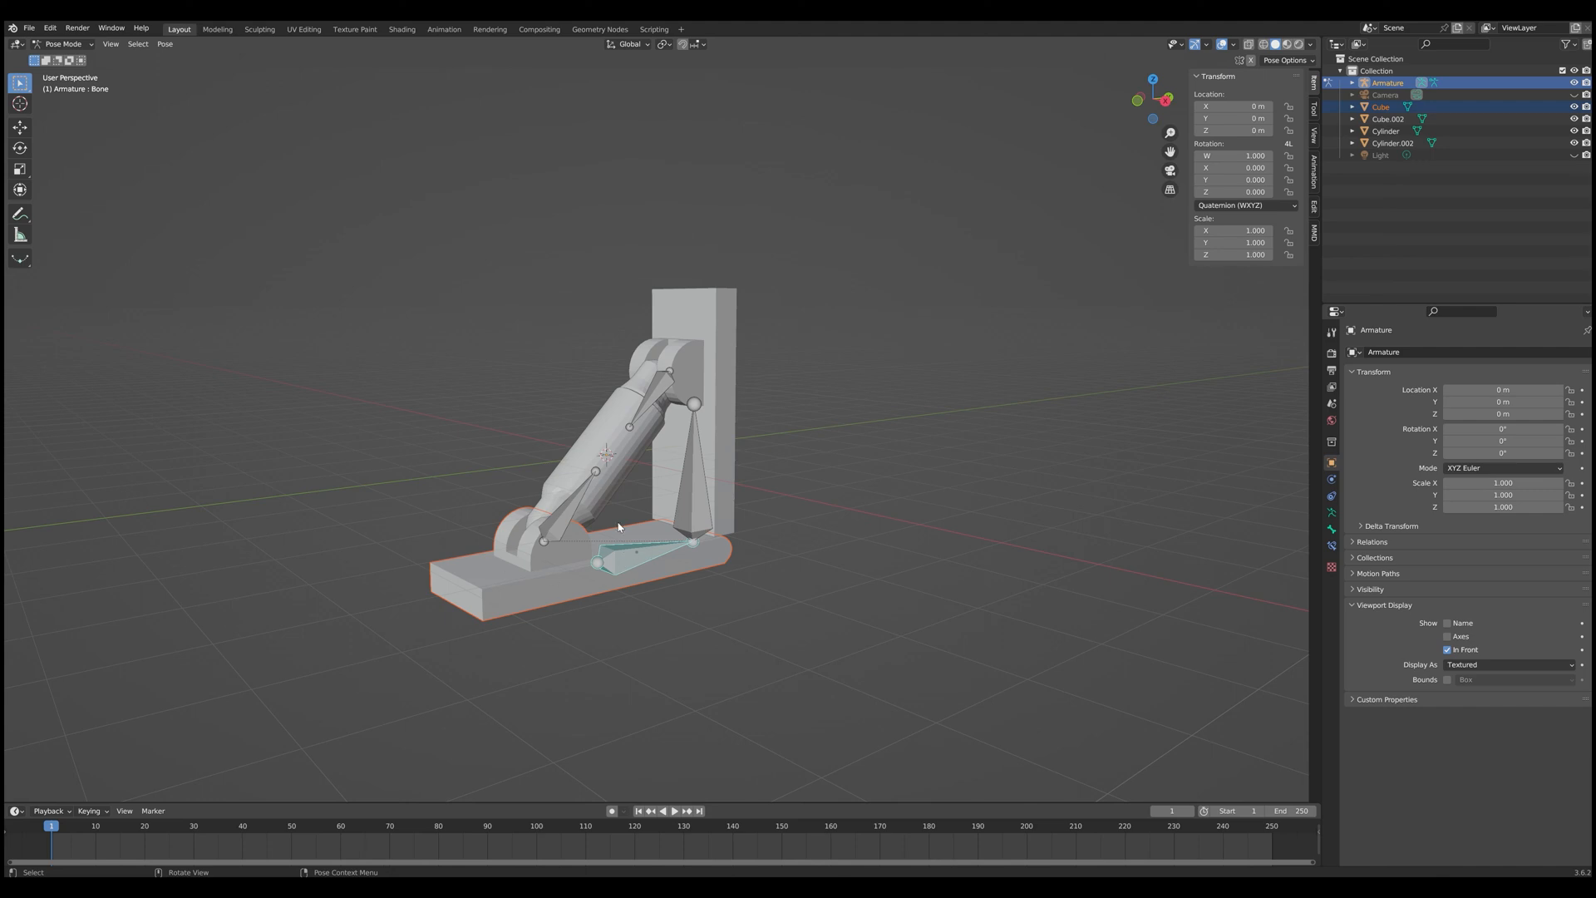
{"action": "mouse_move", "coordinate": [586, 616]}
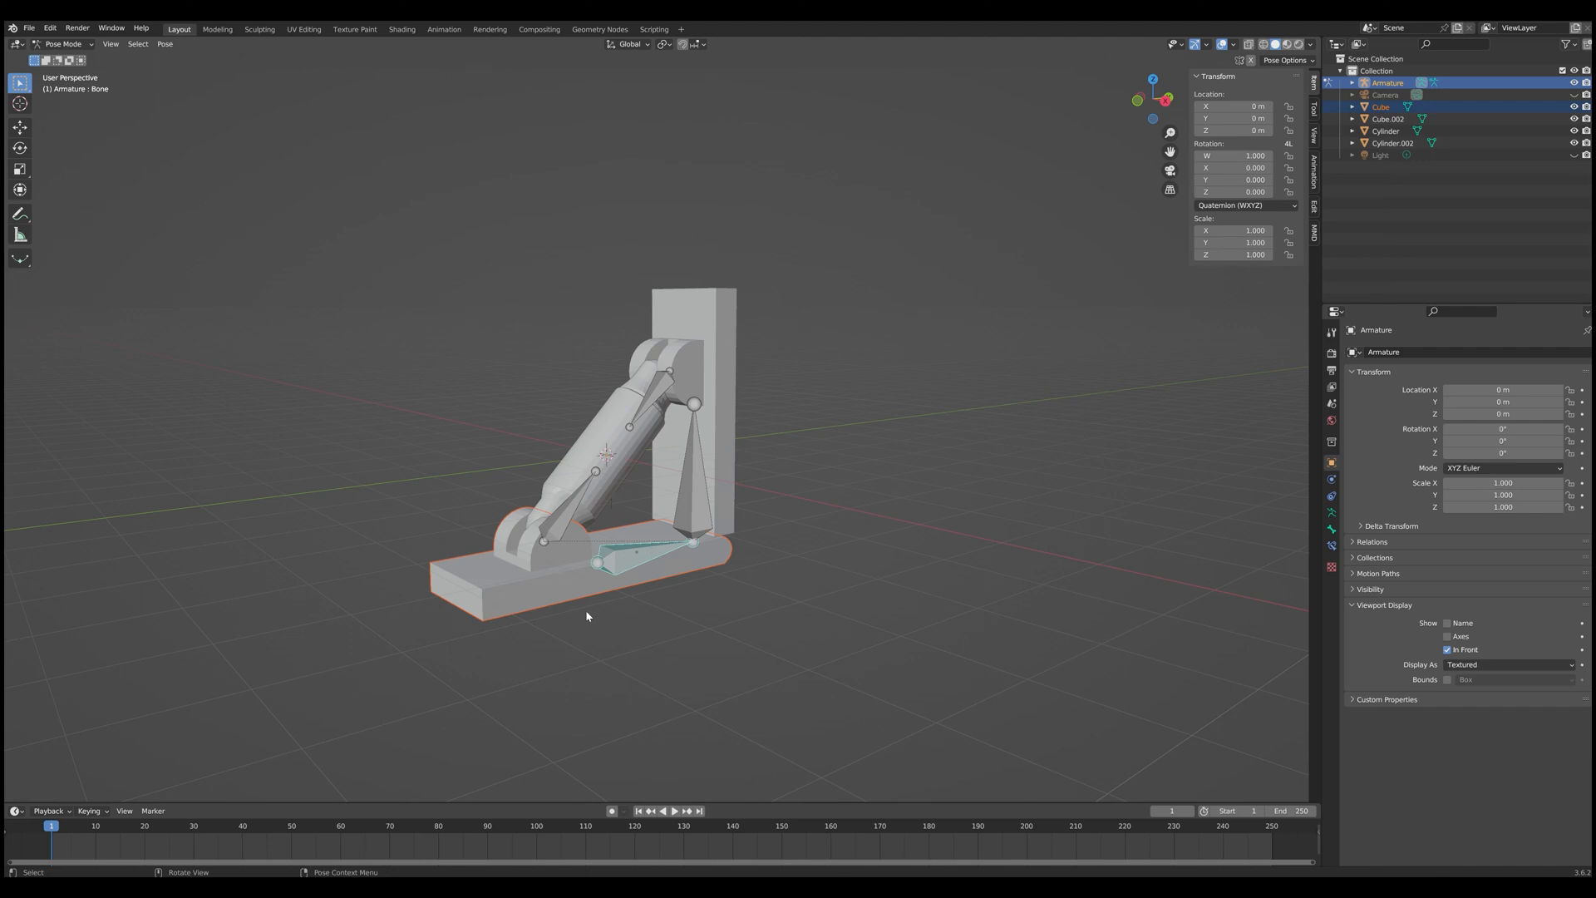
{"action": "mouse_move", "coordinate": [576, 602]}
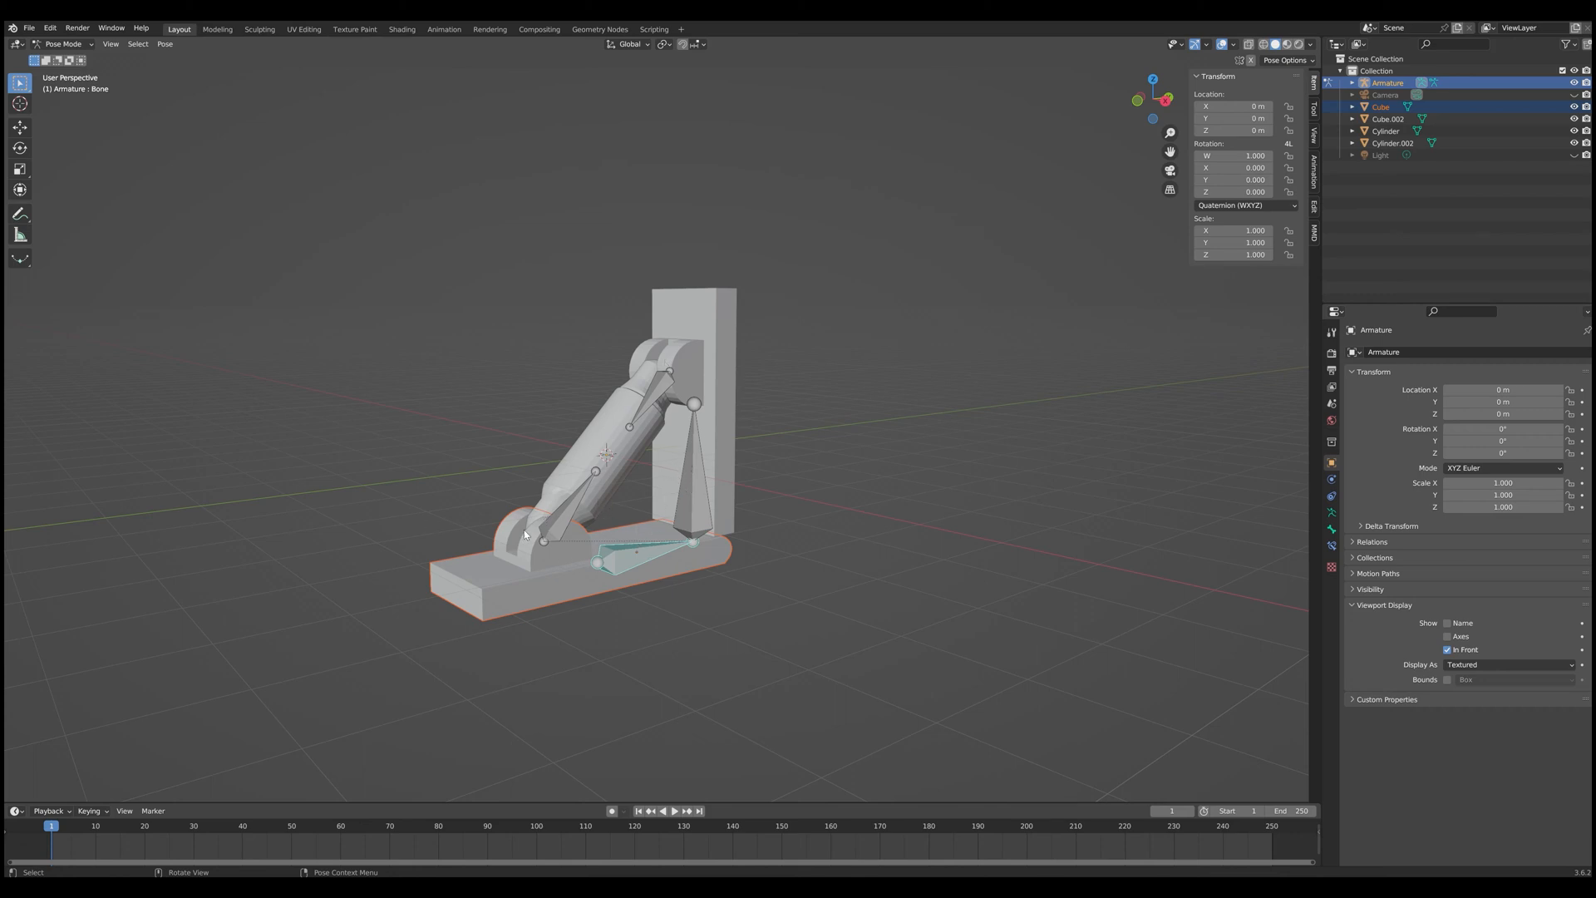
{"action": "mouse_move", "coordinate": [590, 558]}
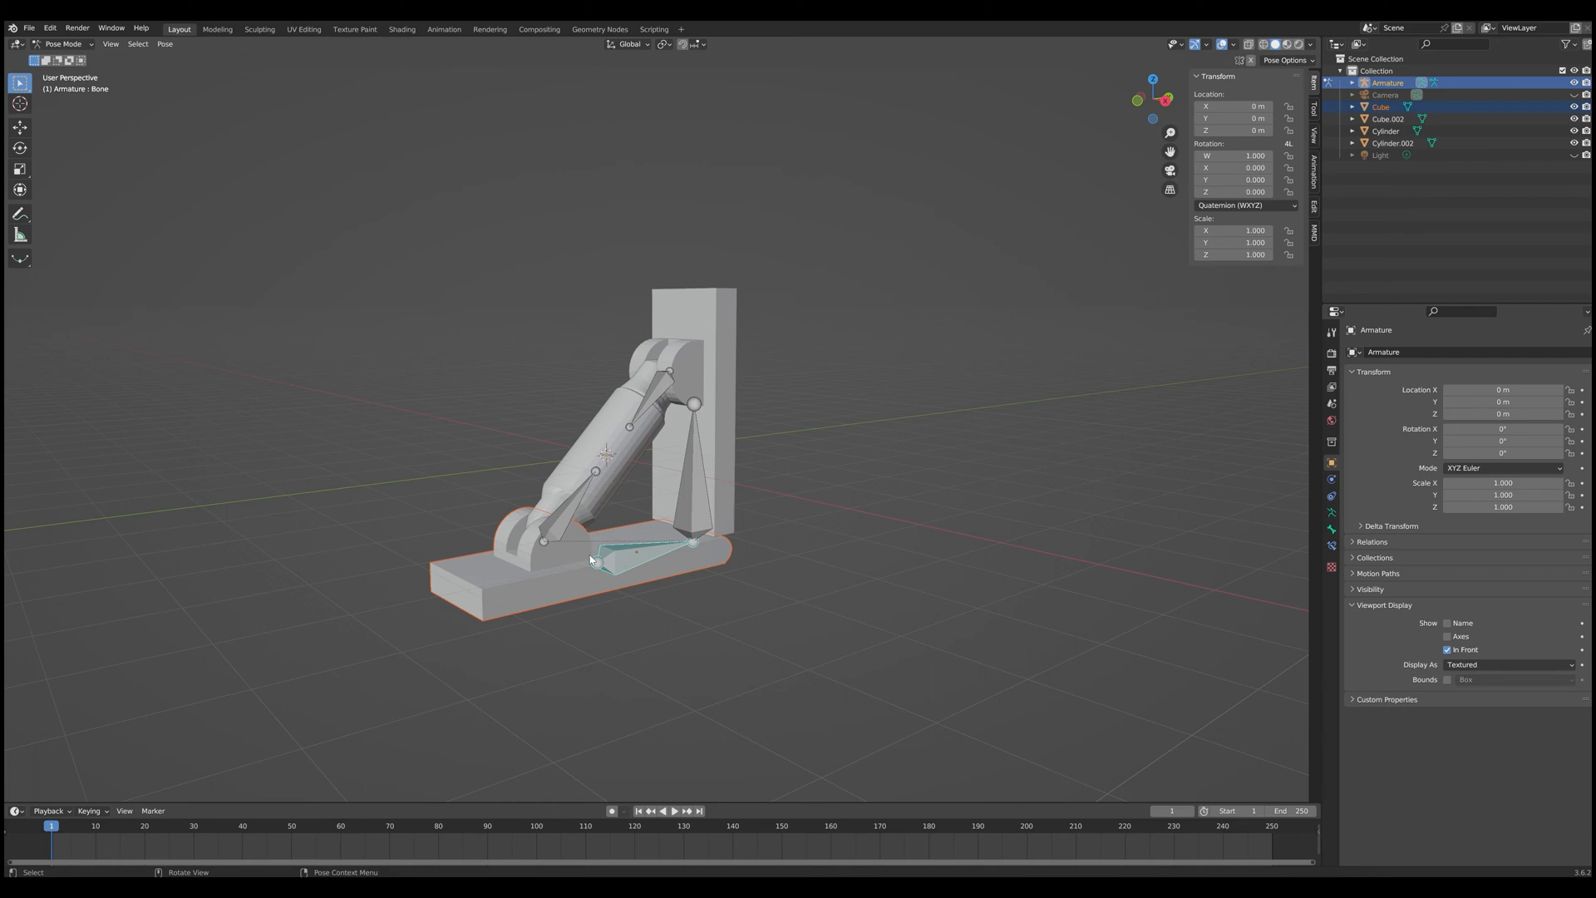
{"action": "mouse_move", "coordinate": [536, 572]}
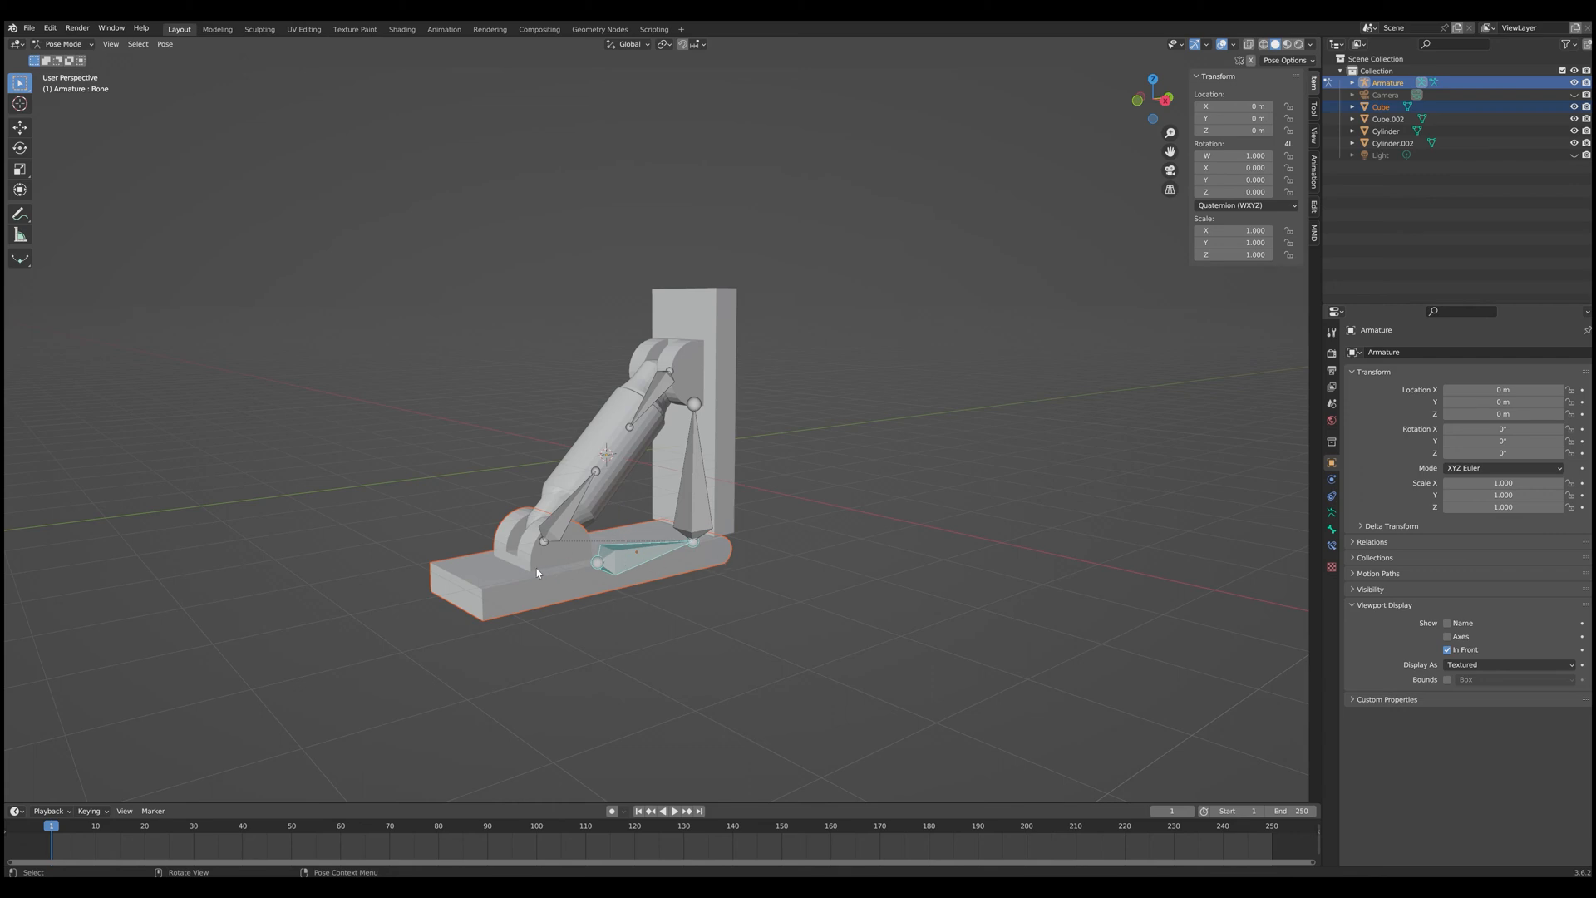
{"action": "key", "text": "ctrl+p"}
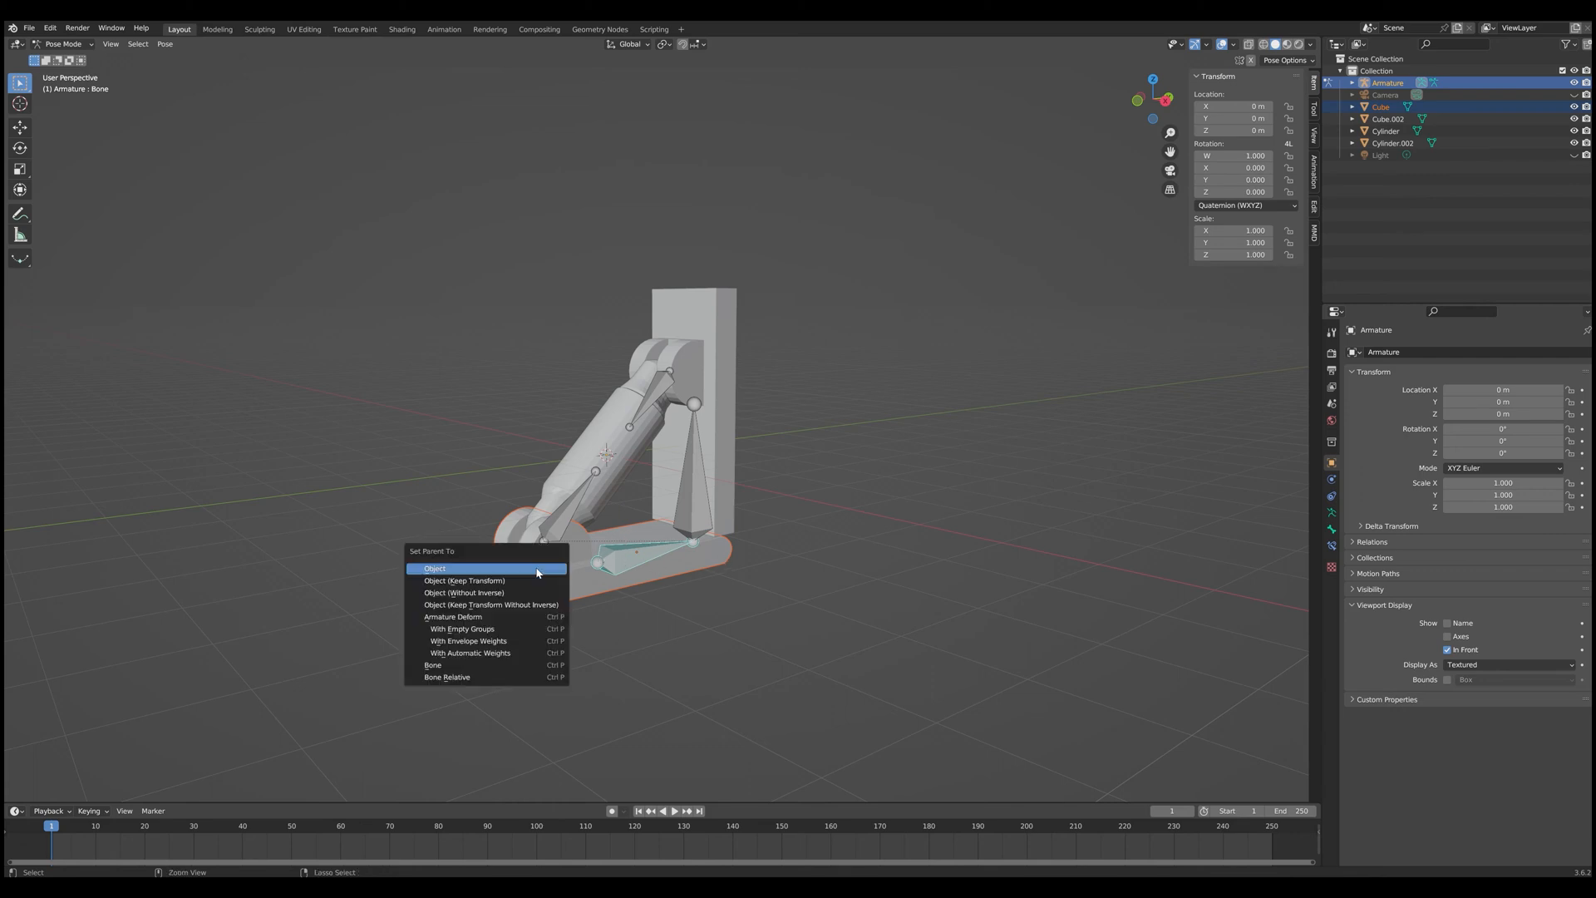
{"action": "mouse_move", "coordinate": [519, 604]}
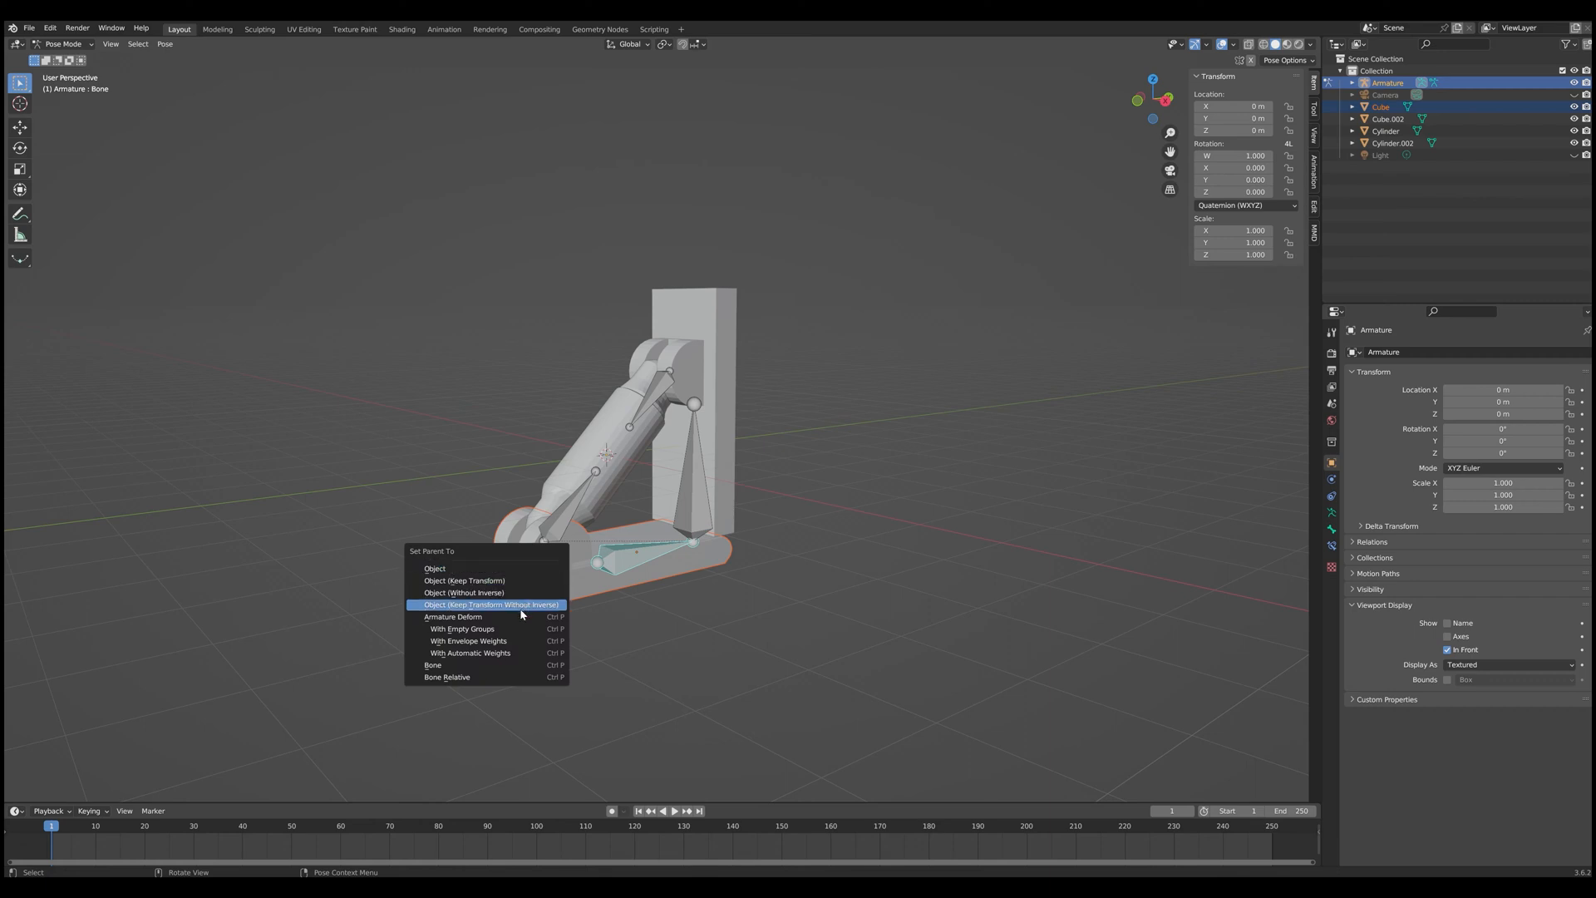
{"action": "mouse_move", "coordinate": [432, 665]}
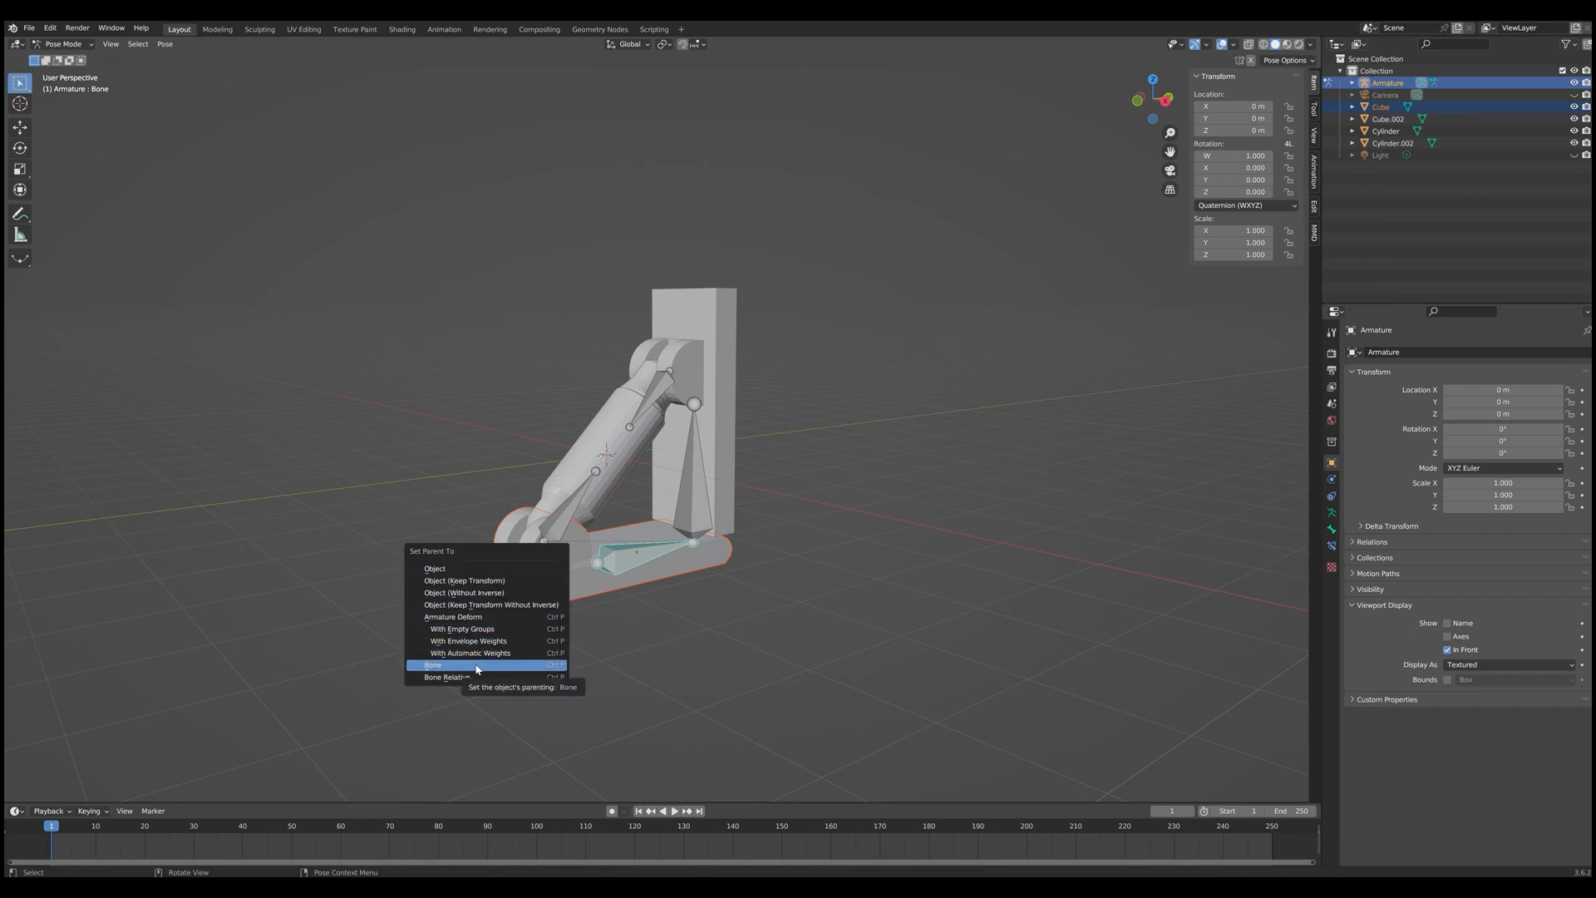
{"action": "left_click", "coordinate": [431, 665]}
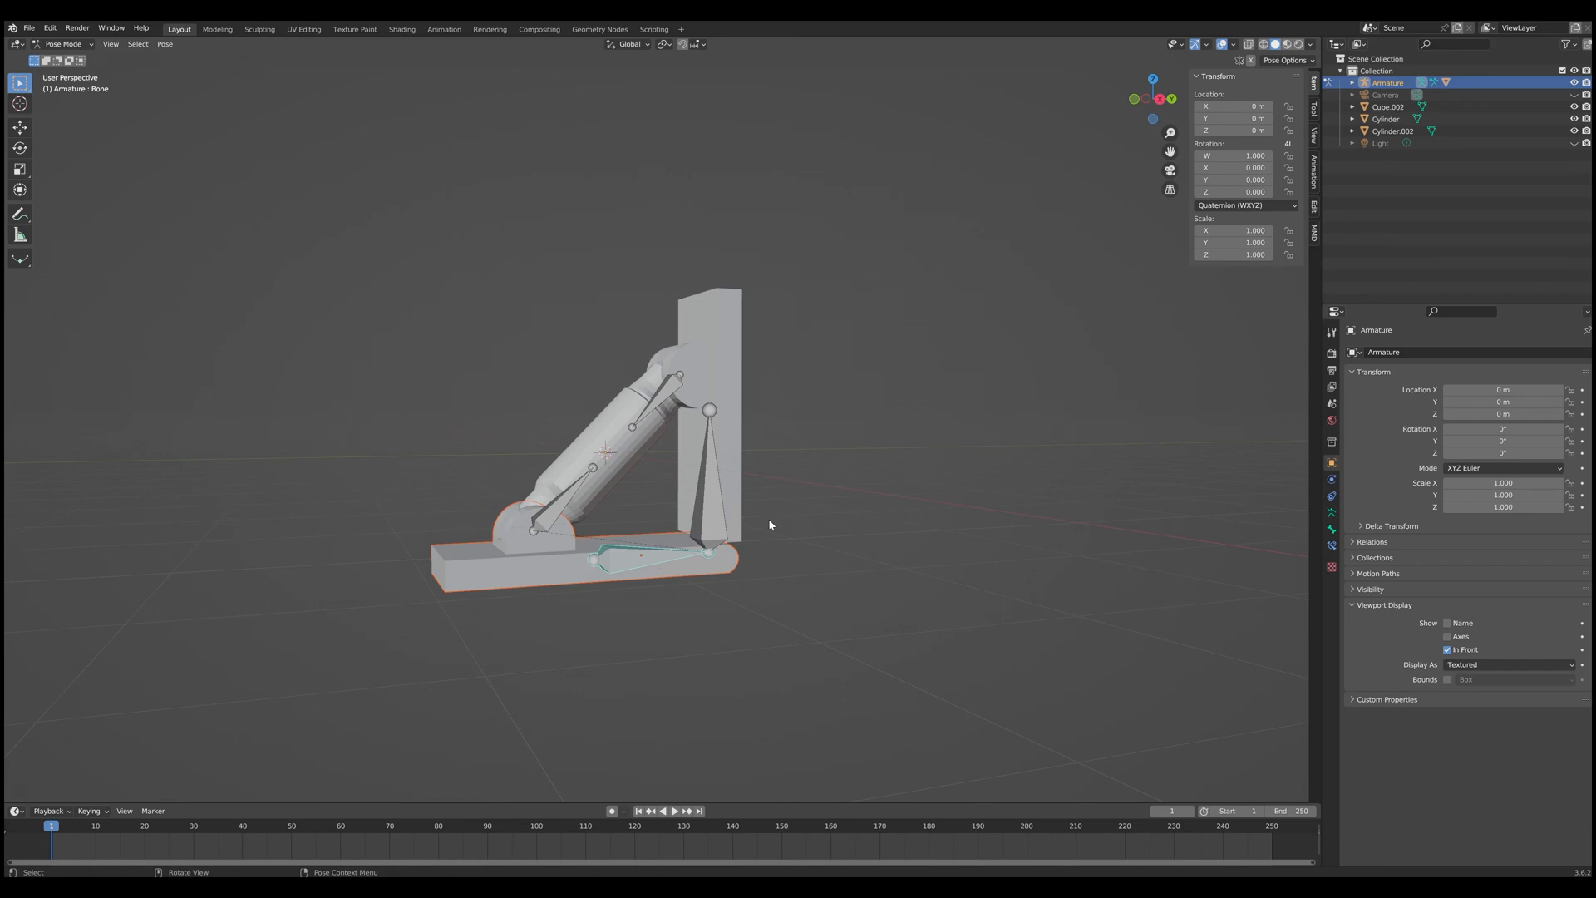
Step: Parent the upright slab to the vertical wall bone in Pose Mode, then return to Object Mode
{"action": "left_click", "coordinate": [60, 44]}
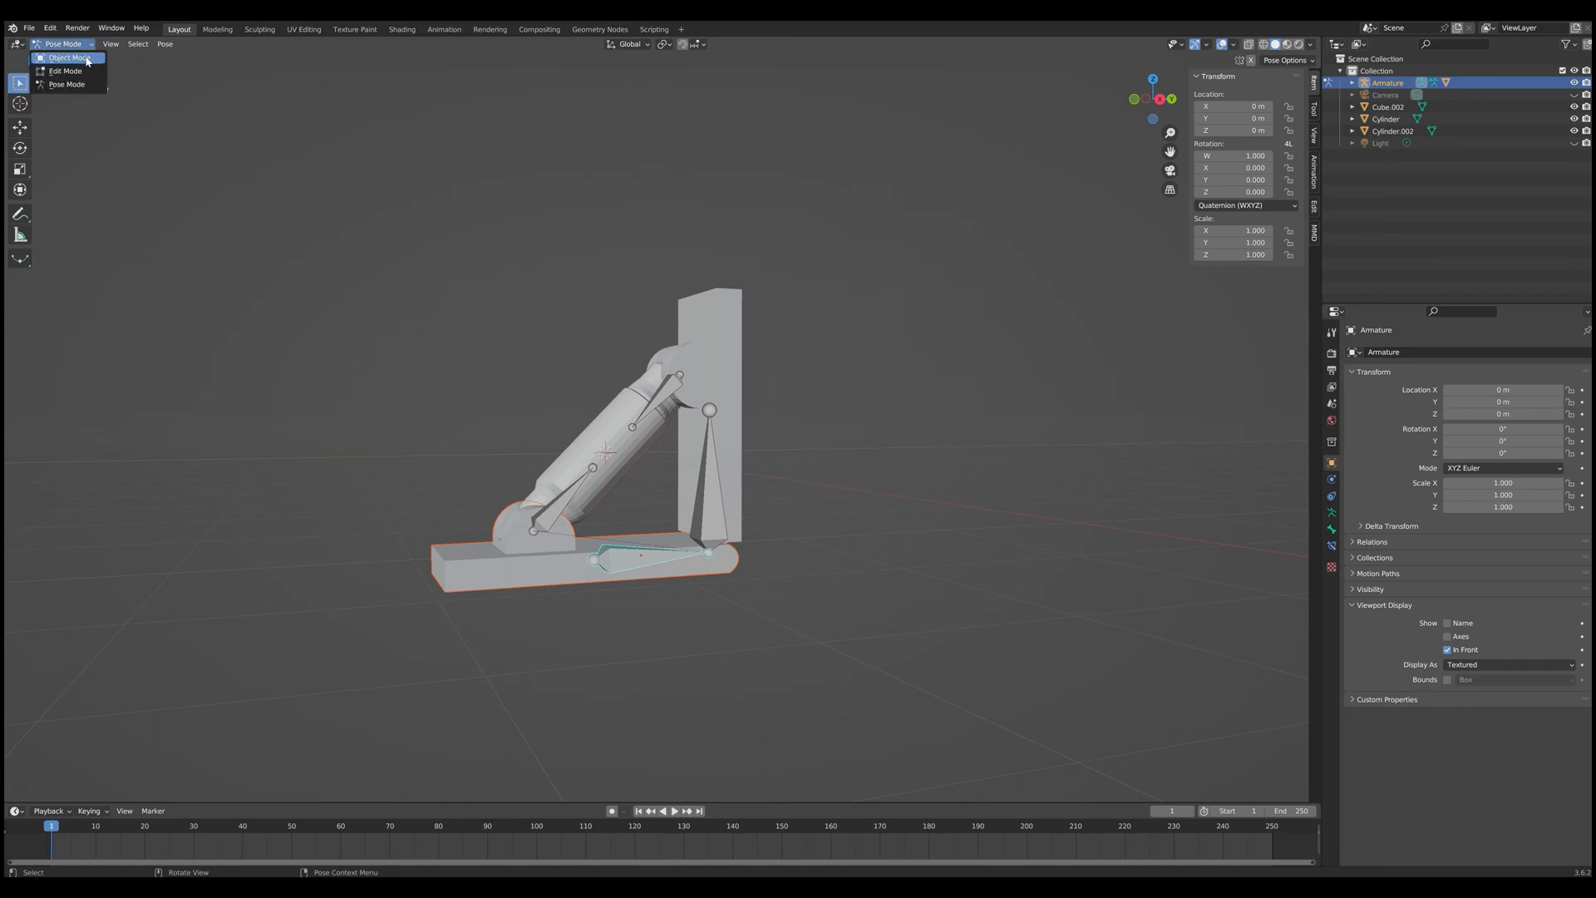
{"action": "left_click", "coordinate": [67, 58]}
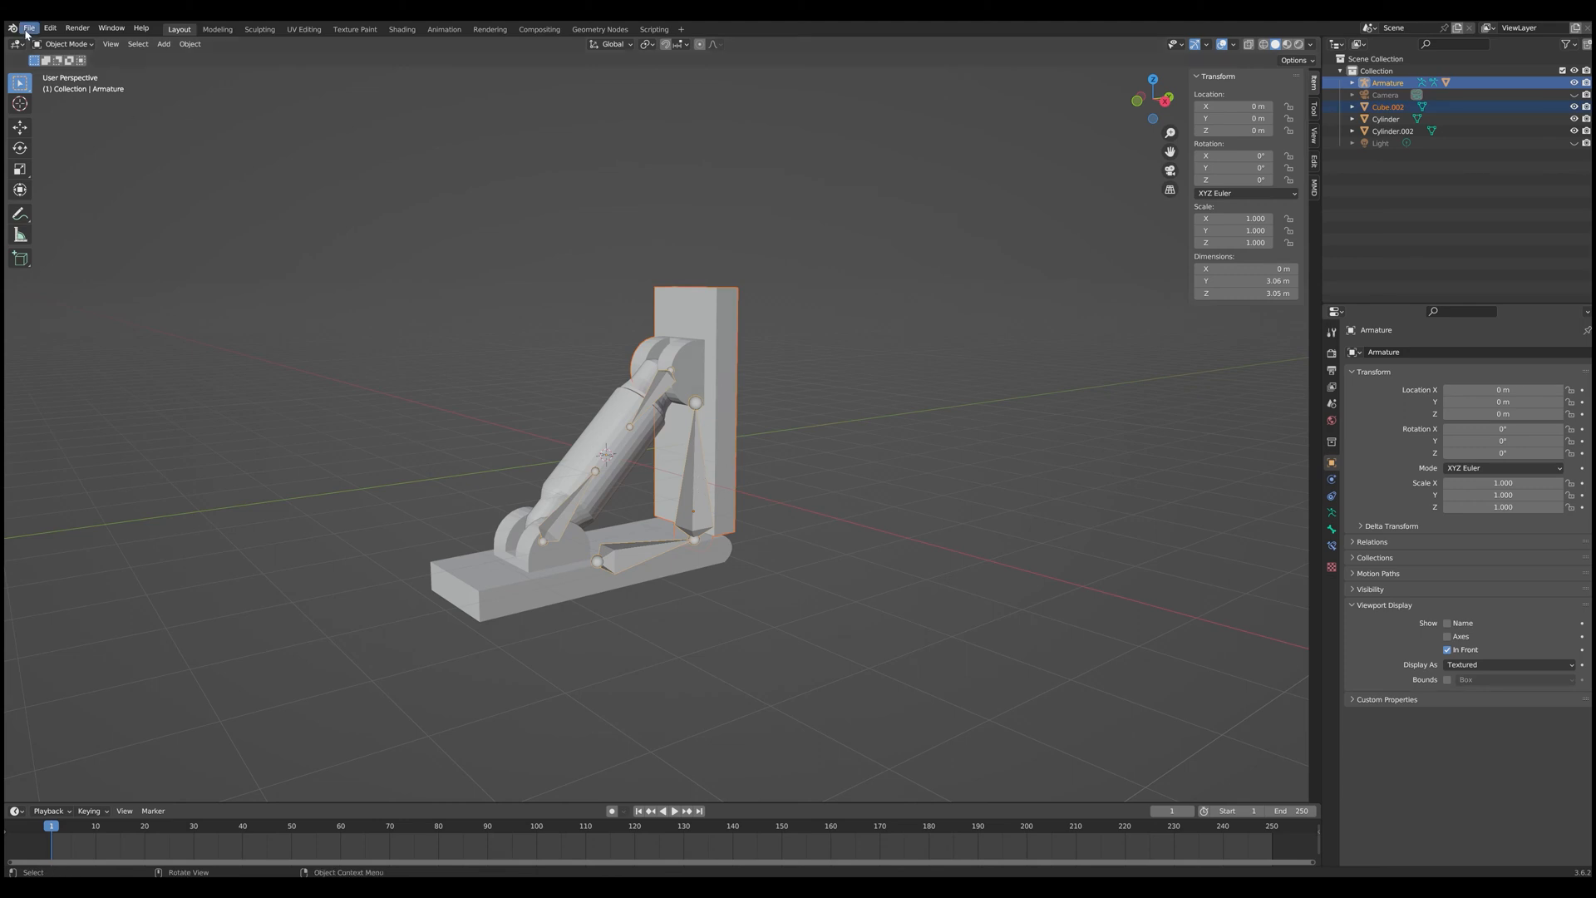
{"action": "left_click", "coordinate": [63, 45]}
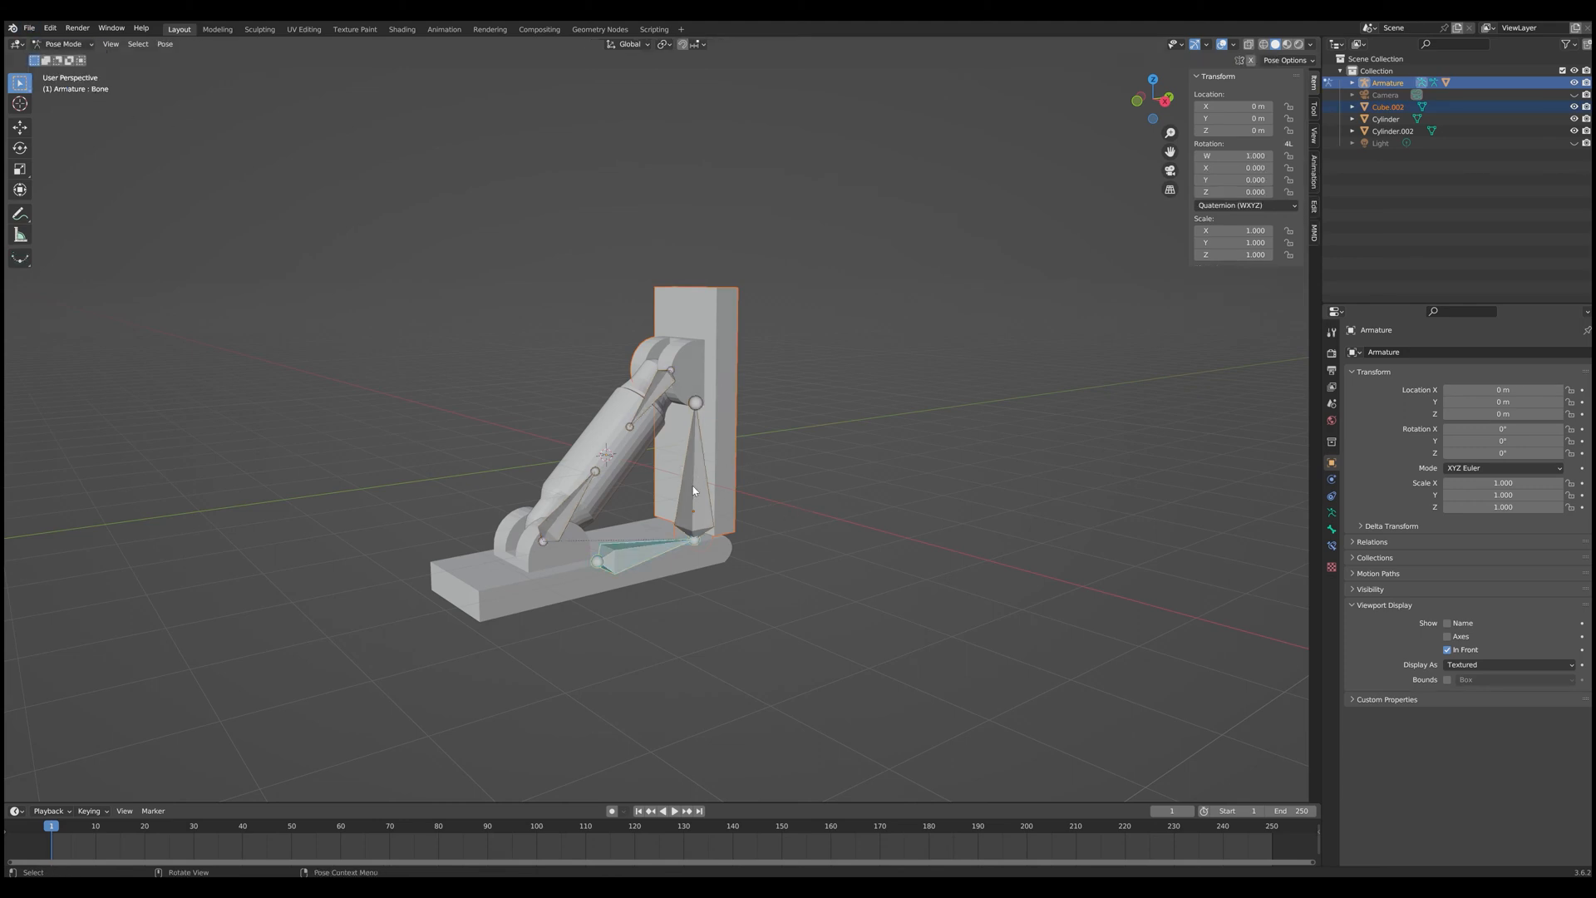
{"action": "left_click", "coordinate": [692, 479]}
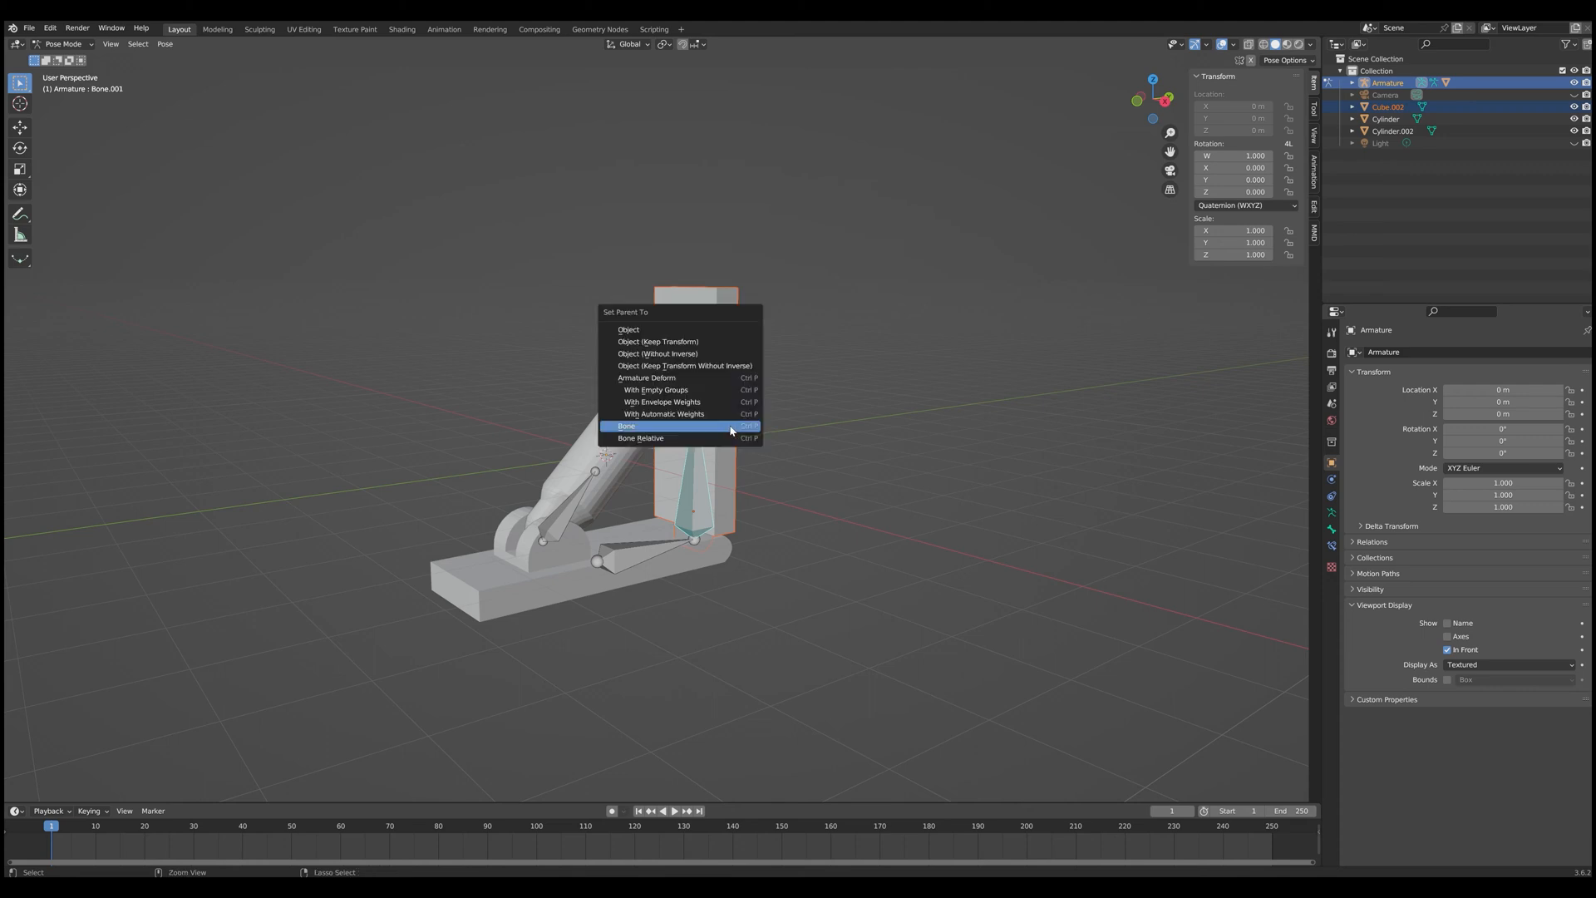
{"action": "left_click", "coordinate": [627, 426]}
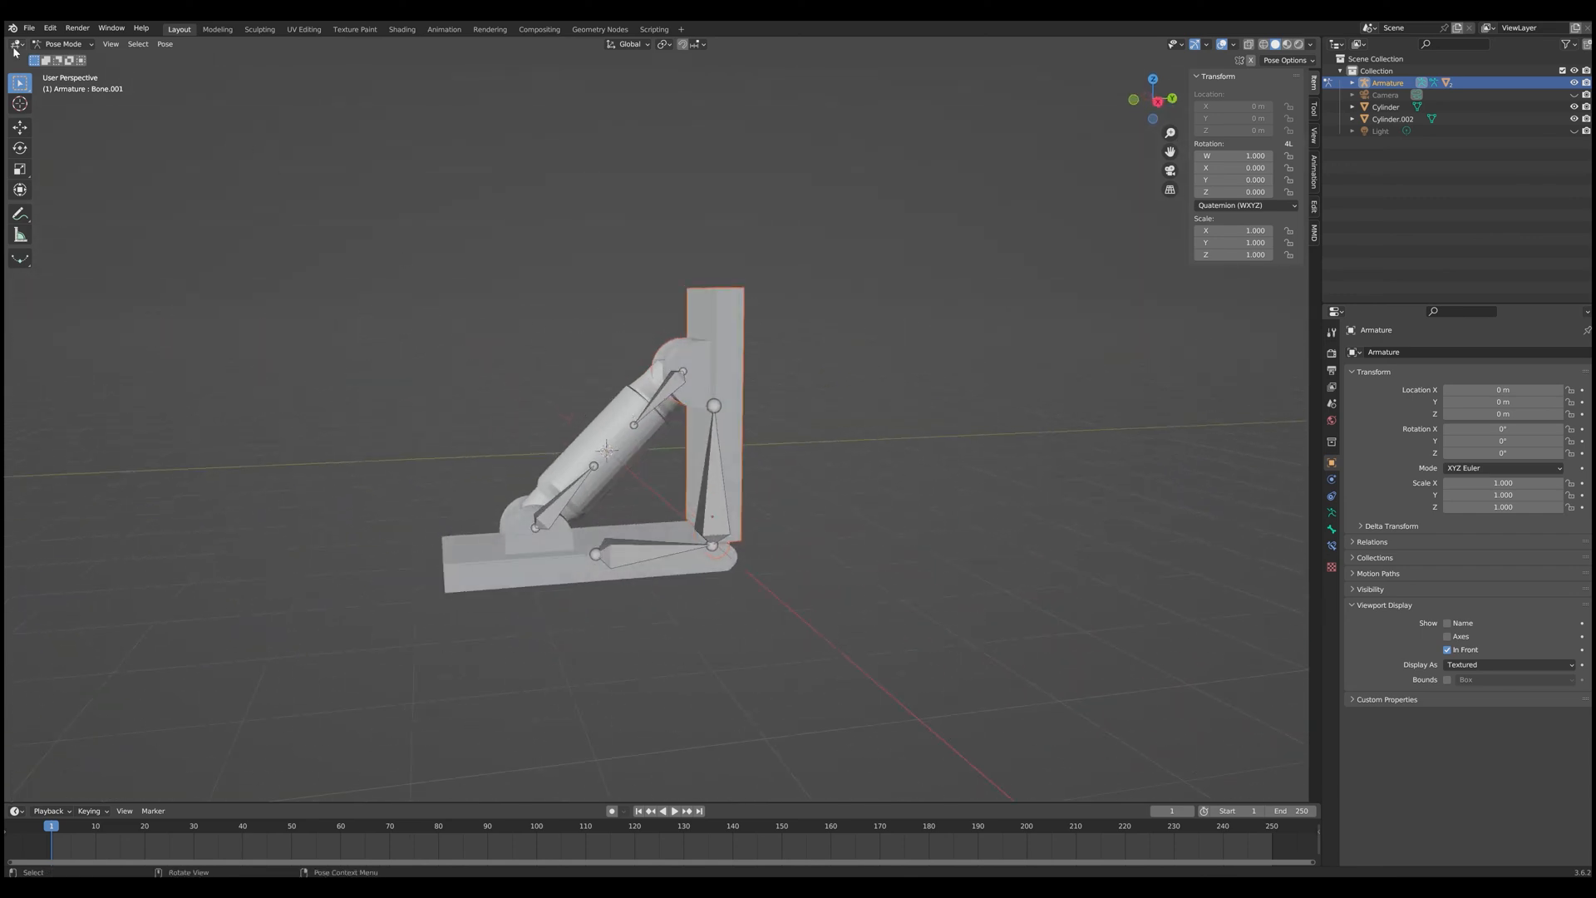
{"action": "left_click", "coordinate": [63, 44]}
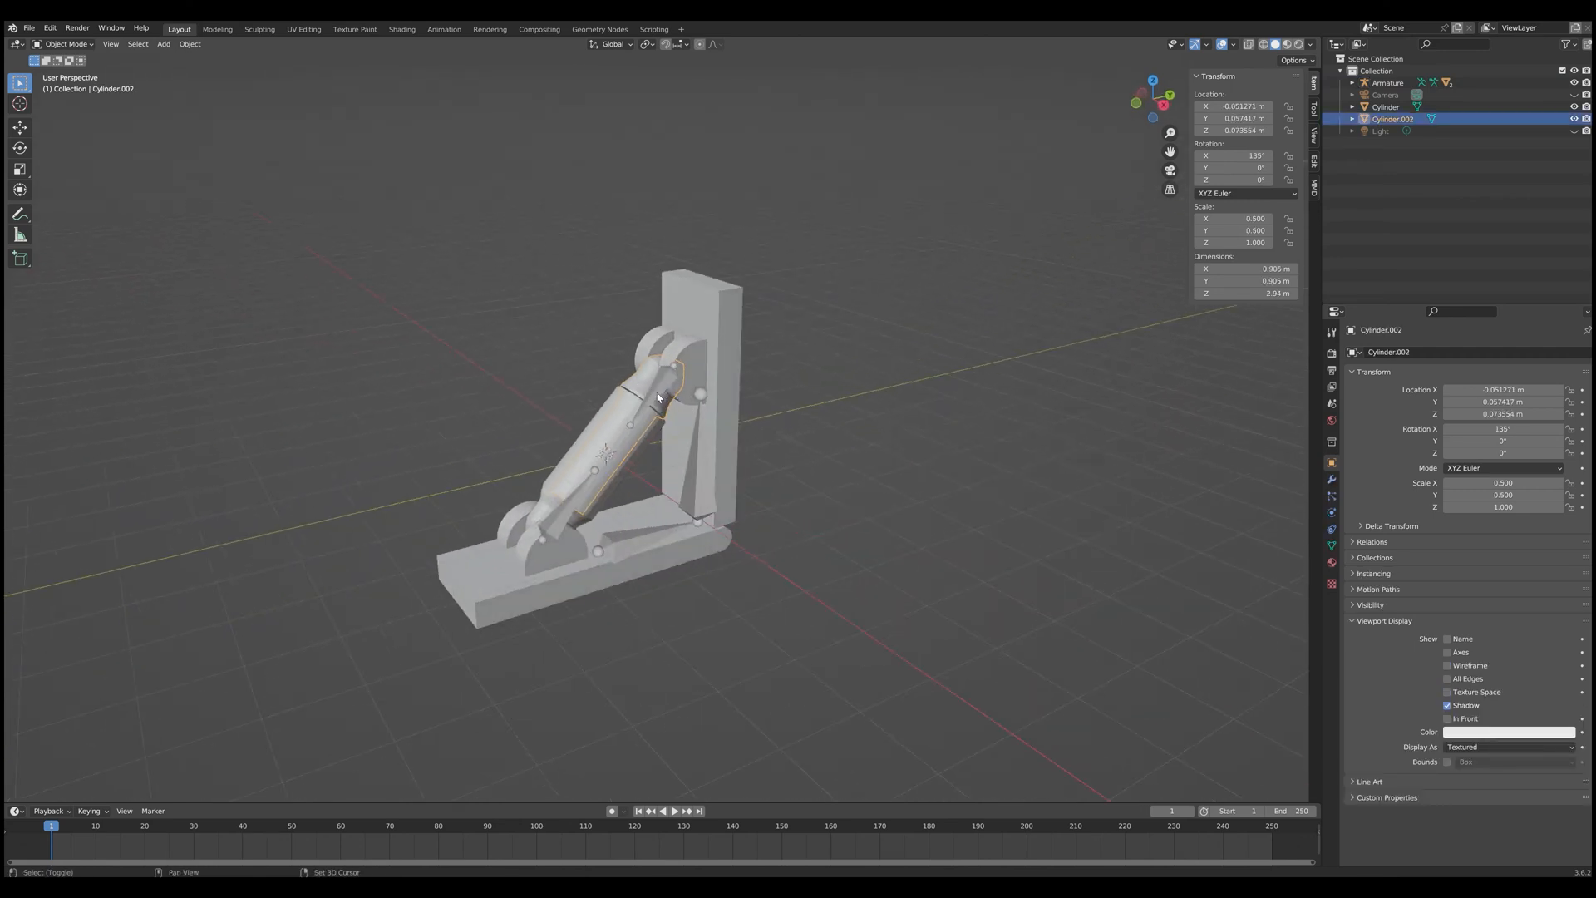
Step: Parent the cylinder to its piston bone in Pose Mode and cancel the stray move
{"action": "left_click", "coordinate": [63, 44]}
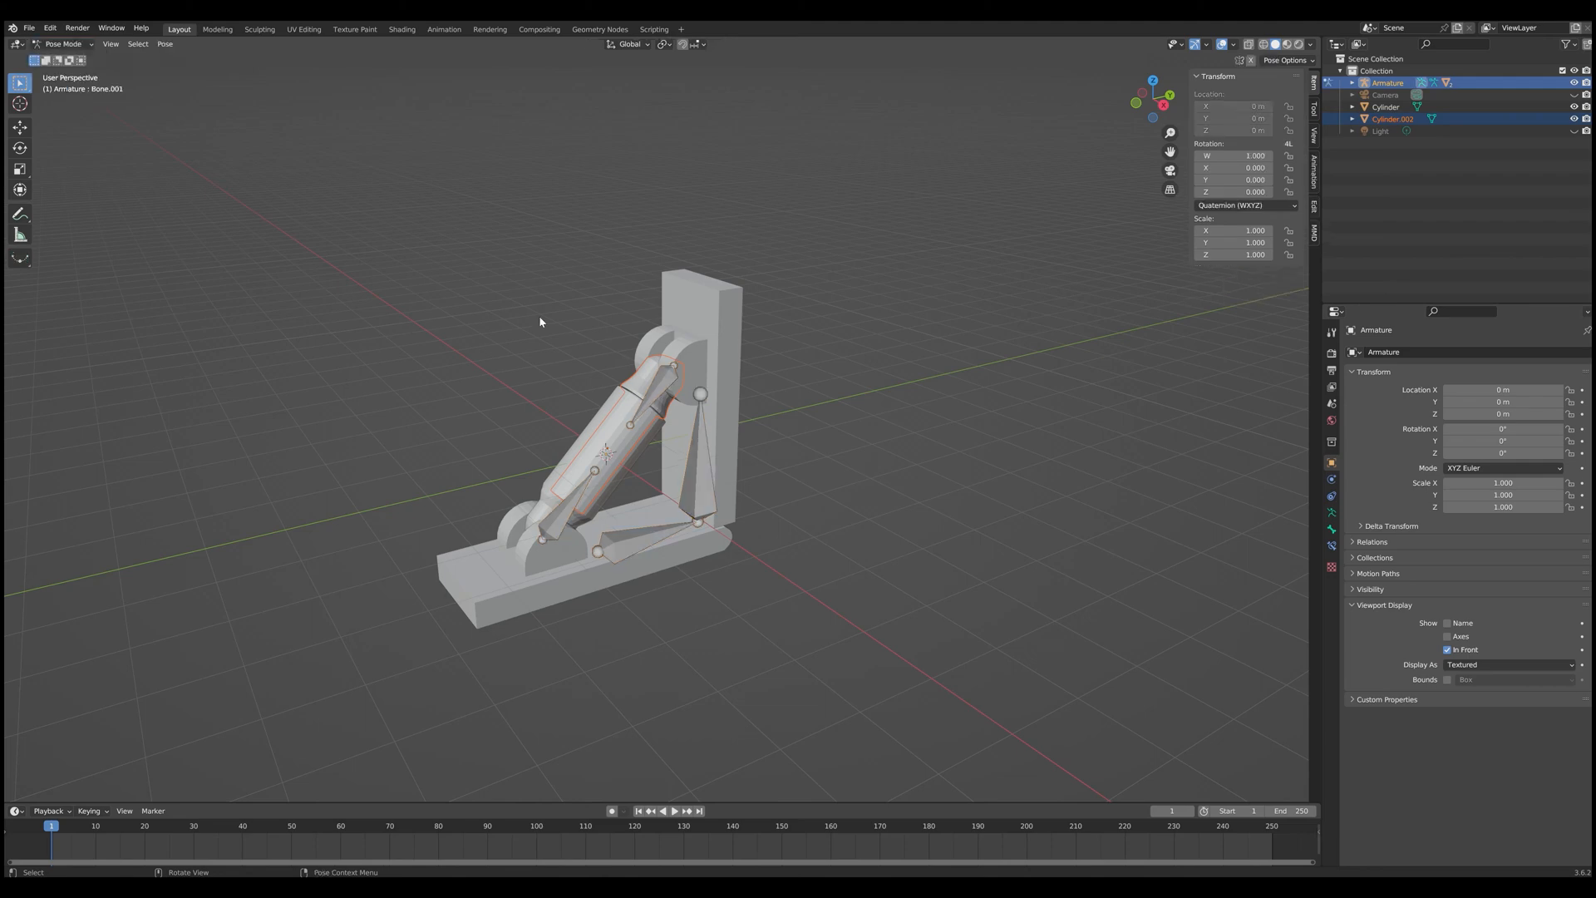
{"action": "left_click", "coordinate": [657, 398]}
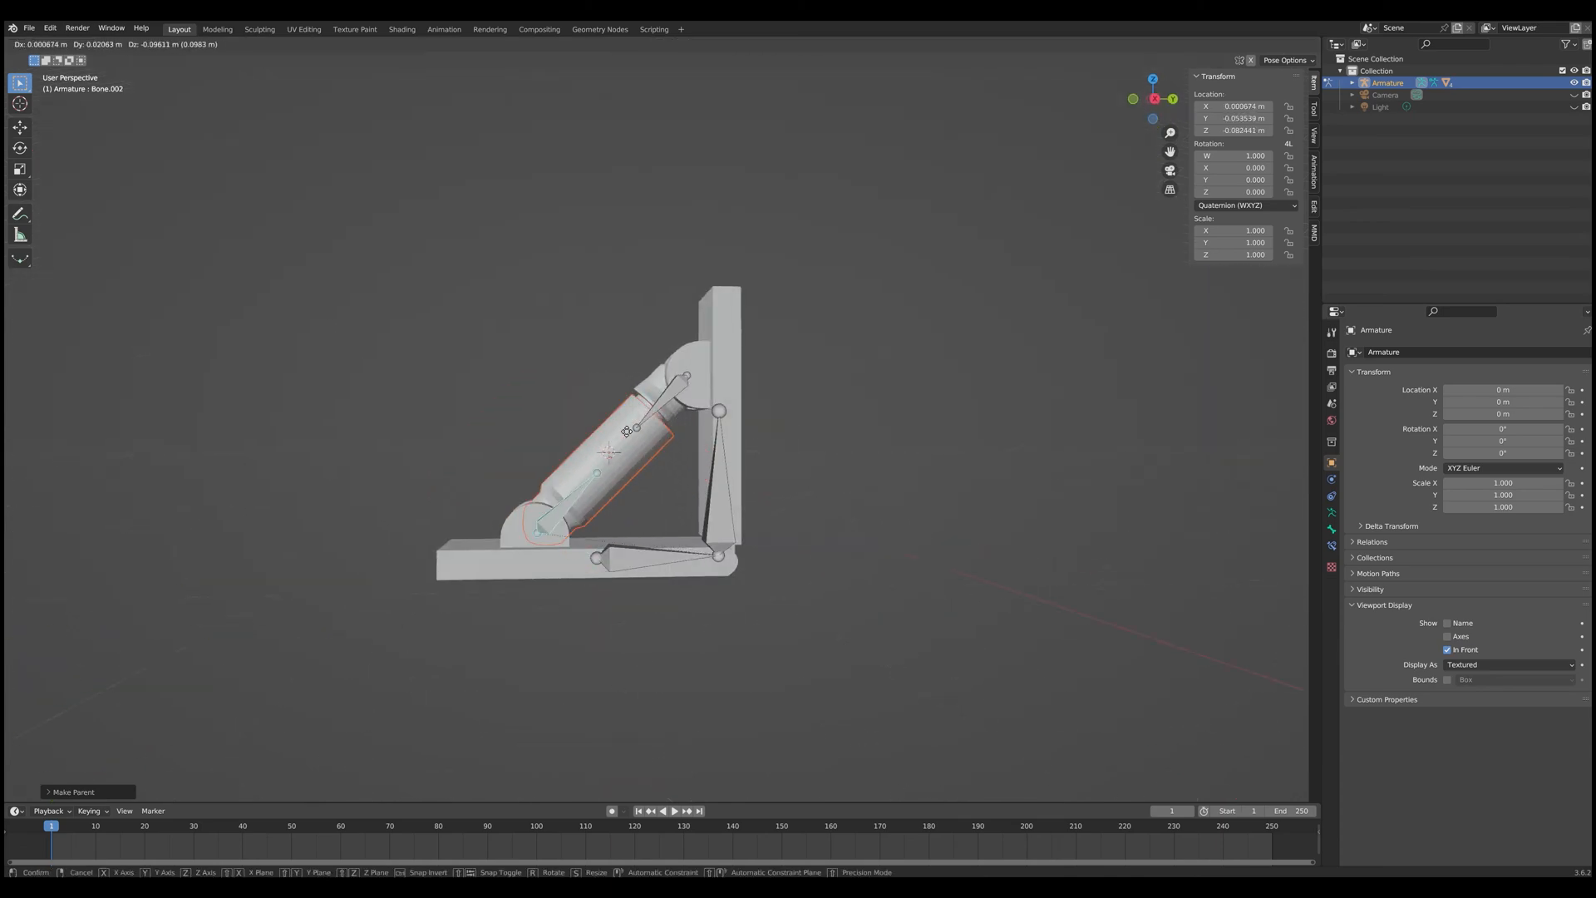
{"action": "key", "text": "r"}
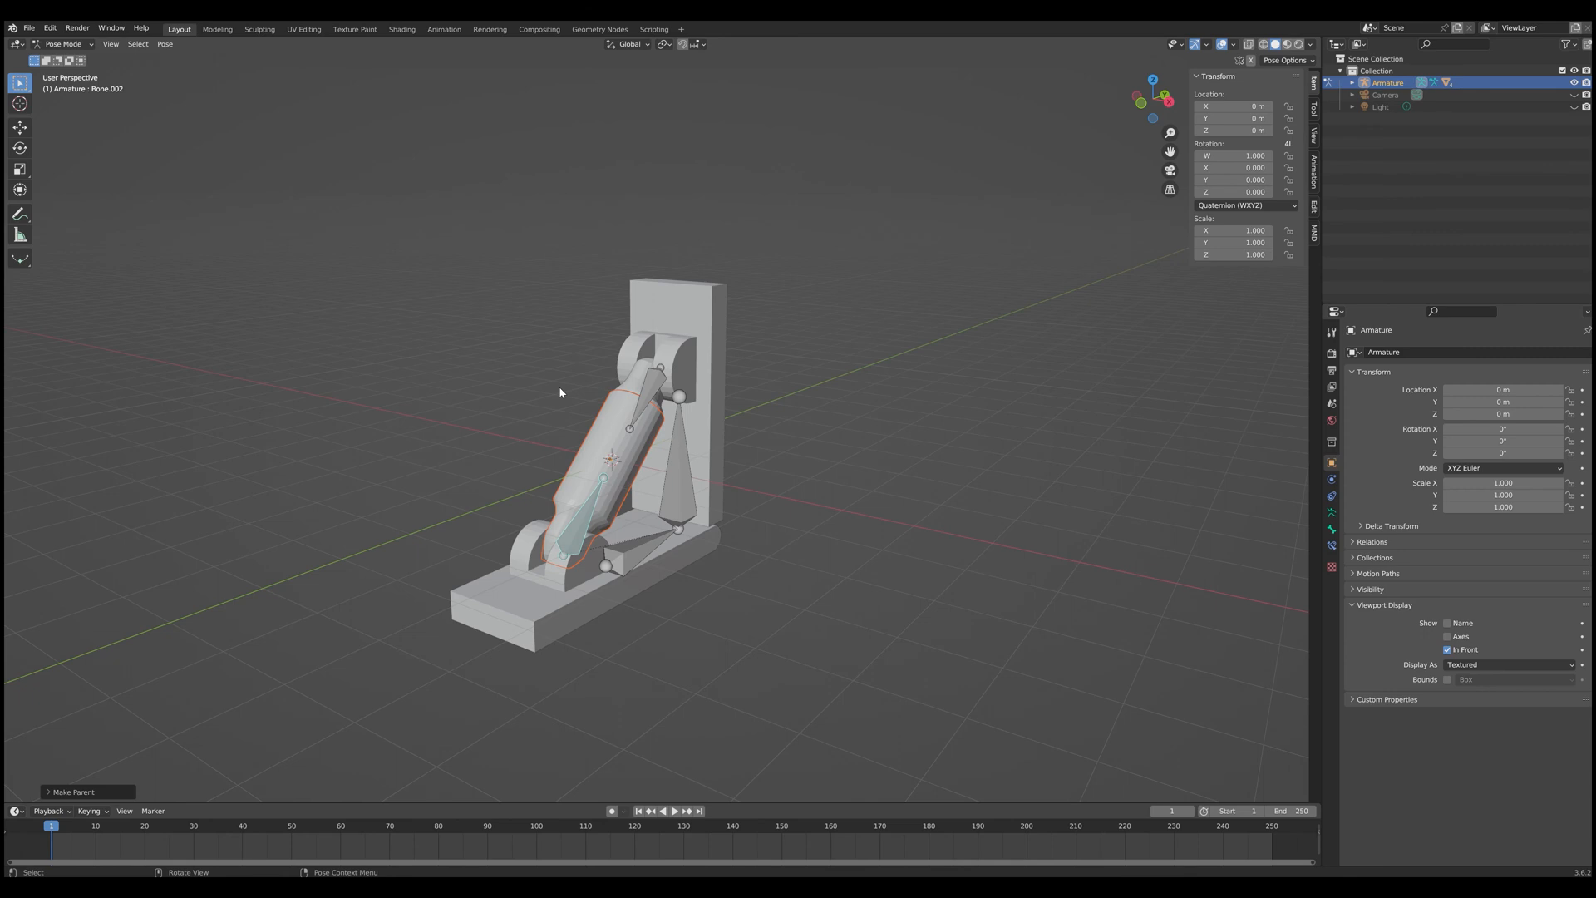
{"action": "mouse_move", "coordinate": [856, 519]}
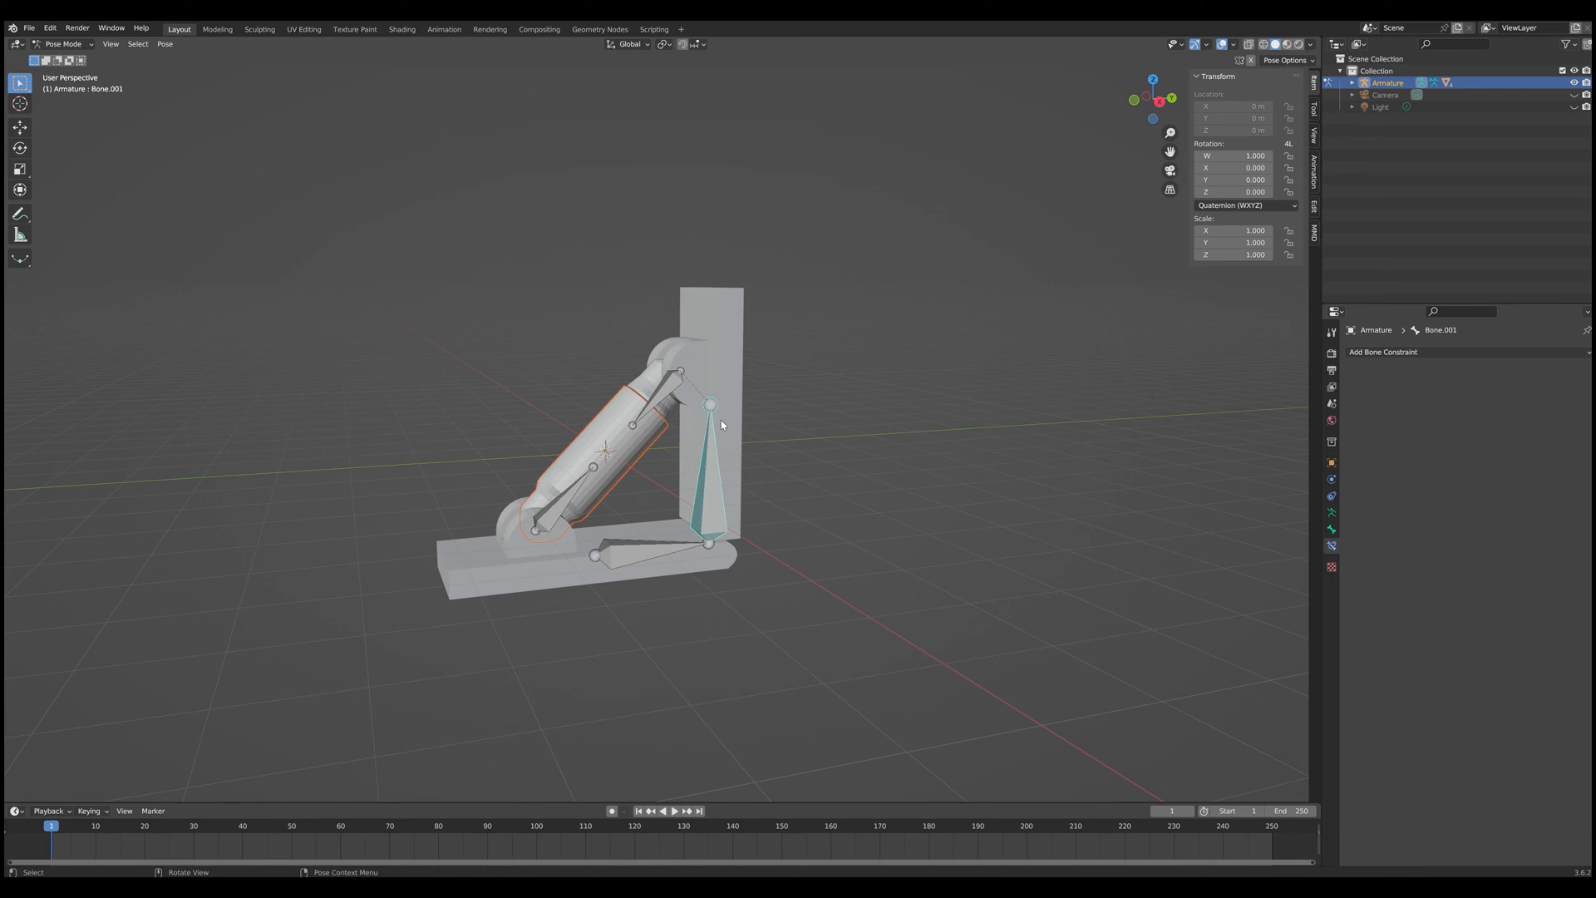
{"action": "mouse_move", "coordinate": [721, 425]}
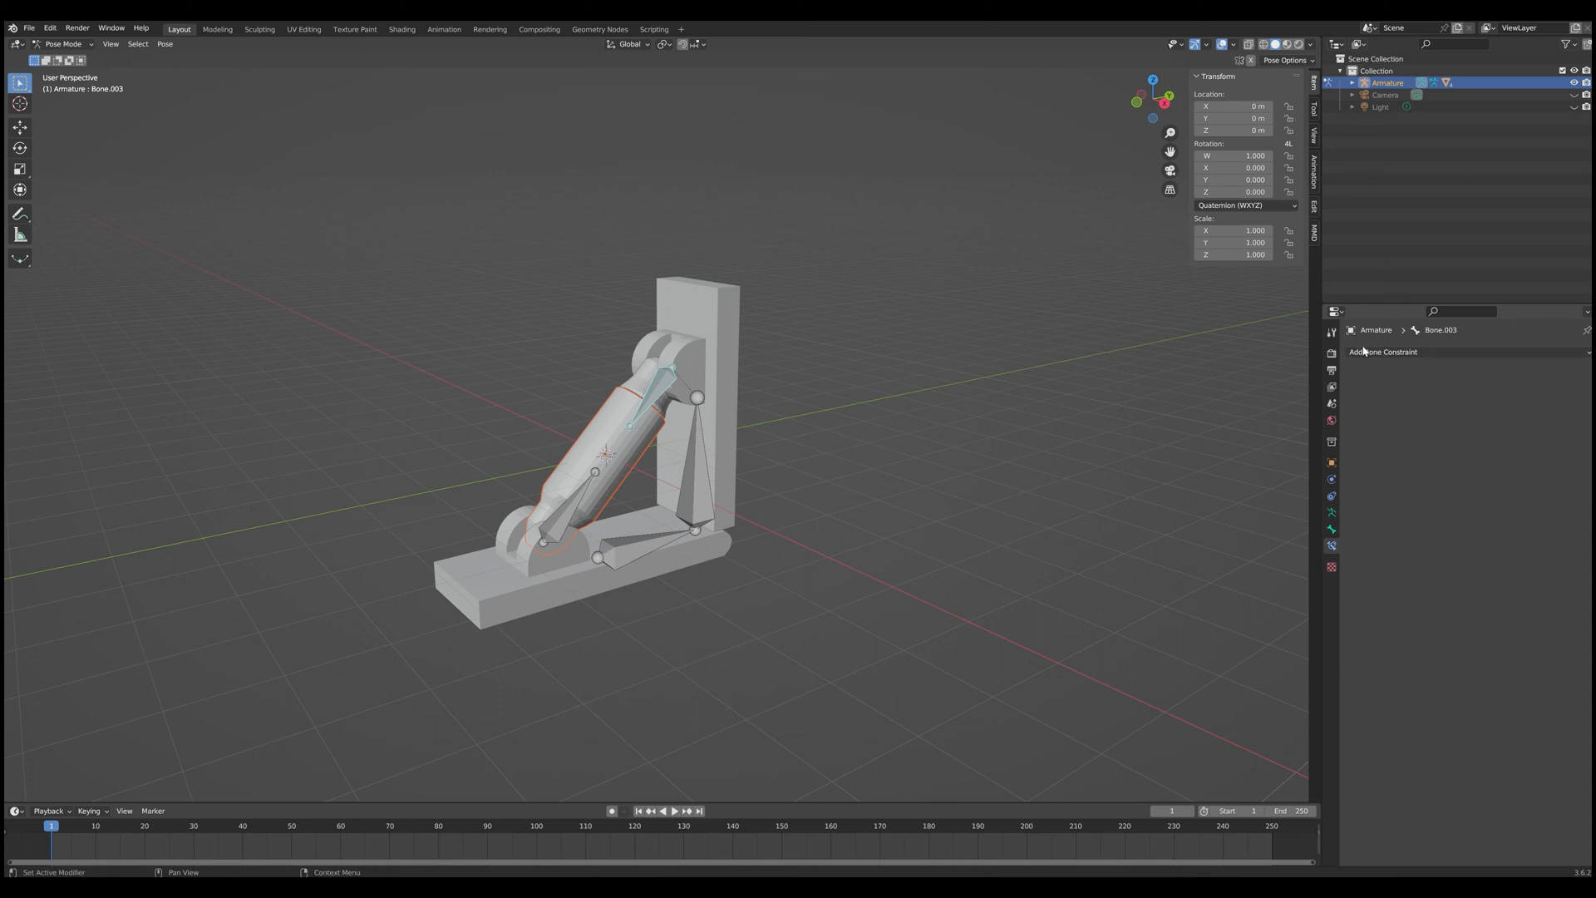
{"action": "mouse_move", "coordinate": [1380, 363]}
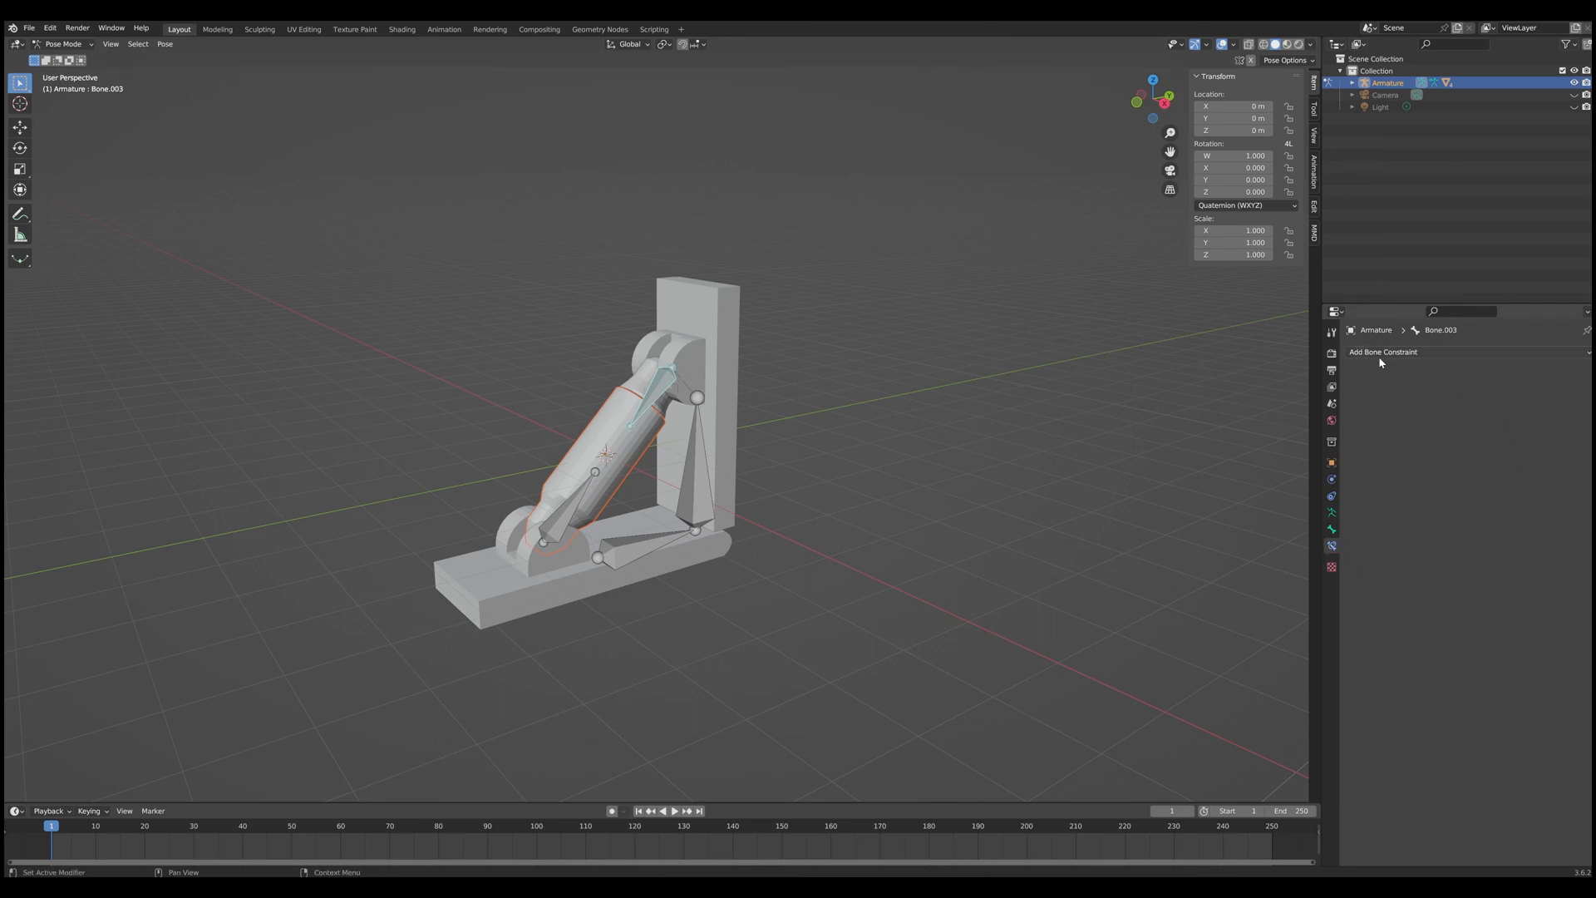
Step: Add a Track To bone constraint to the upper piston bone
{"action": "left_click", "coordinate": [1383, 350]}
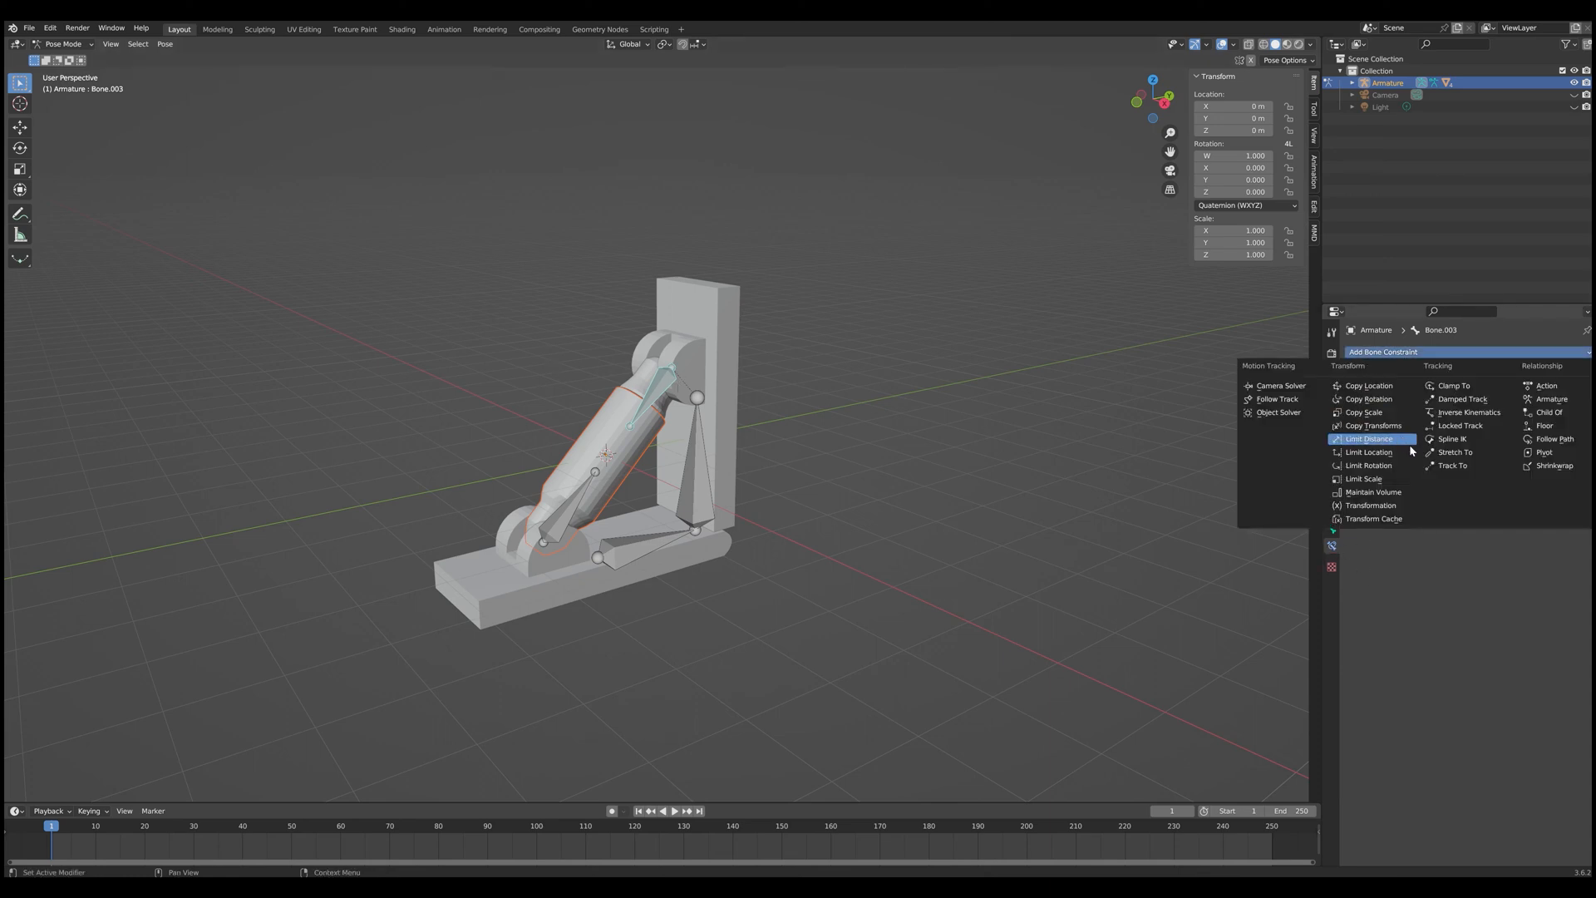
{"action": "mouse_move", "coordinate": [1452, 465]}
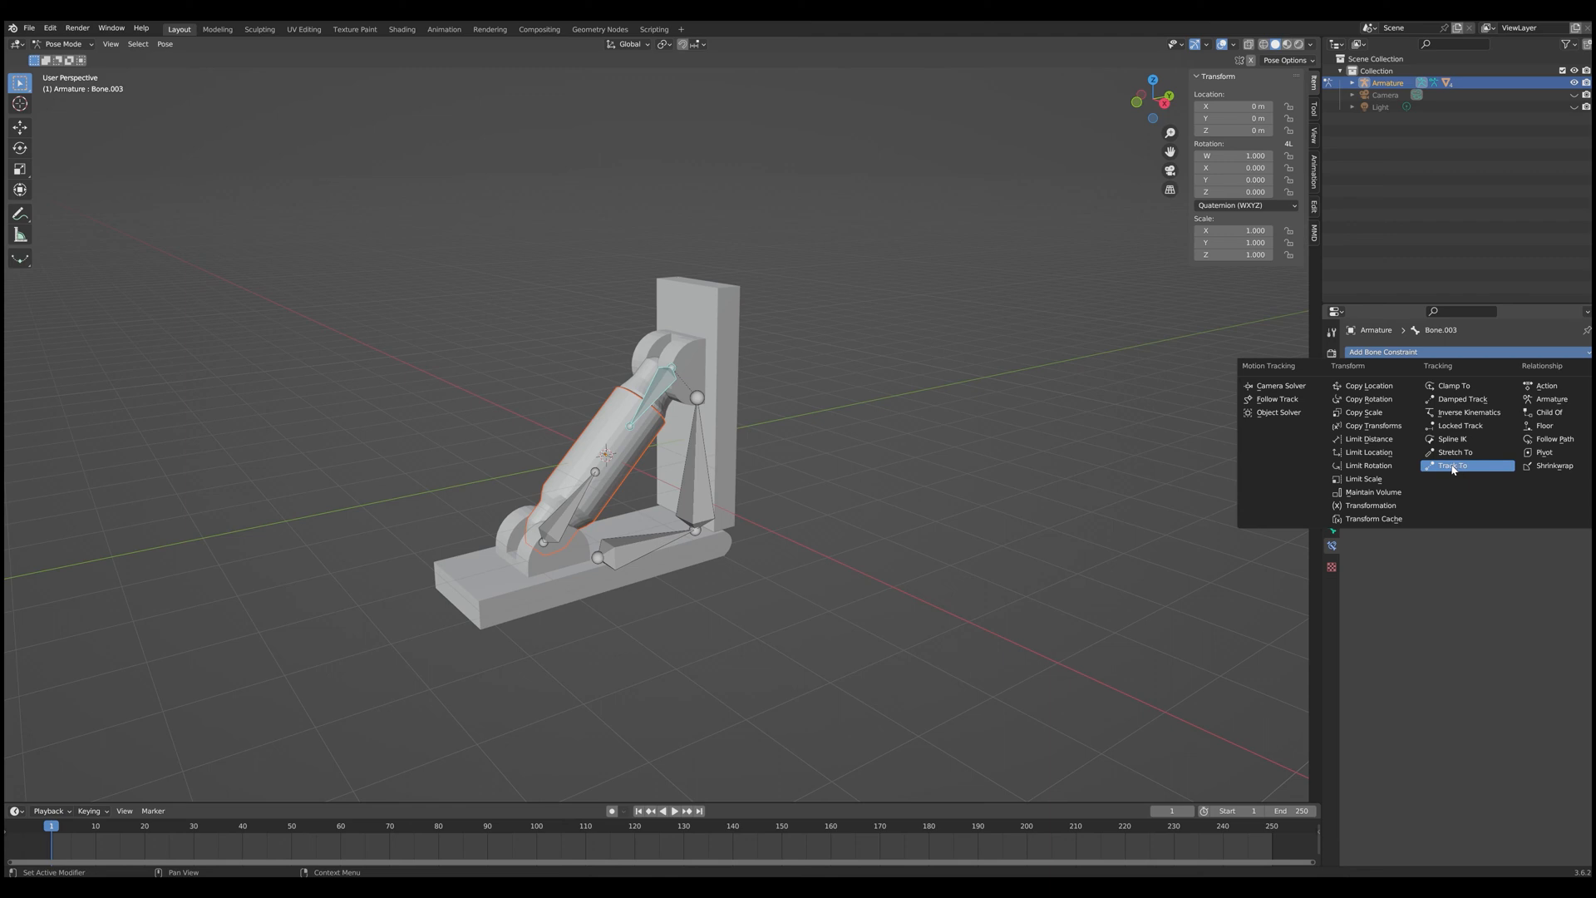
{"action": "left_click", "coordinate": [1455, 466]}
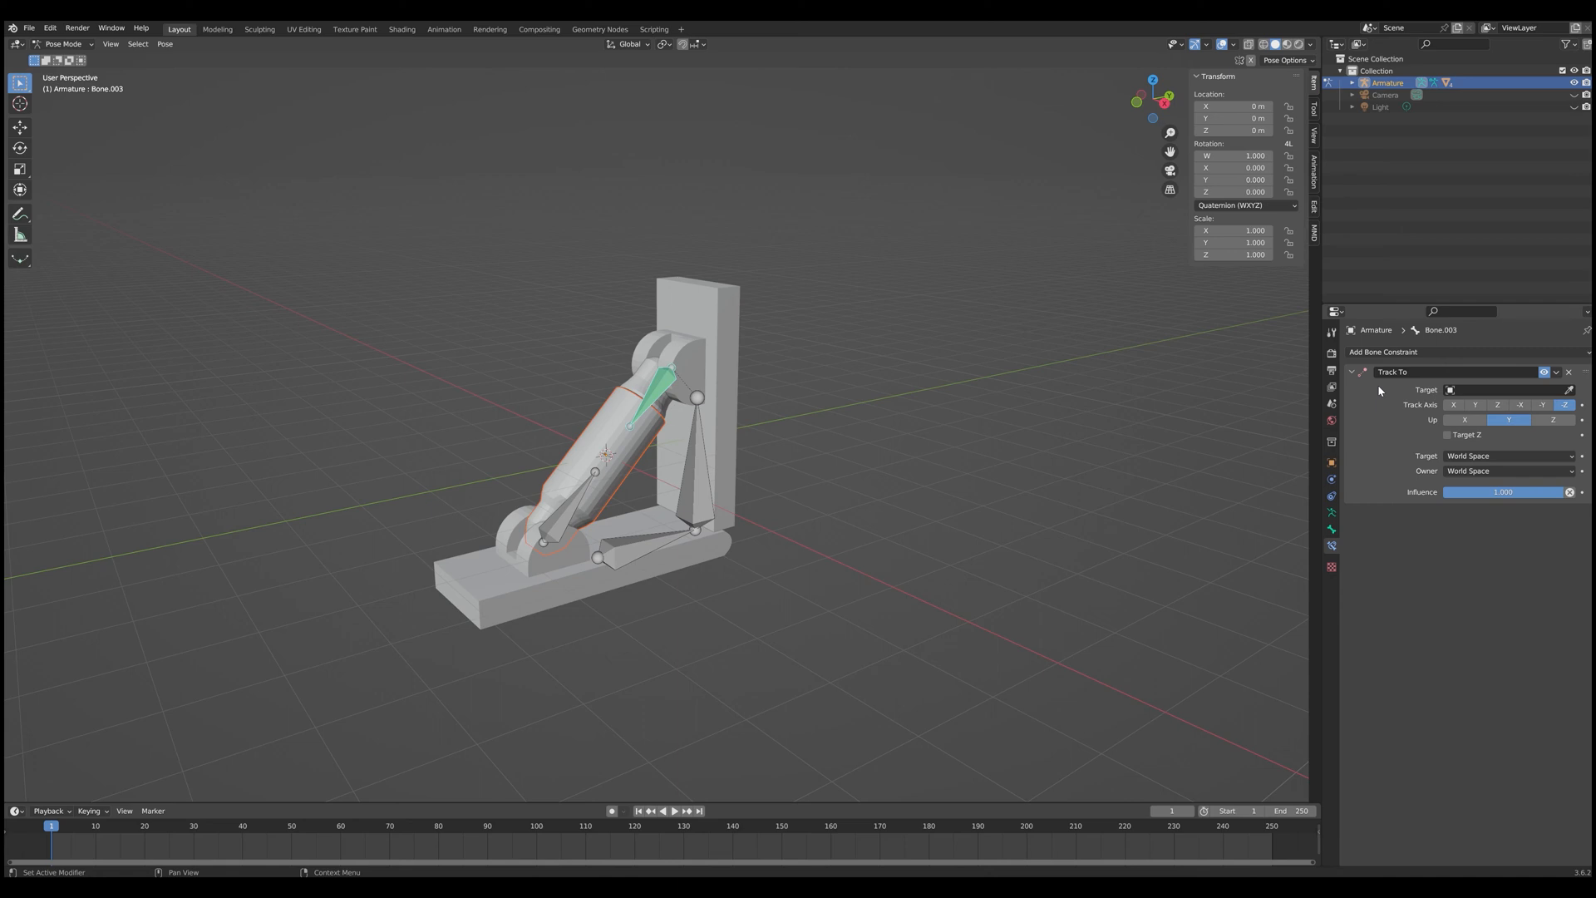
{"action": "mouse_move", "coordinate": [1429, 398]}
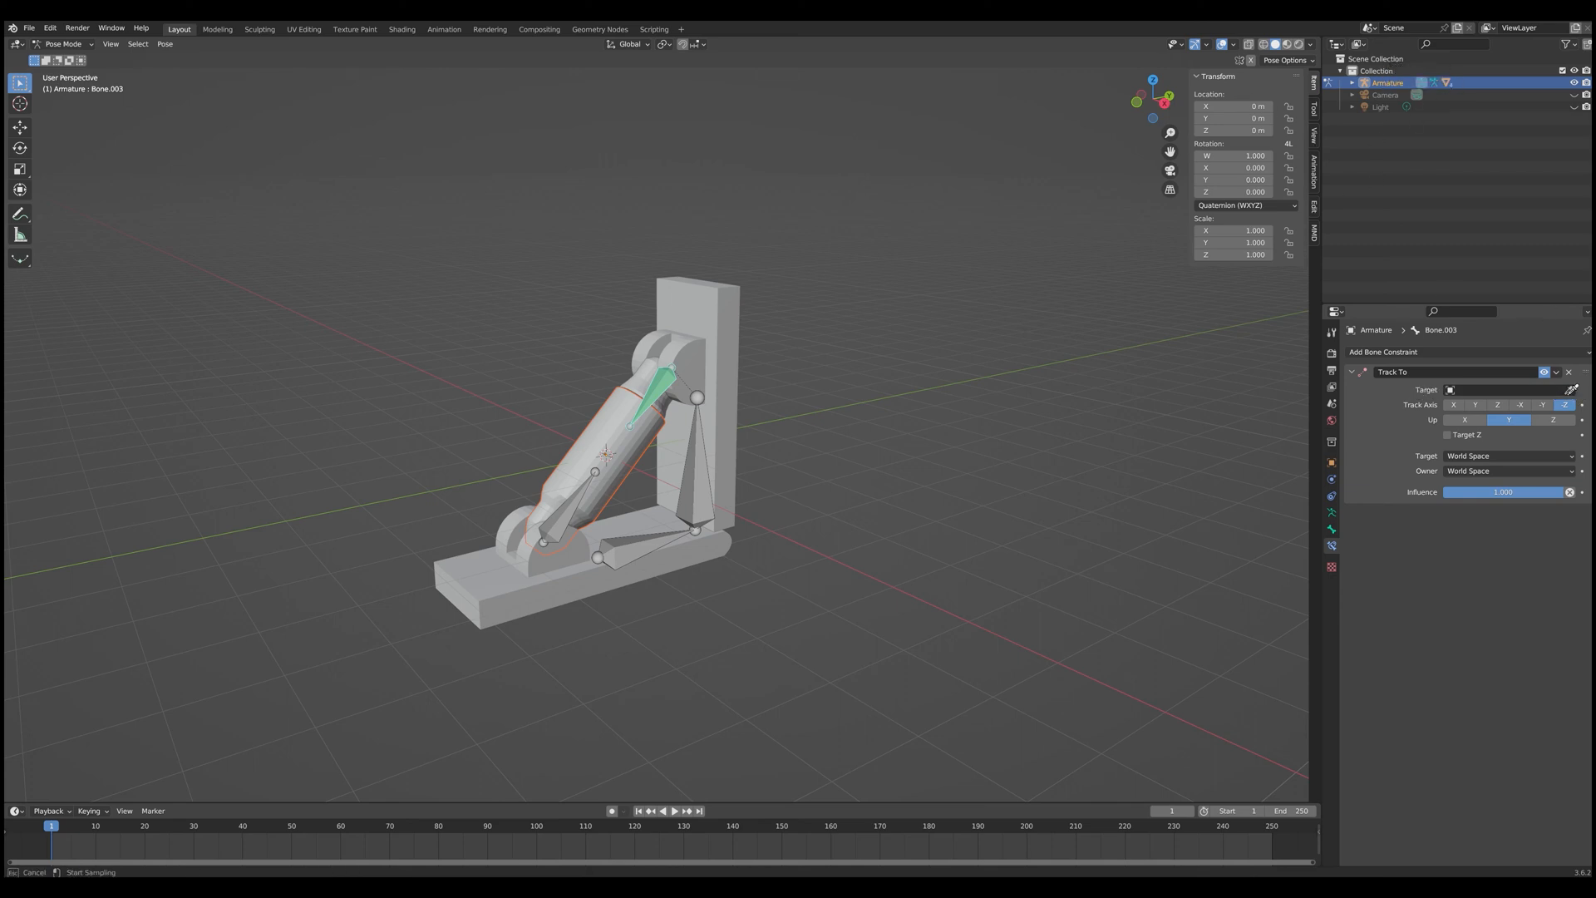
{"action": "mouse_move", "coordinate": [575, 498]}
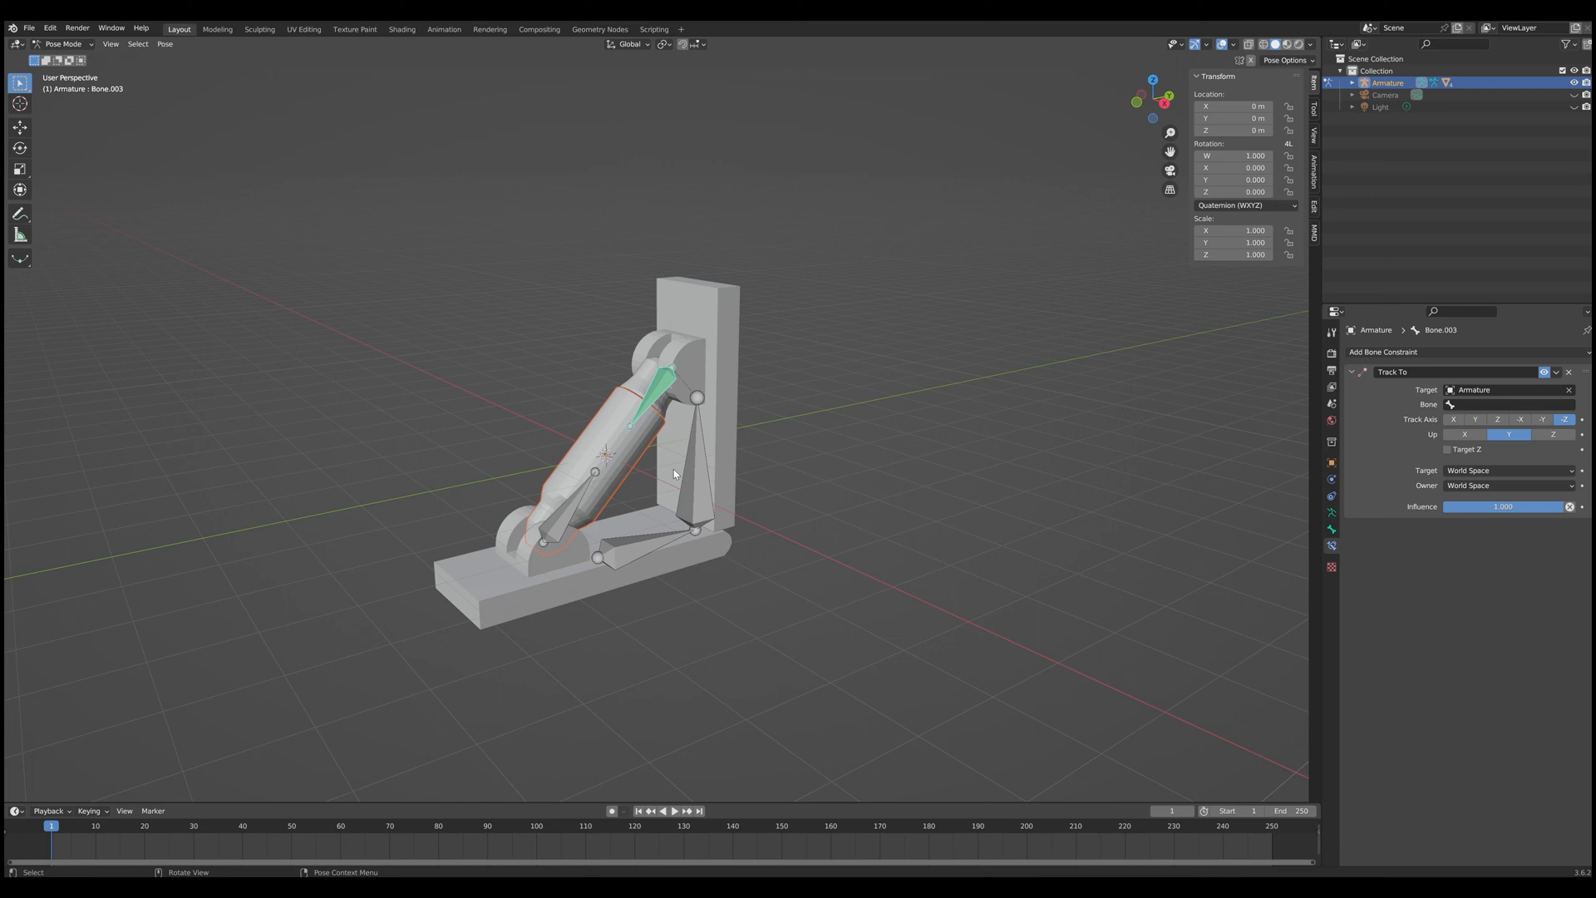
{"action": "mouse_move", "coordinate": [874, 405]}
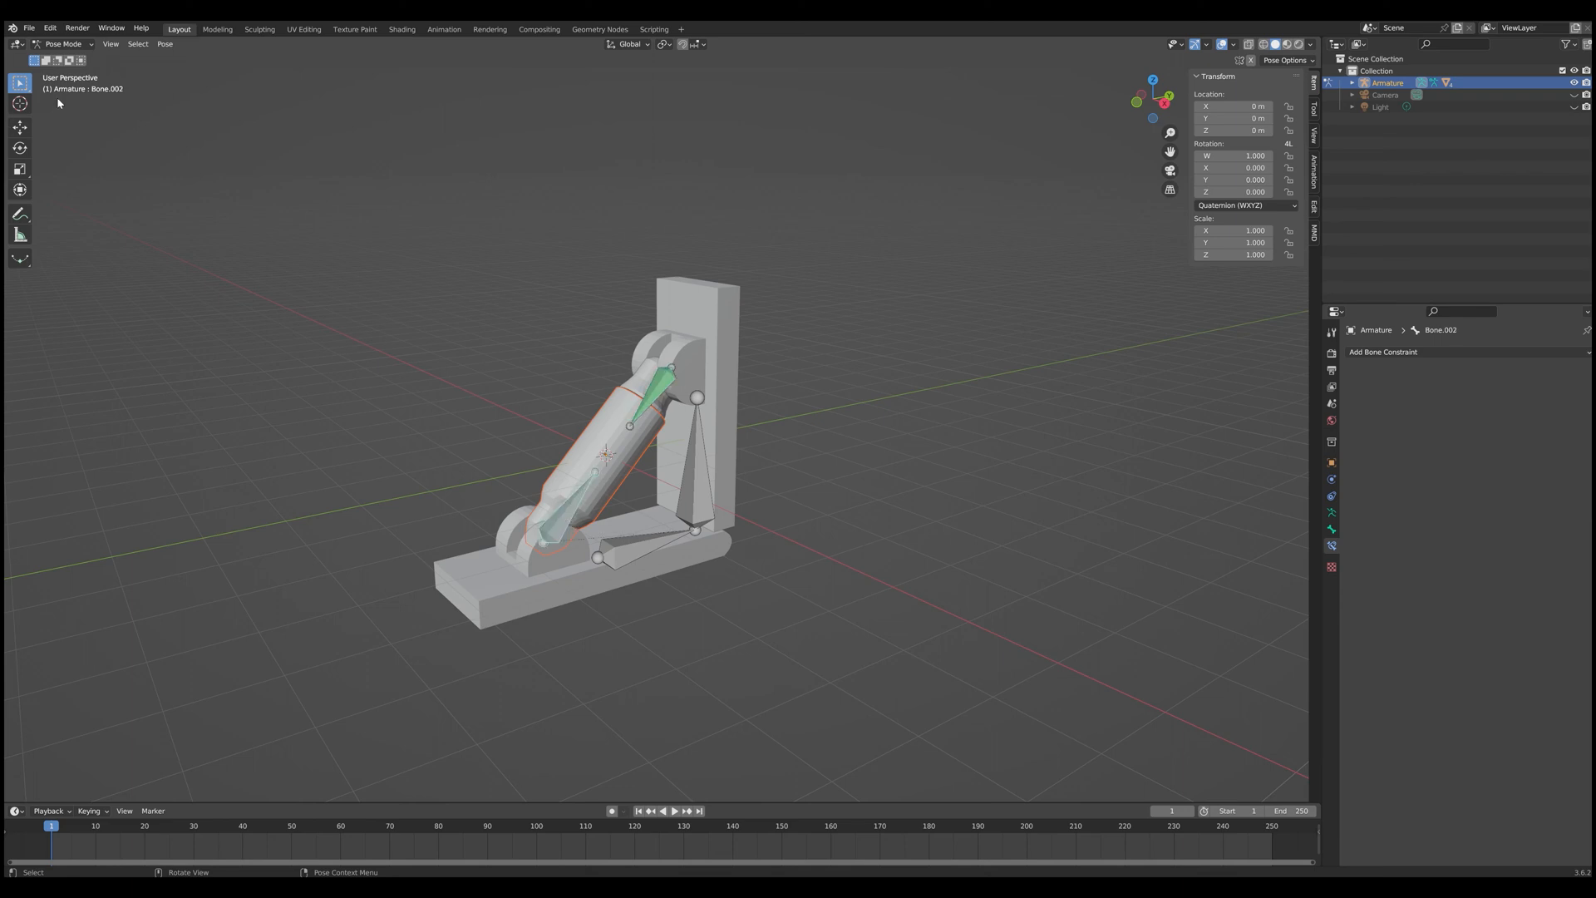
{"action": "mouse_move", "coordinate": [94, 96]}
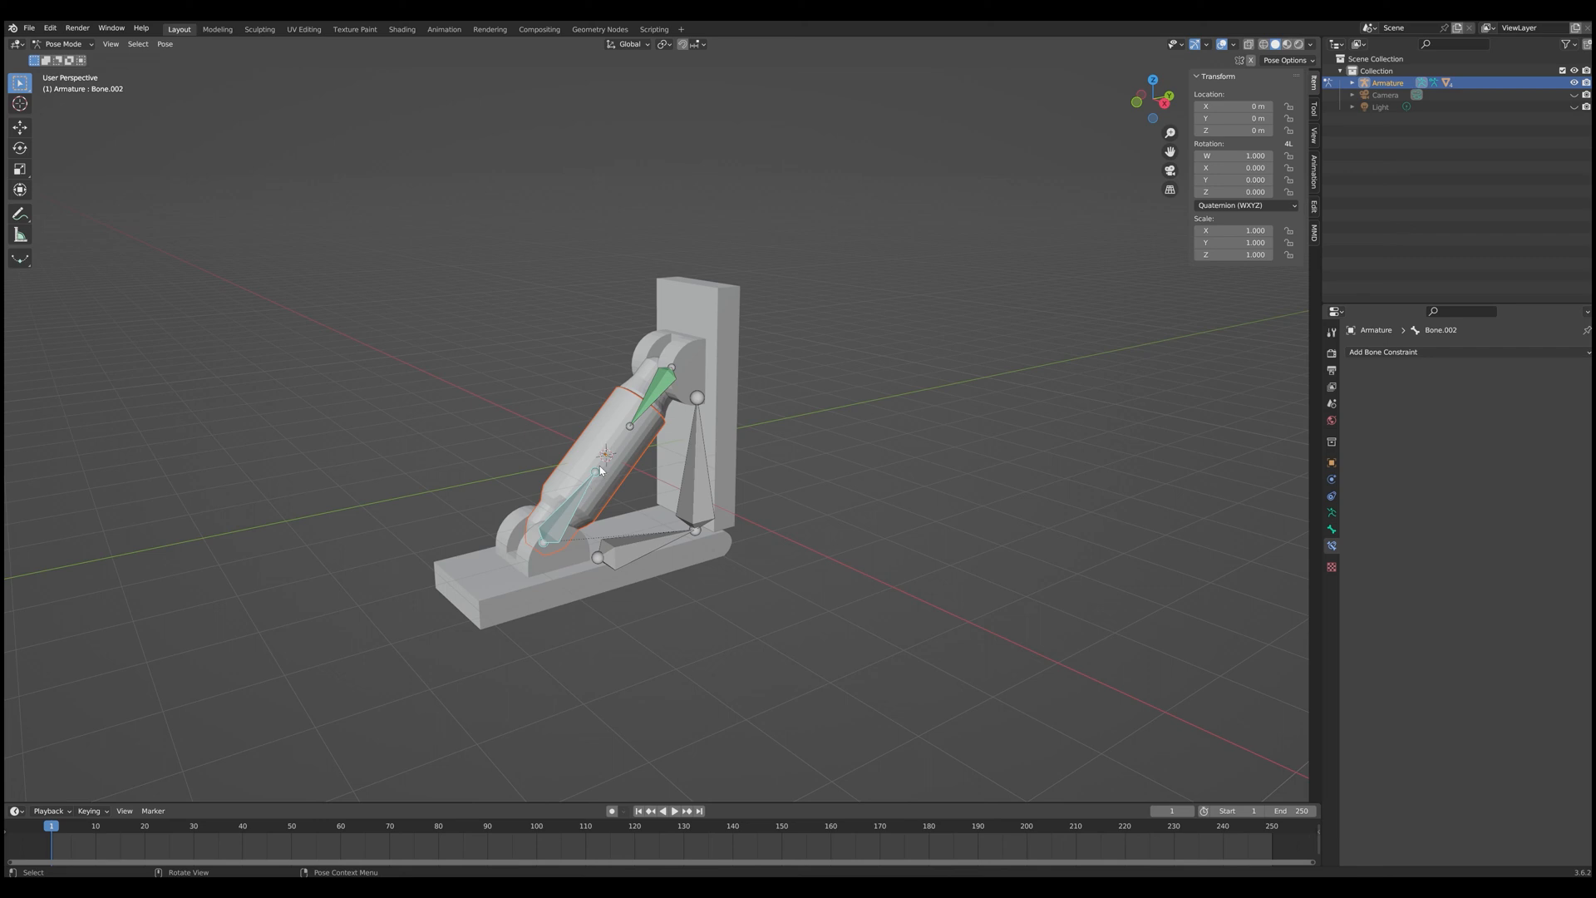
{"action": "mouse_move", "coordinate": [117, 91]}
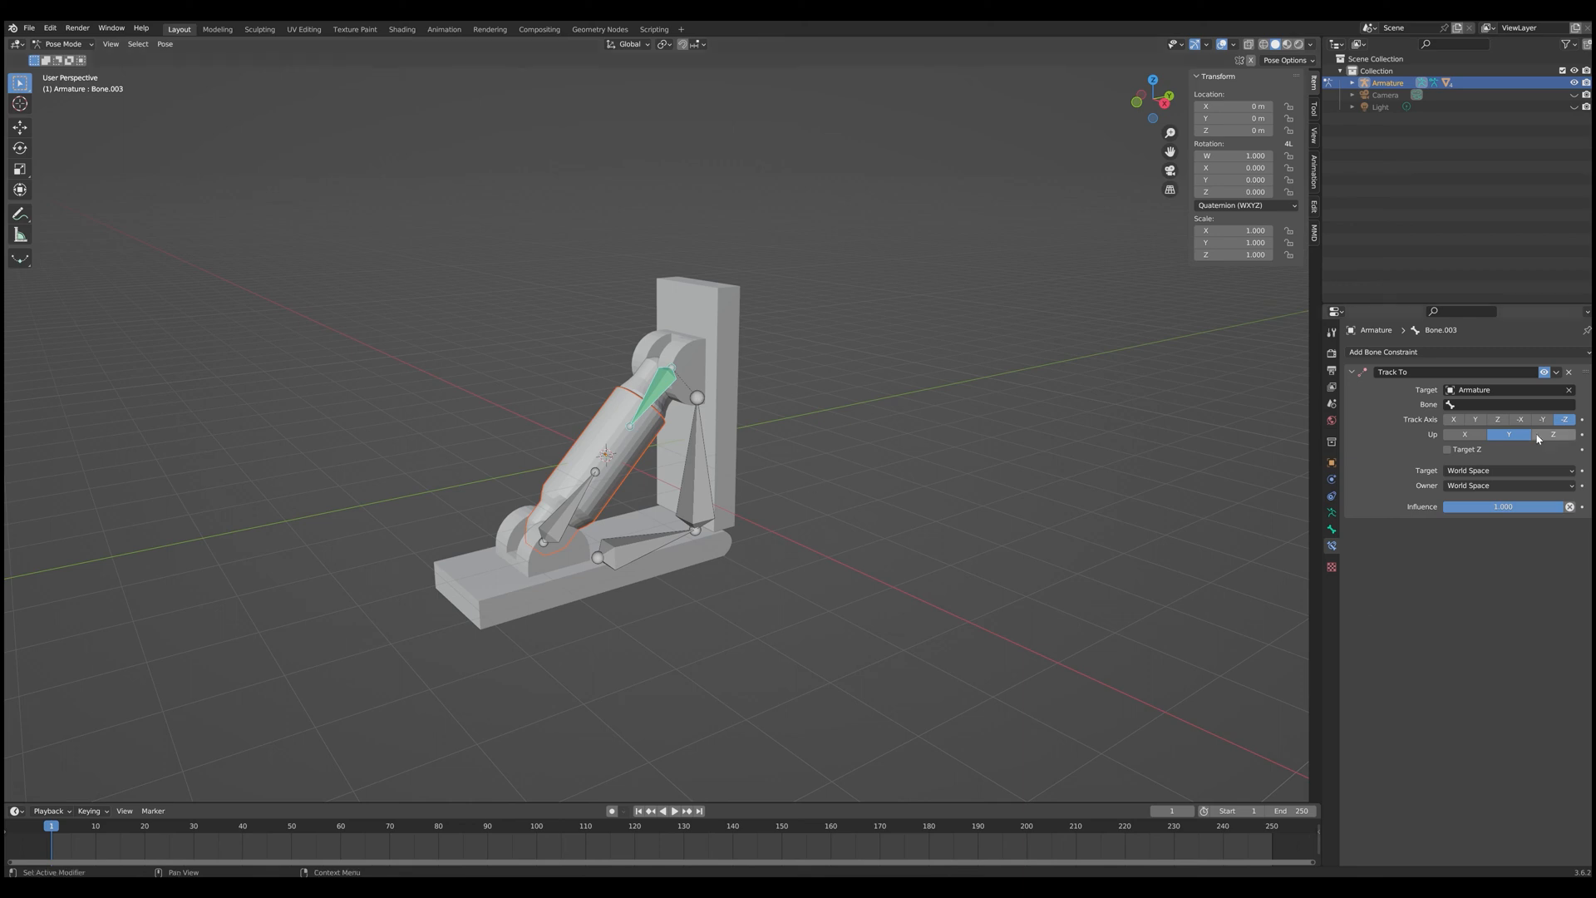
Step: Set the Track To constraint's Bone field to Bone.002
{"action": "left_click", "coordinate": [1506, 404]}
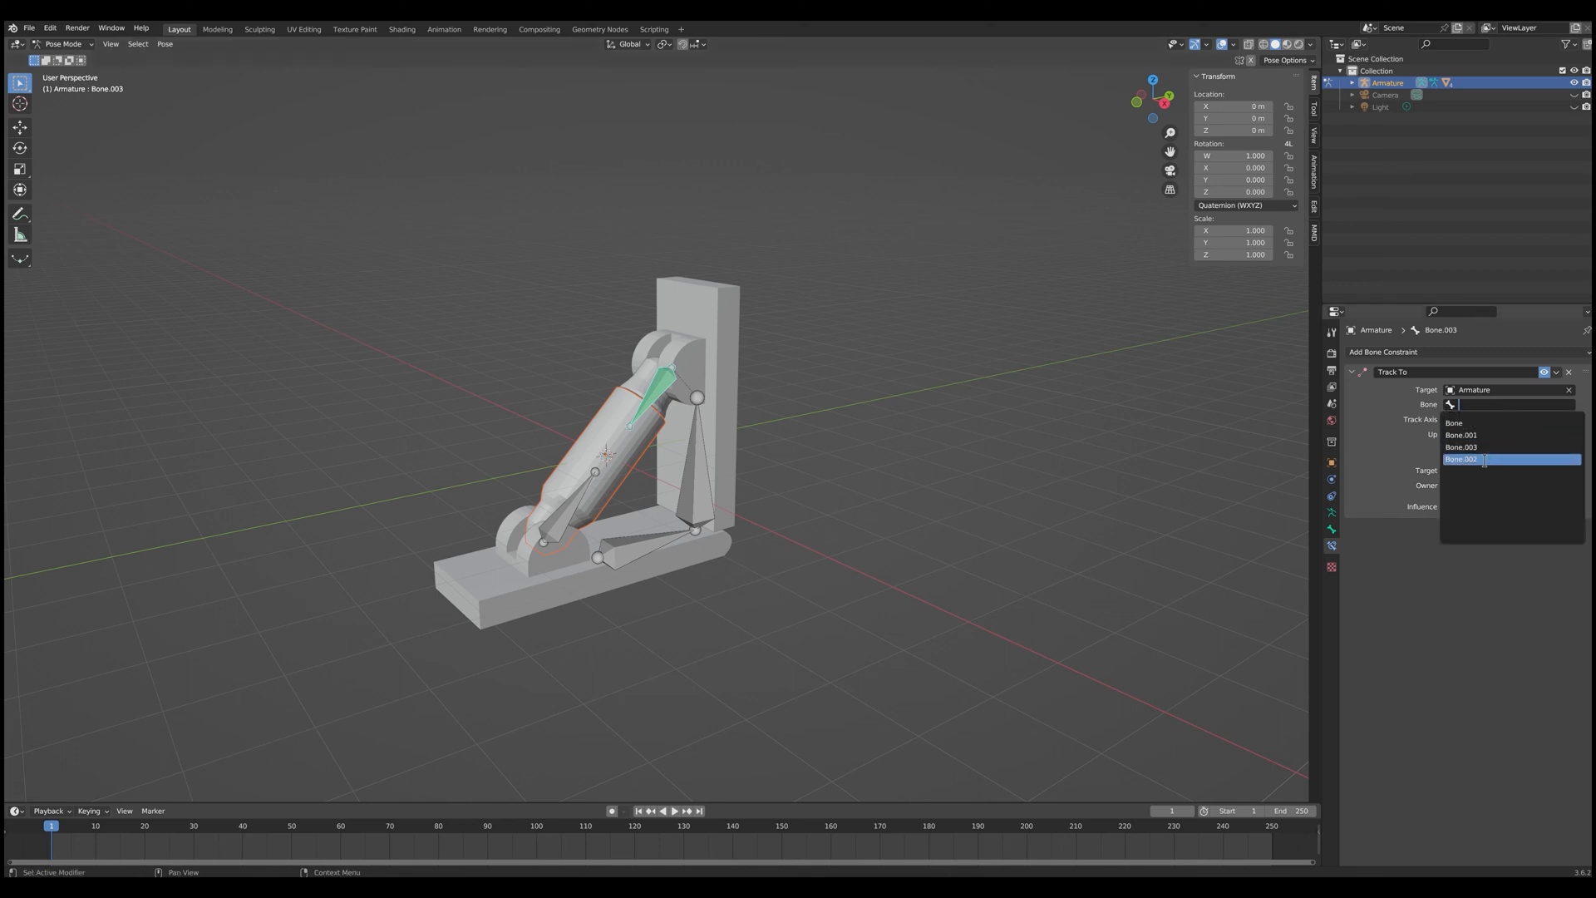
{"action": "left_click", "coordinate": [1461, 458]}
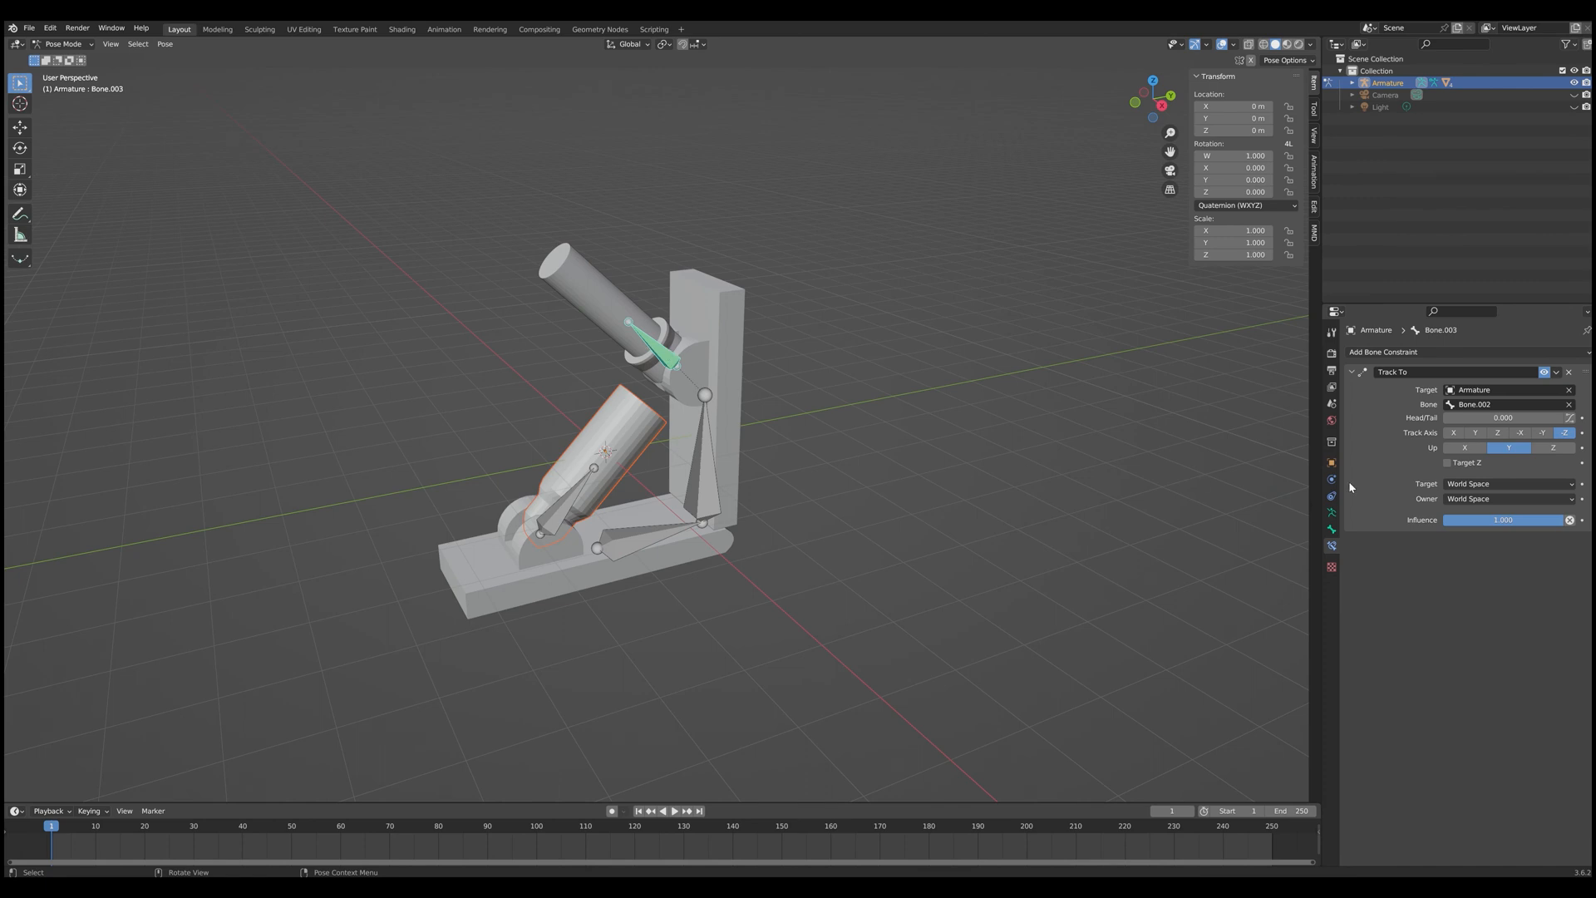
{"action": "mouse_move", "coordinate": [676, 364]}
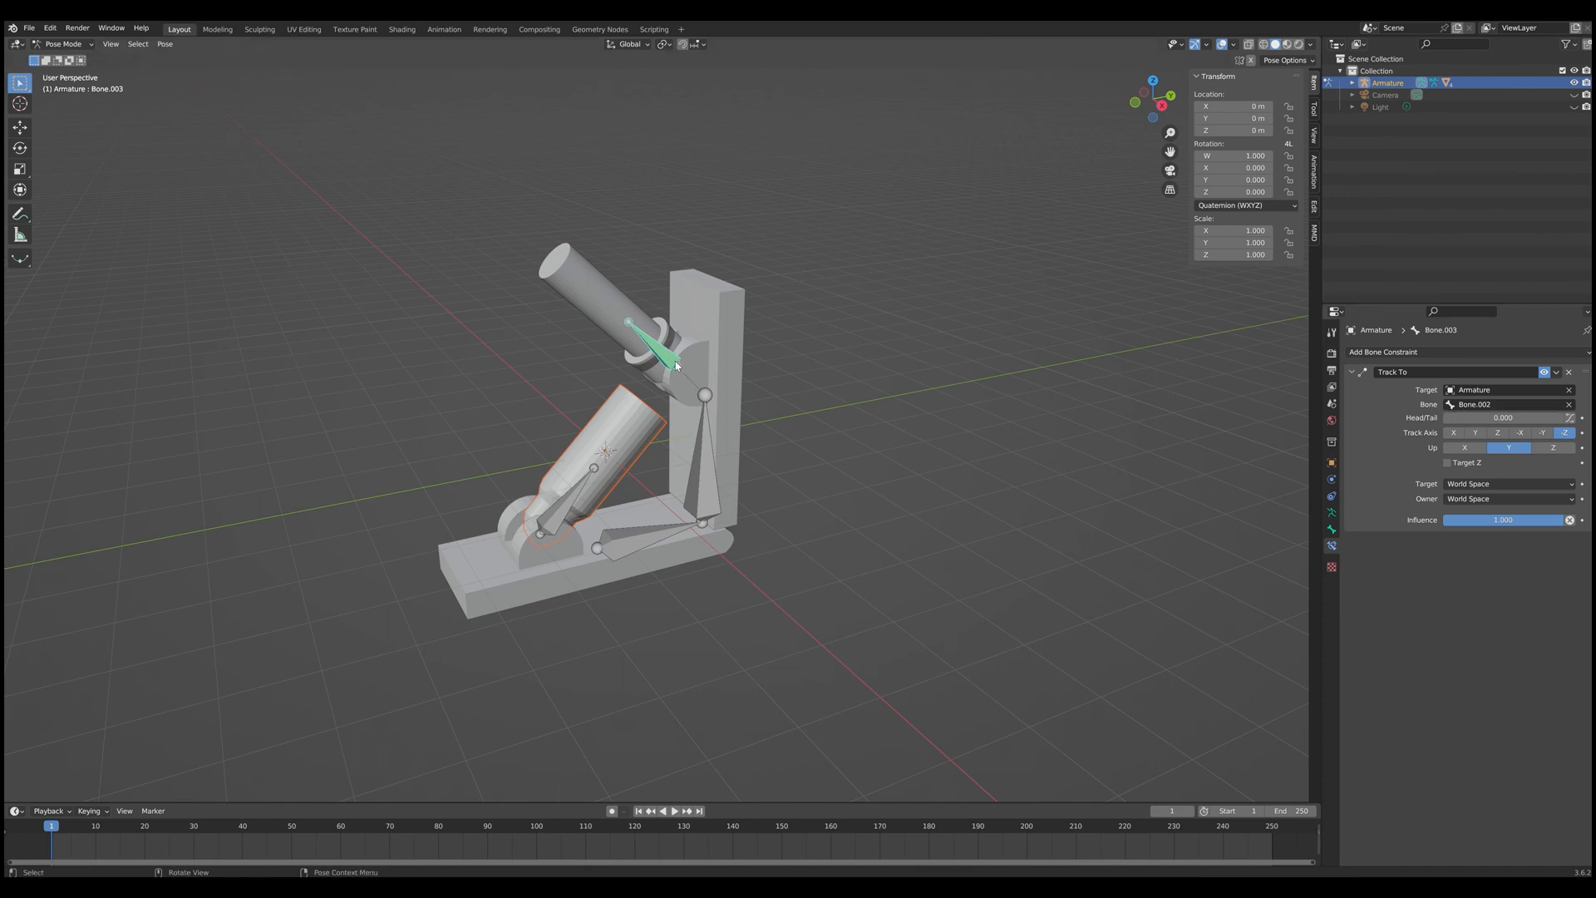
{"action": "mouse_move", "coordinate": [511, 227]}
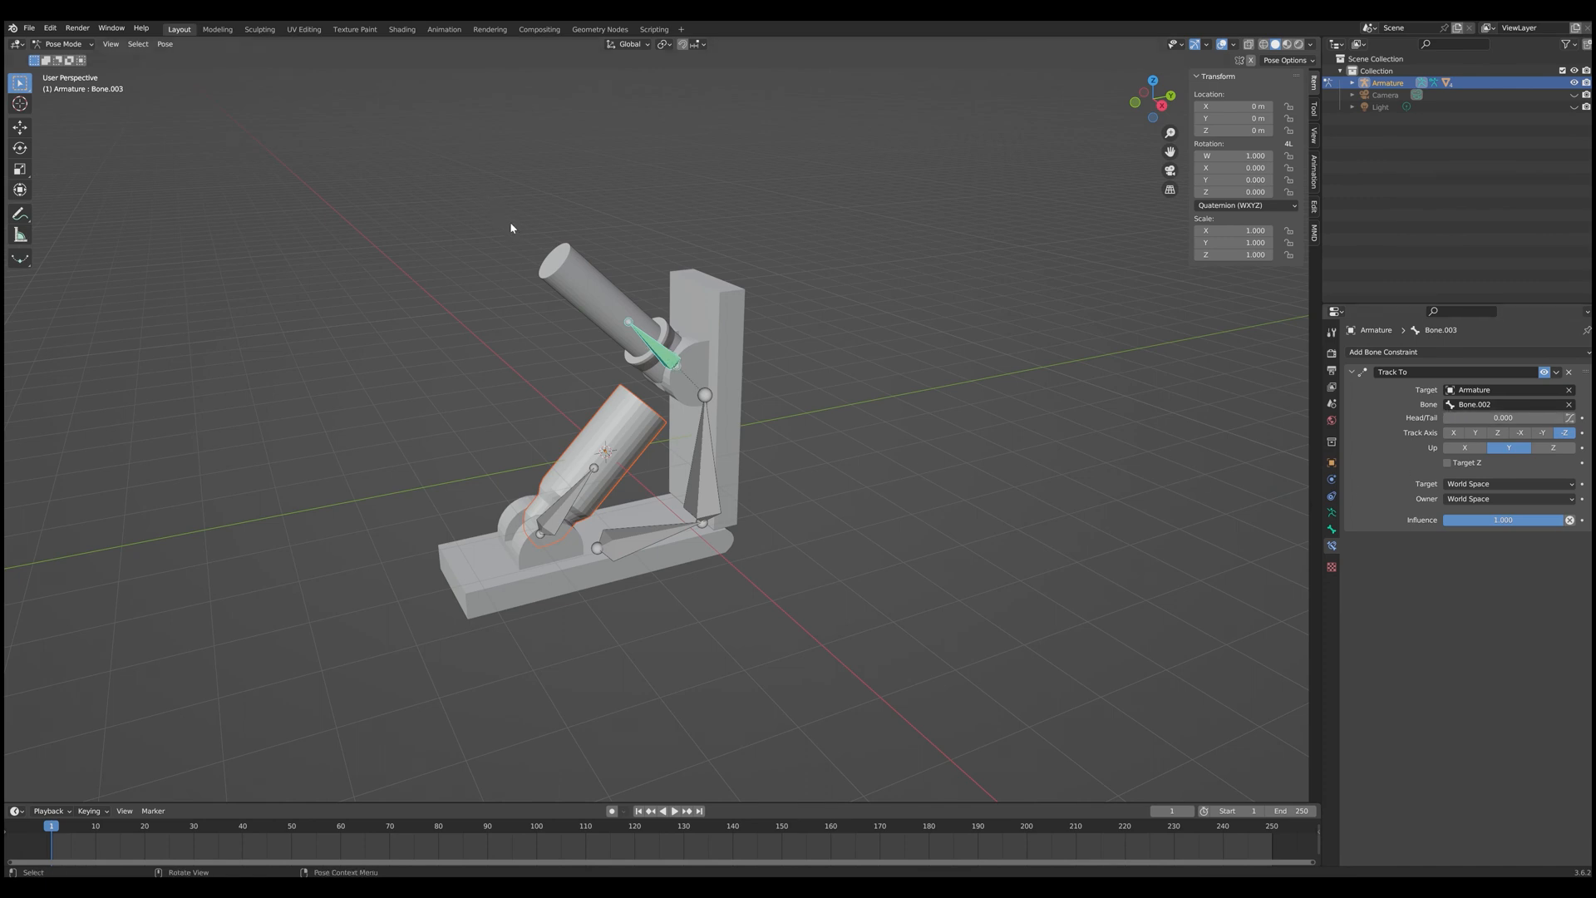
{"action": "mouse_move", "coordinate": [1311, 412]}
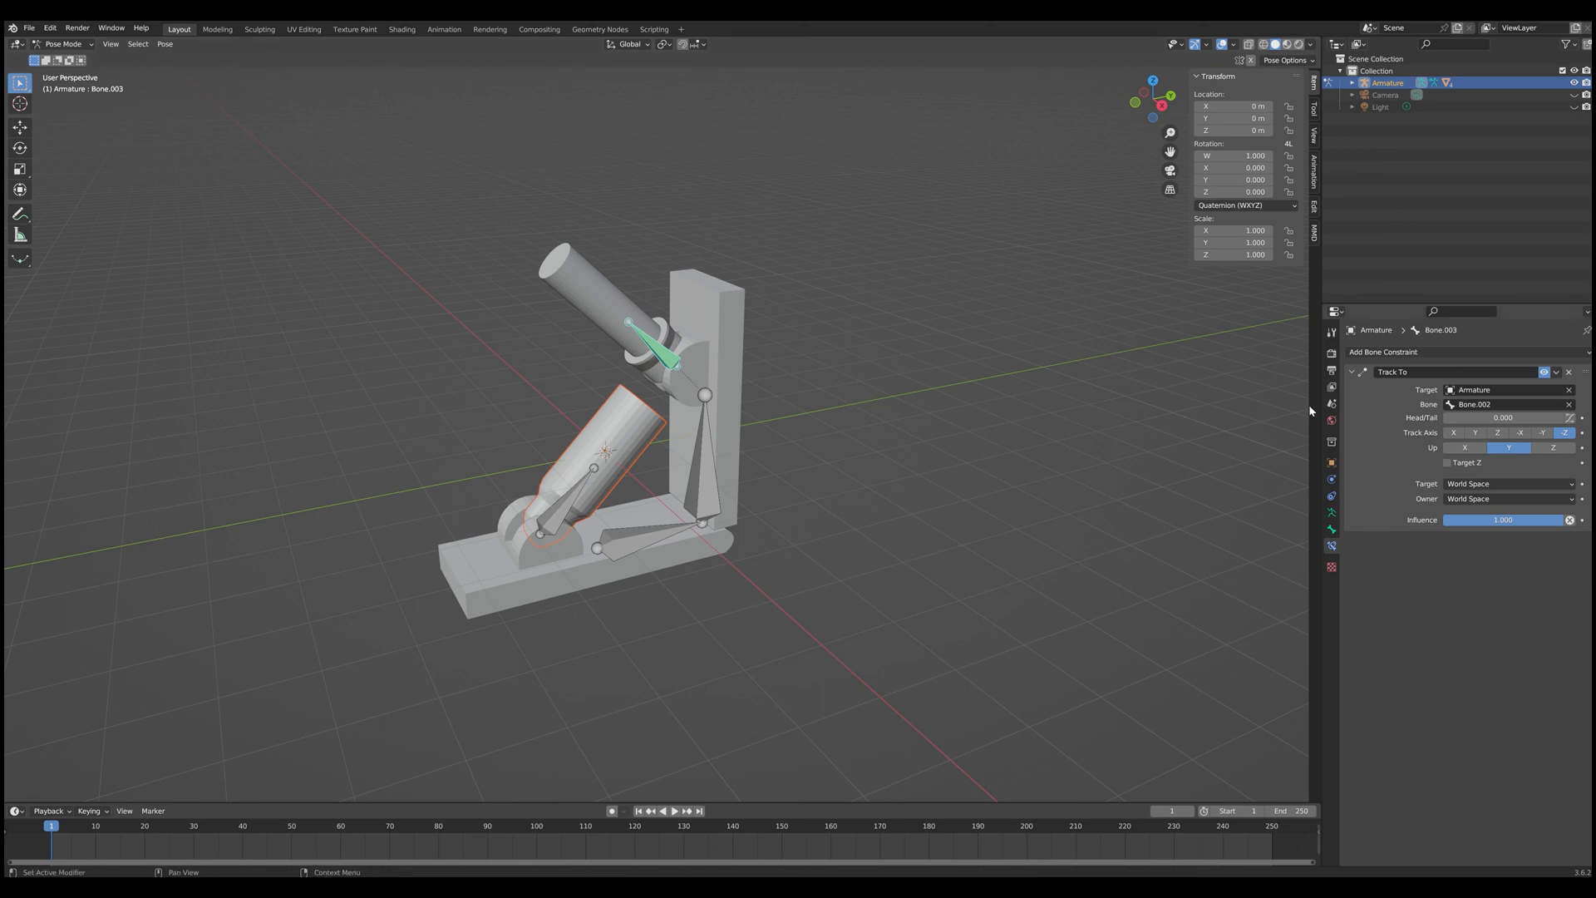
{"action": "mouse_move", "coordinate": [1436, 438]}
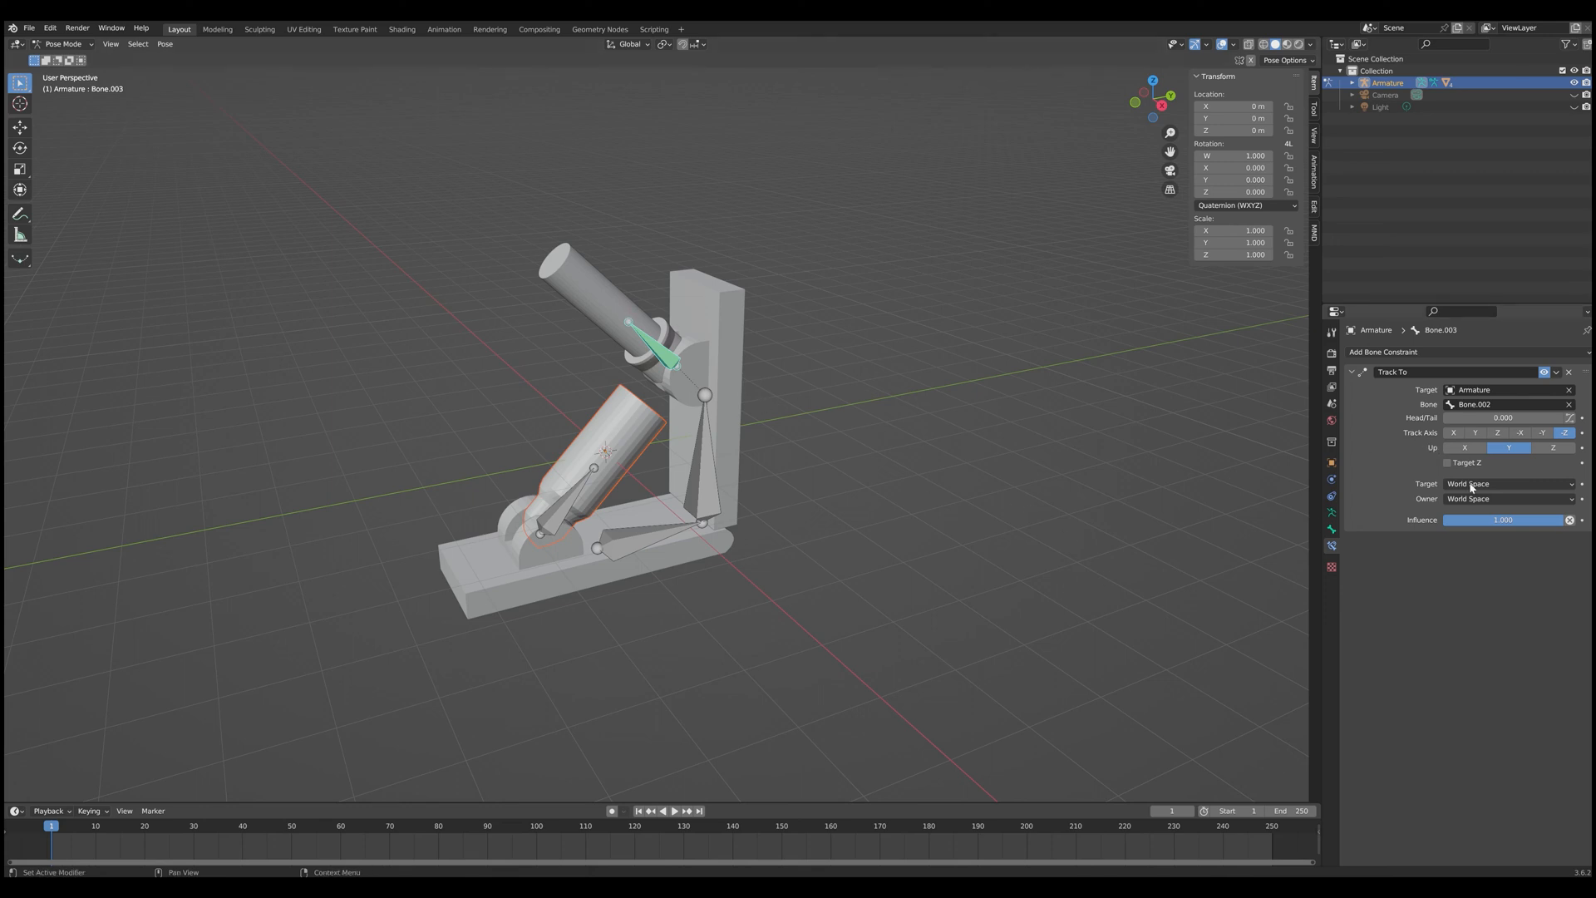
Step: Set the Track To constraint's Track Axis to Y and Up axis to X
{"action": "left_click", "coordinate": [1520, 431]}
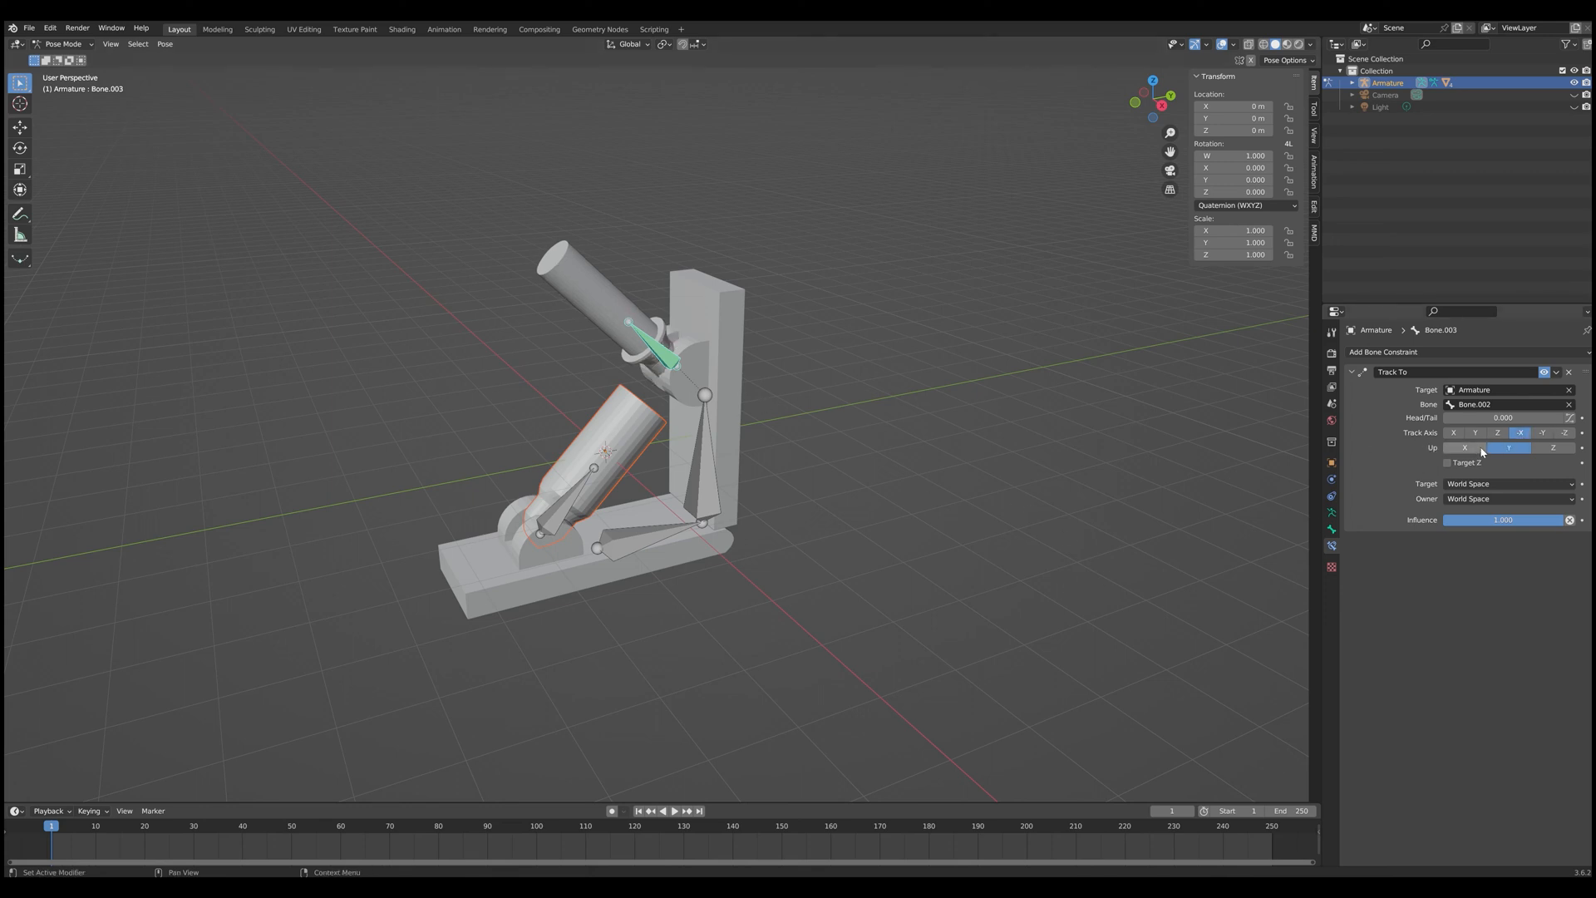
{"action": "left_click", "coordinate": [1464, 449]}
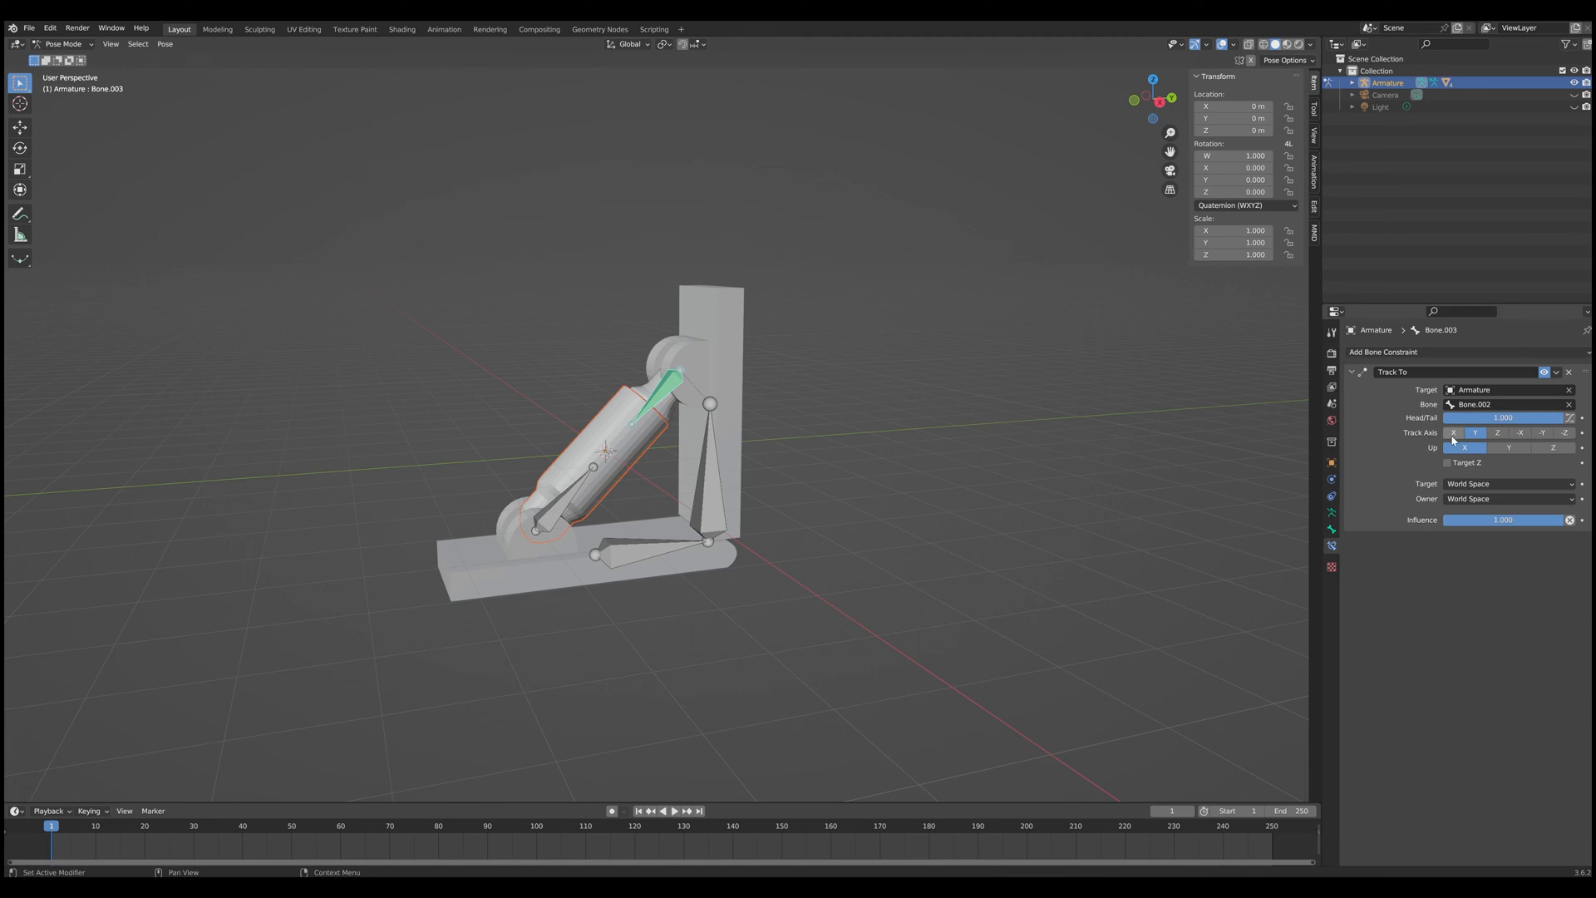
{"action": "mouse_move", "coordinate": [1464, 447]}
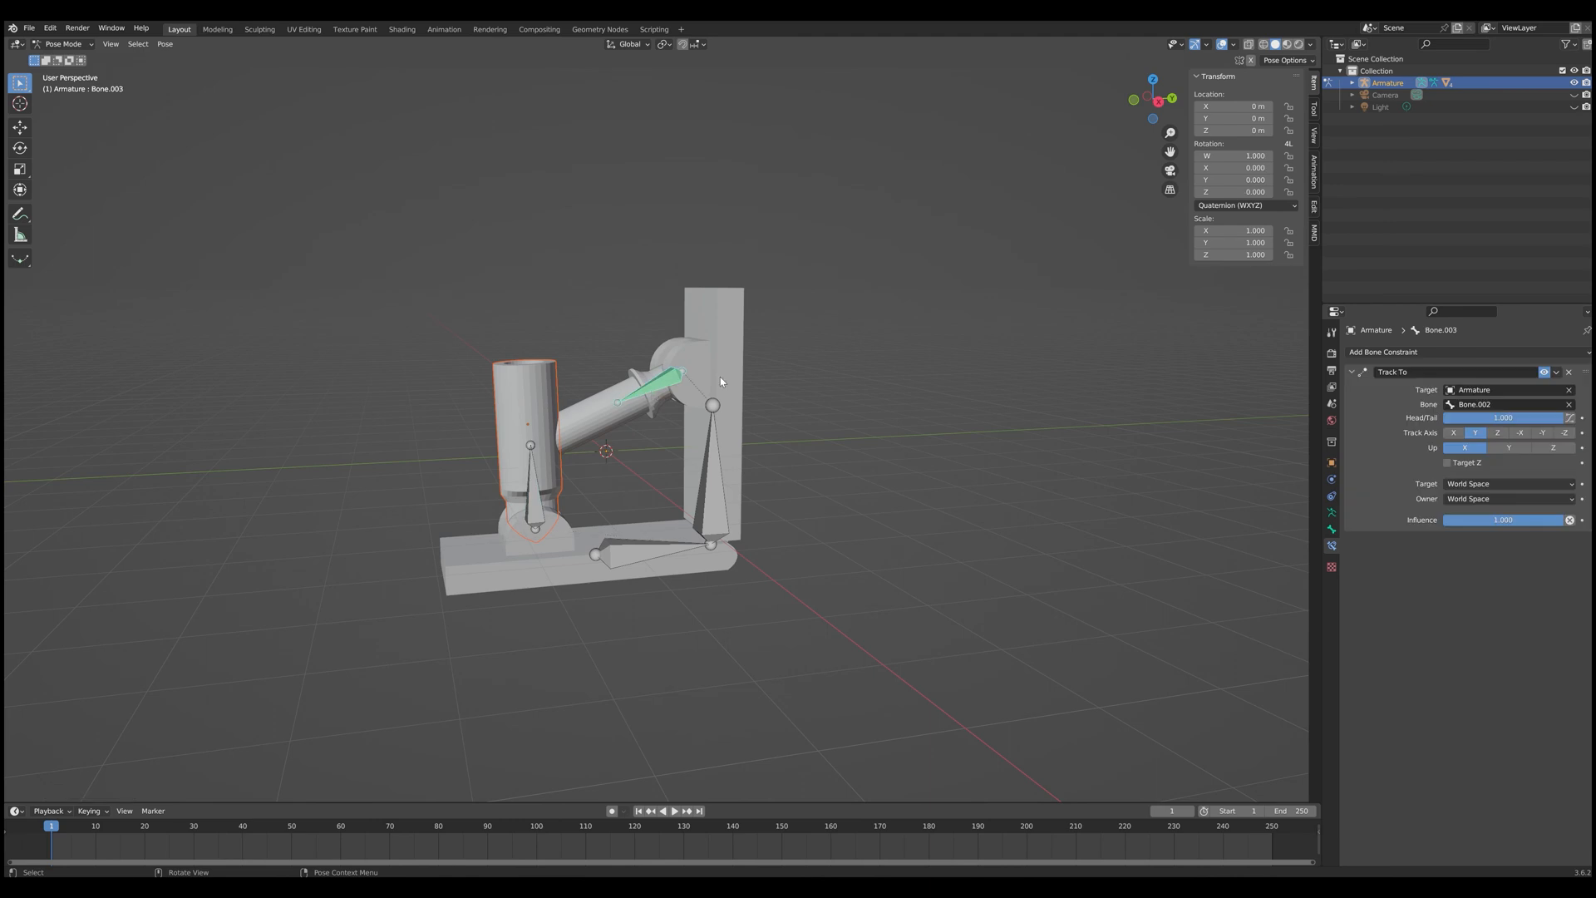
{"action": "mouse_move", "coordinate": [625, 408]}
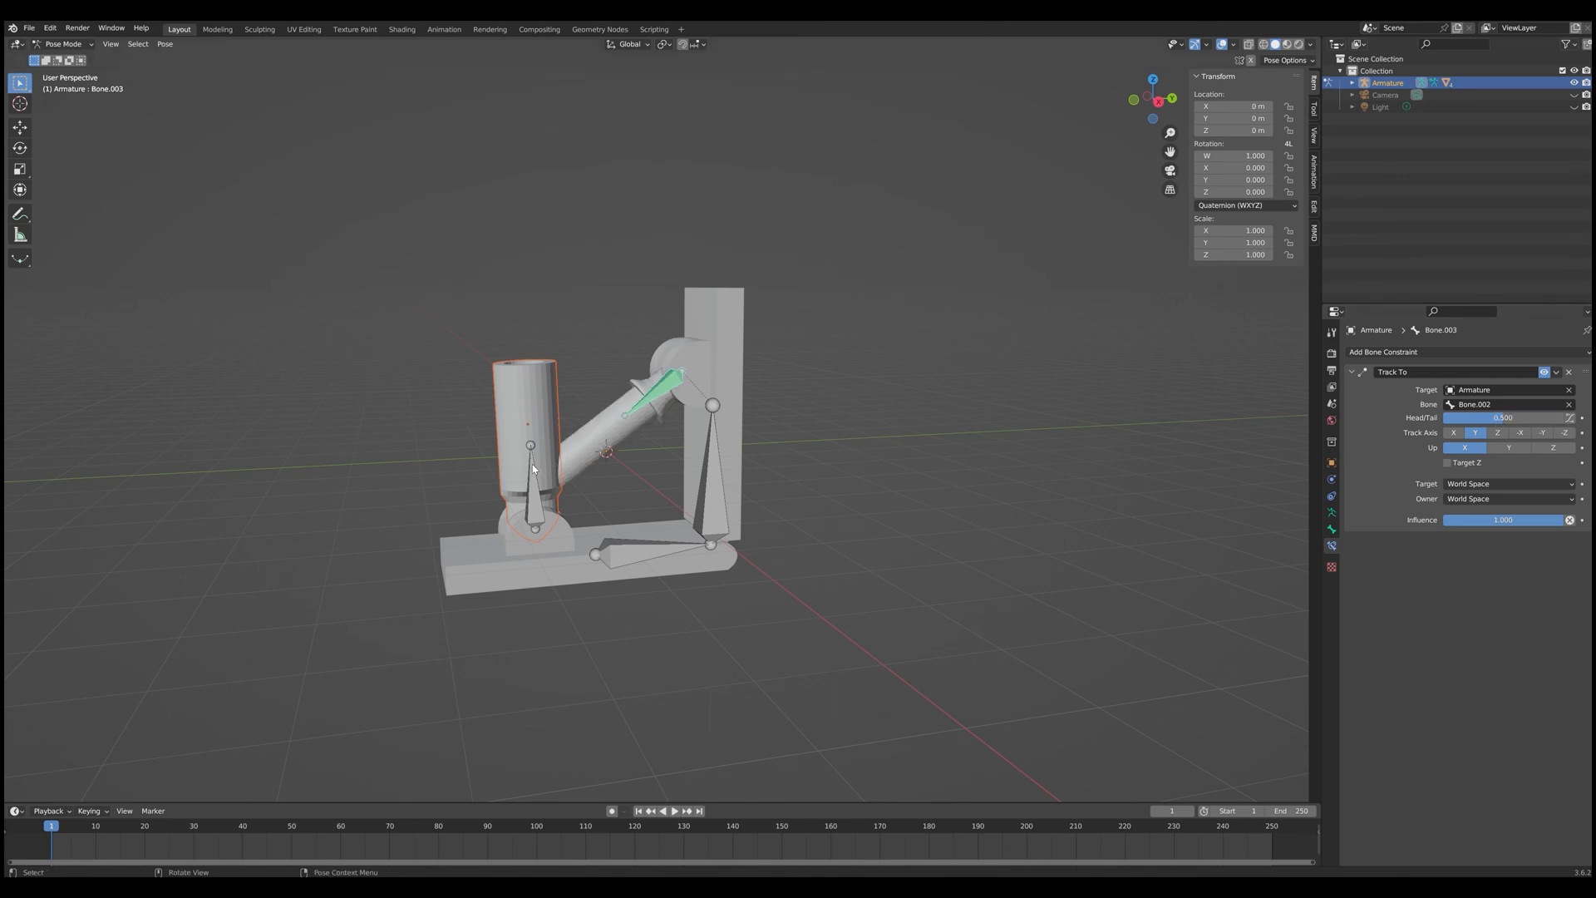
{"action": "mouse_move", "coordinate": [535, 489]}
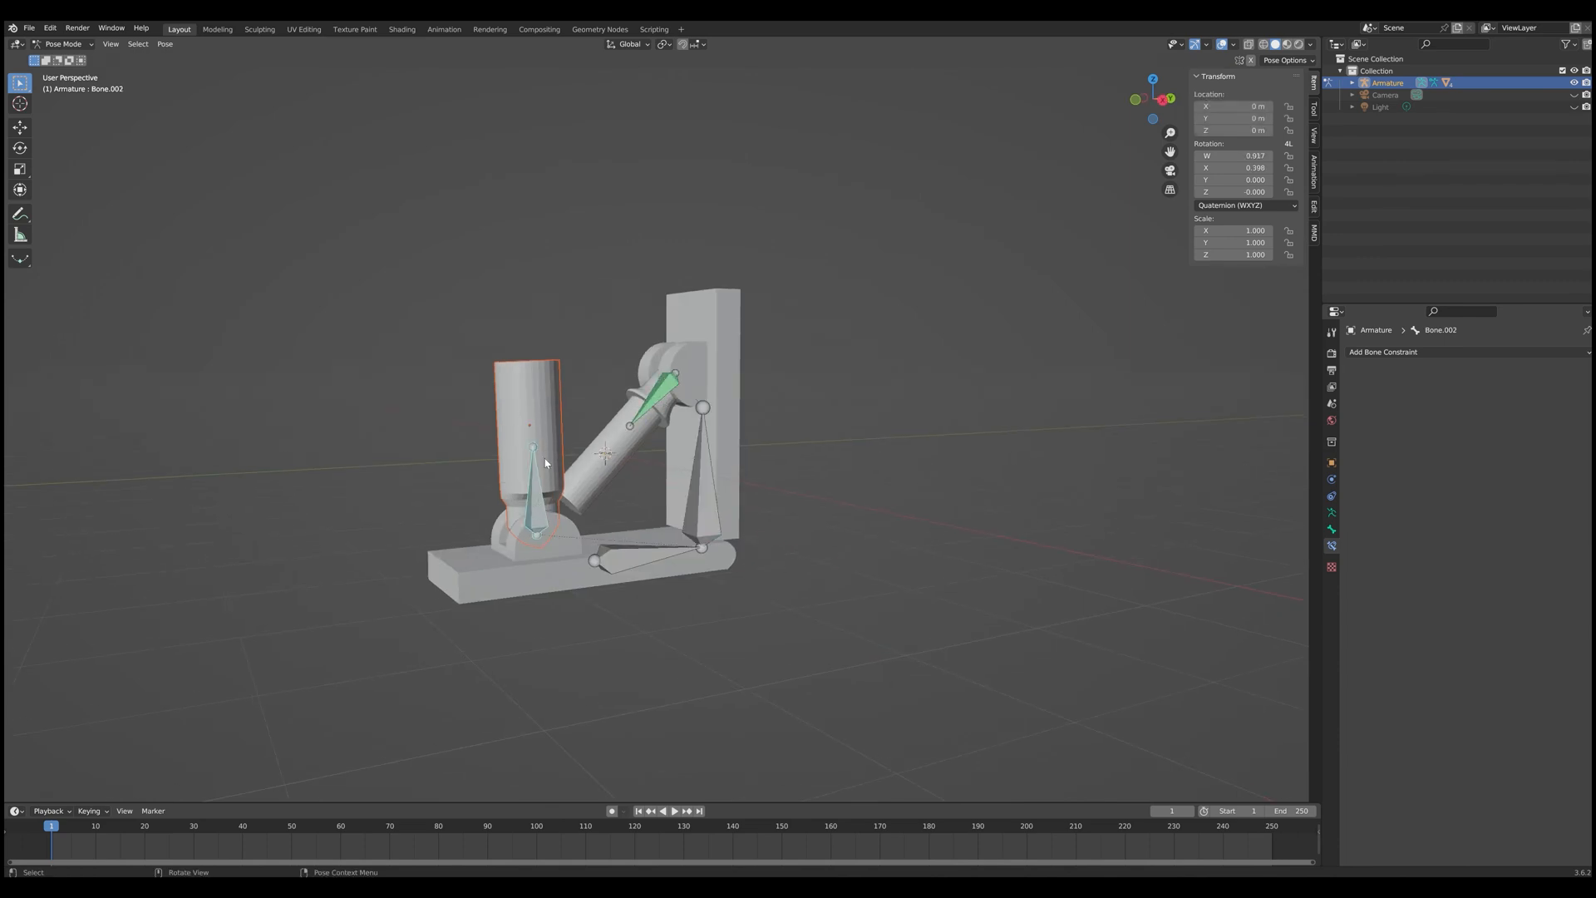
Step: Add a Track To constraint on Bone.002 targeting the Armature and the upper piston bone
{"action": "left_click", "coordinate": [1383, 351]}
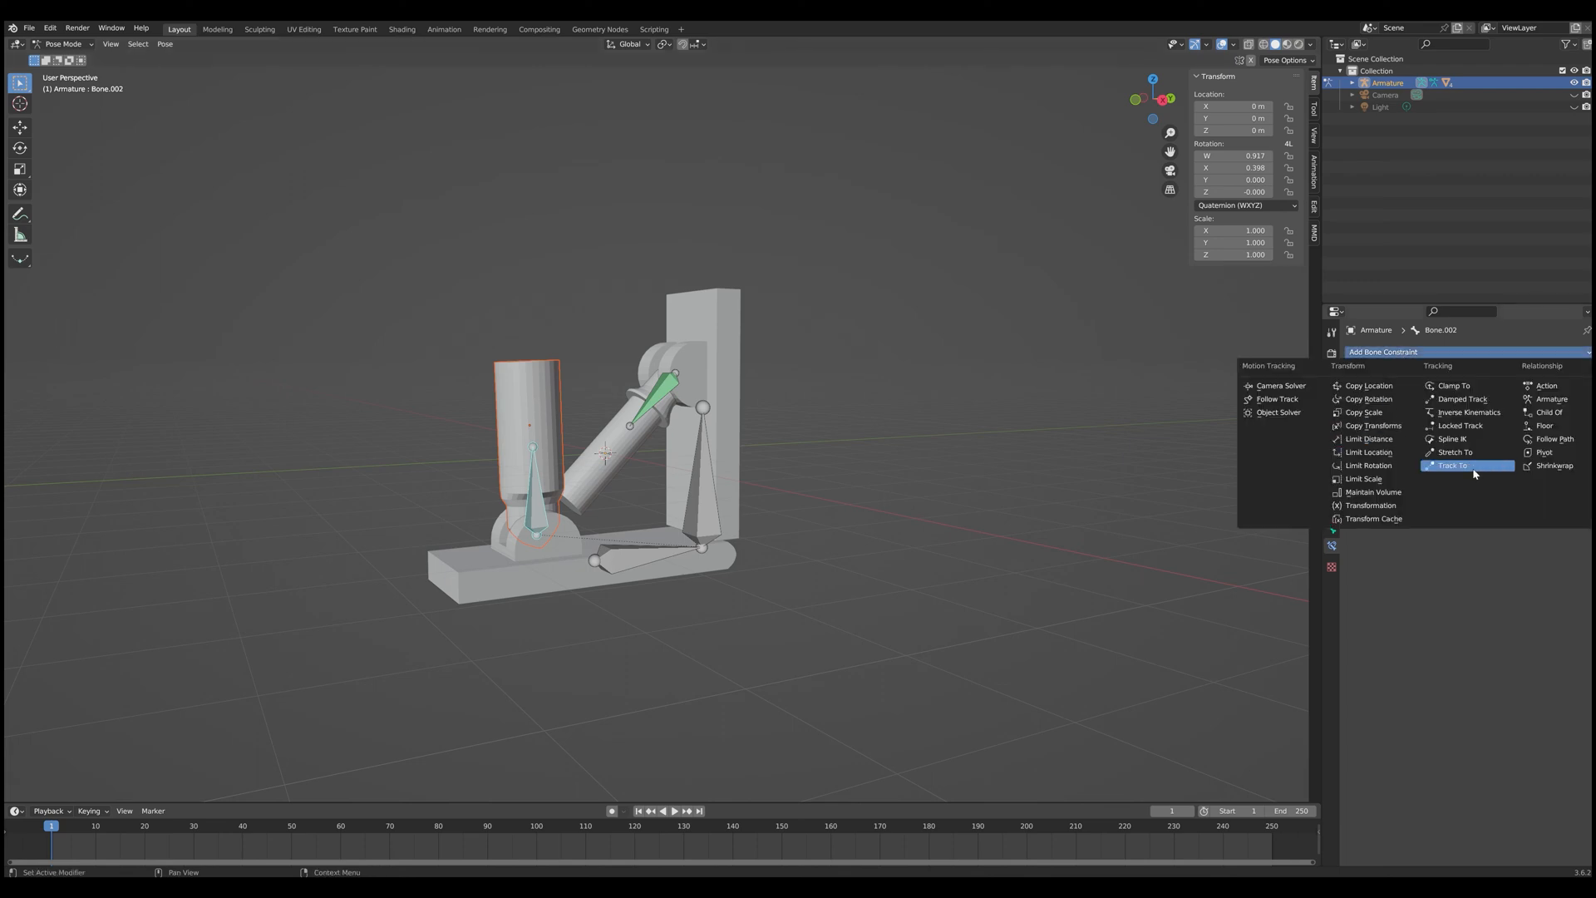
{"action": "left_click", "coordinate": [1452, 465]}
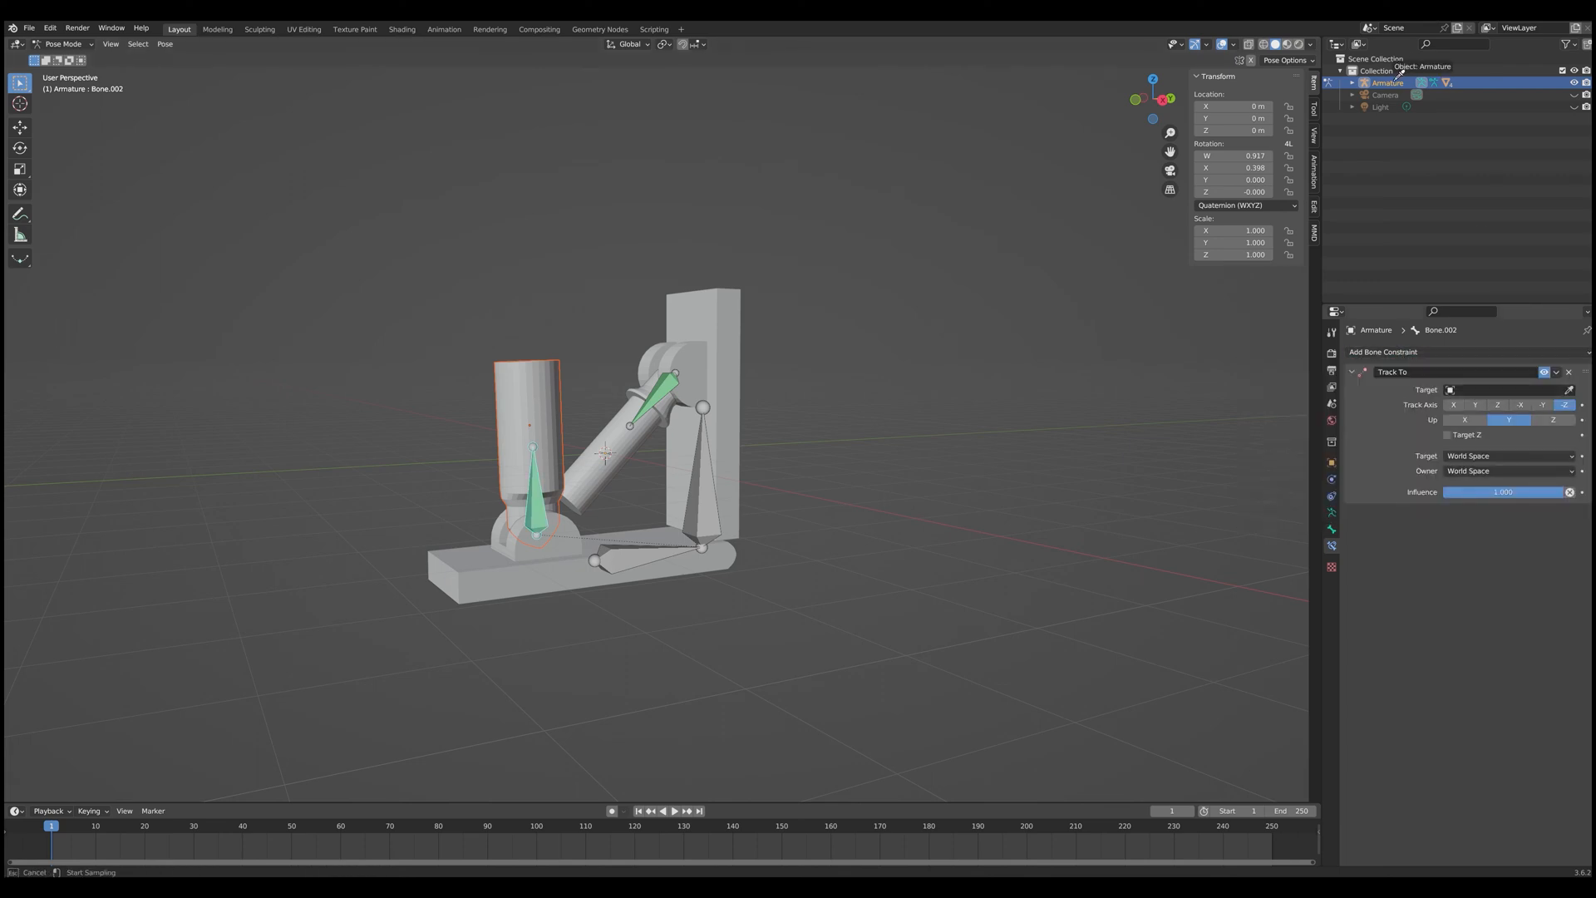
{"action": "left_click", "coordinate": [1506, 404]}
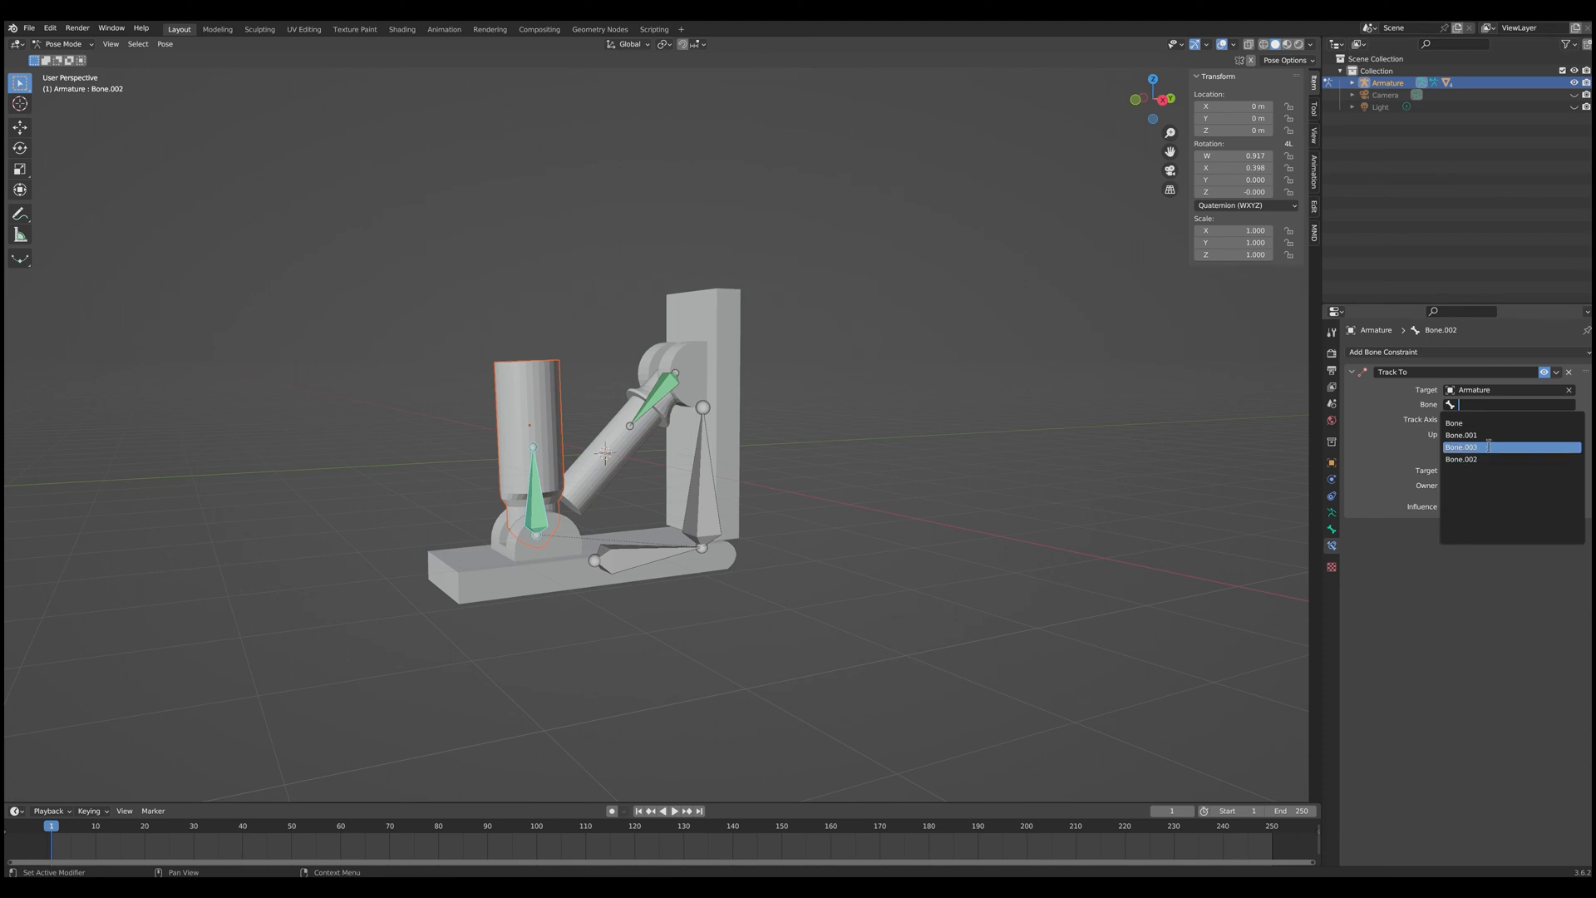
{"action": "mouse_move", "coordinate": [1461, 459]}
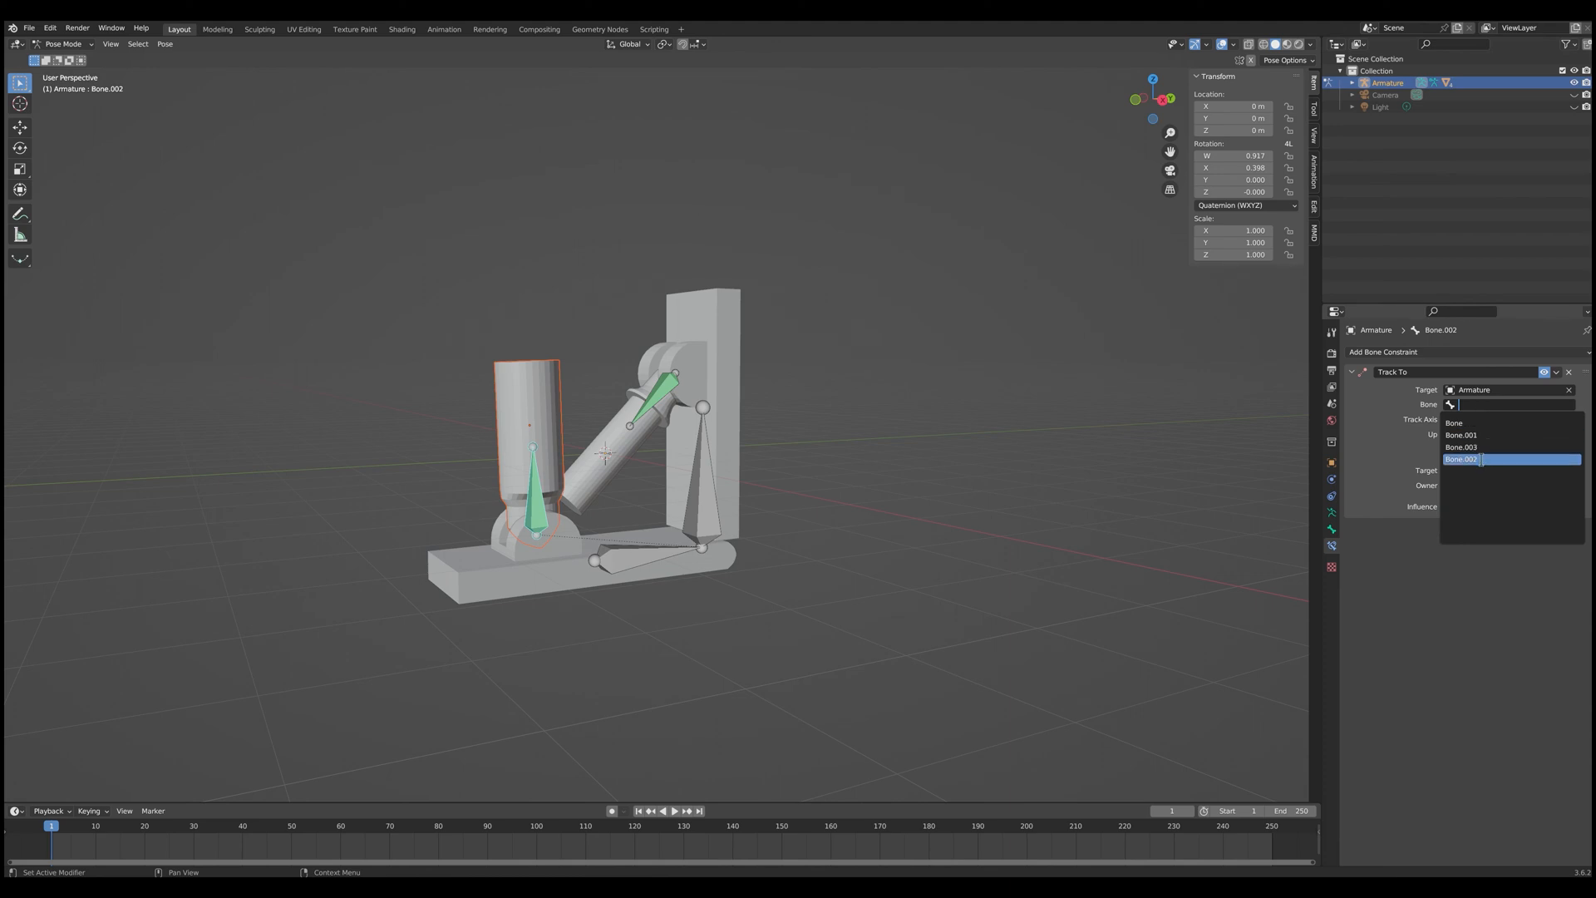
{"action": "left_click", "coordinate": [1460, 447]}
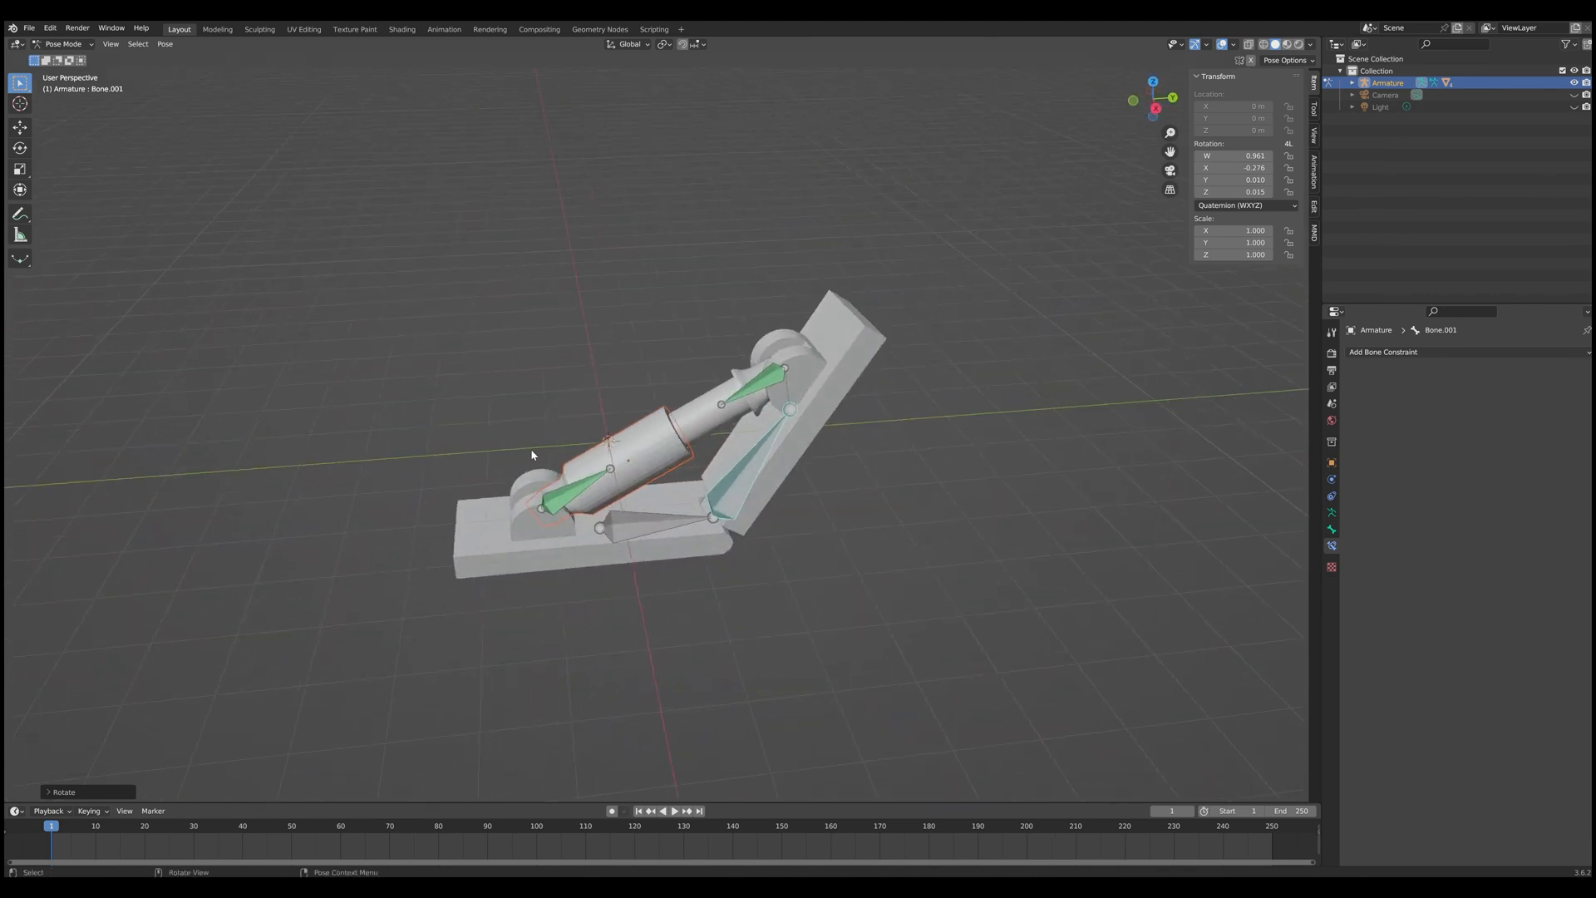
{"action": "mouse_move", "coordinate": [700, 495]}
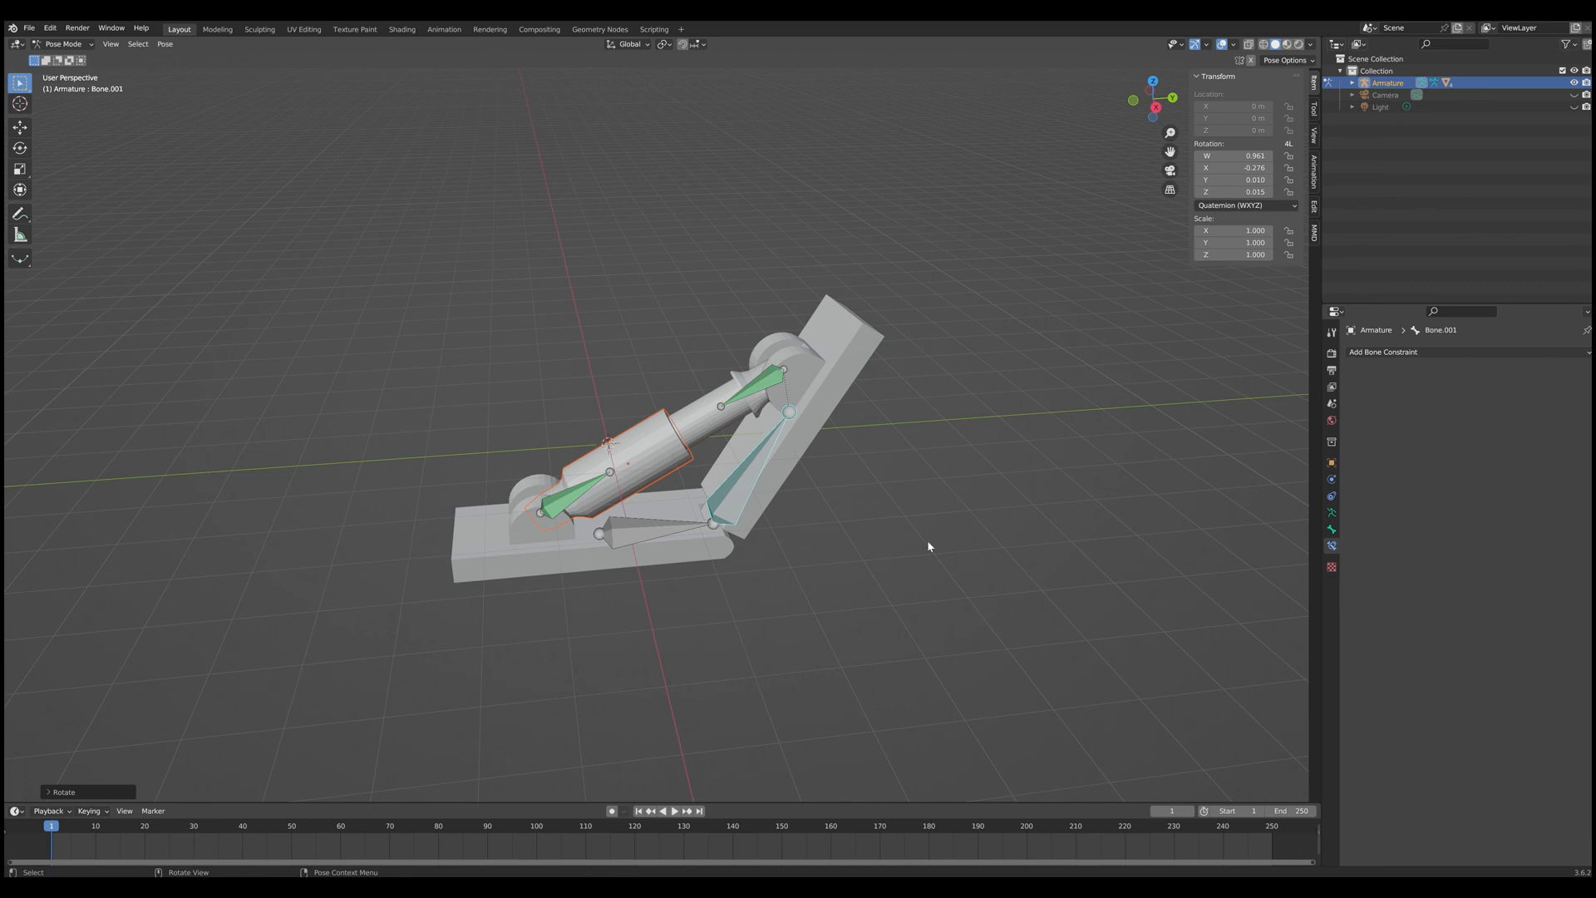
{"action": "mouse_move", "coordinate": [731, 457]}
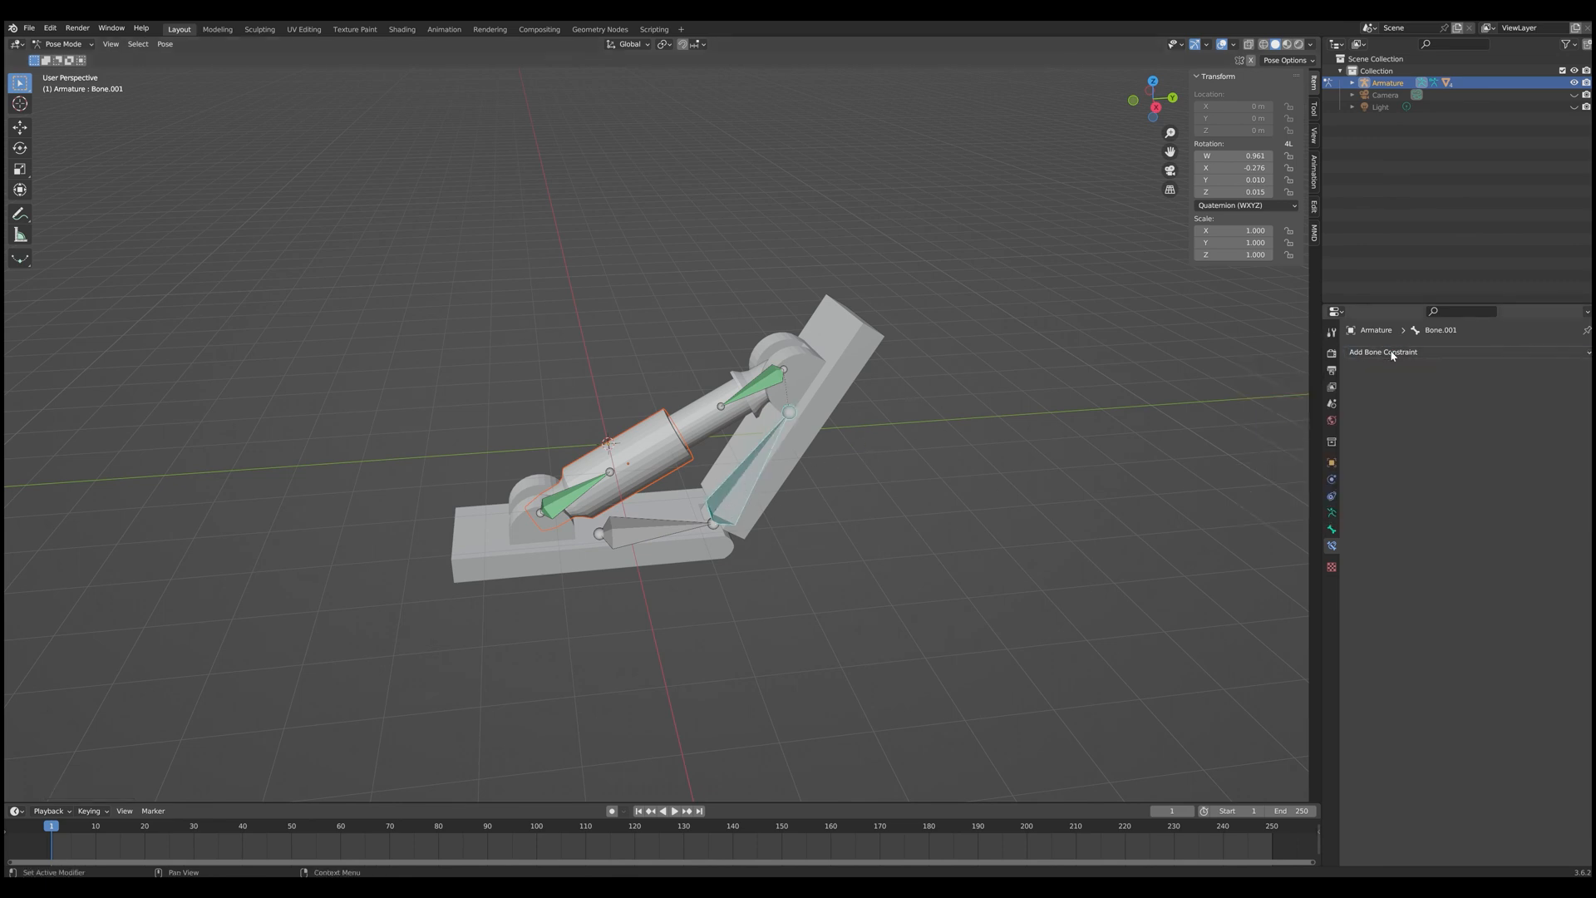
Step: Add a Limit Rotation bone constraint to Bone.001
{"action": "left_click", "coordinate": [1382, 351]}
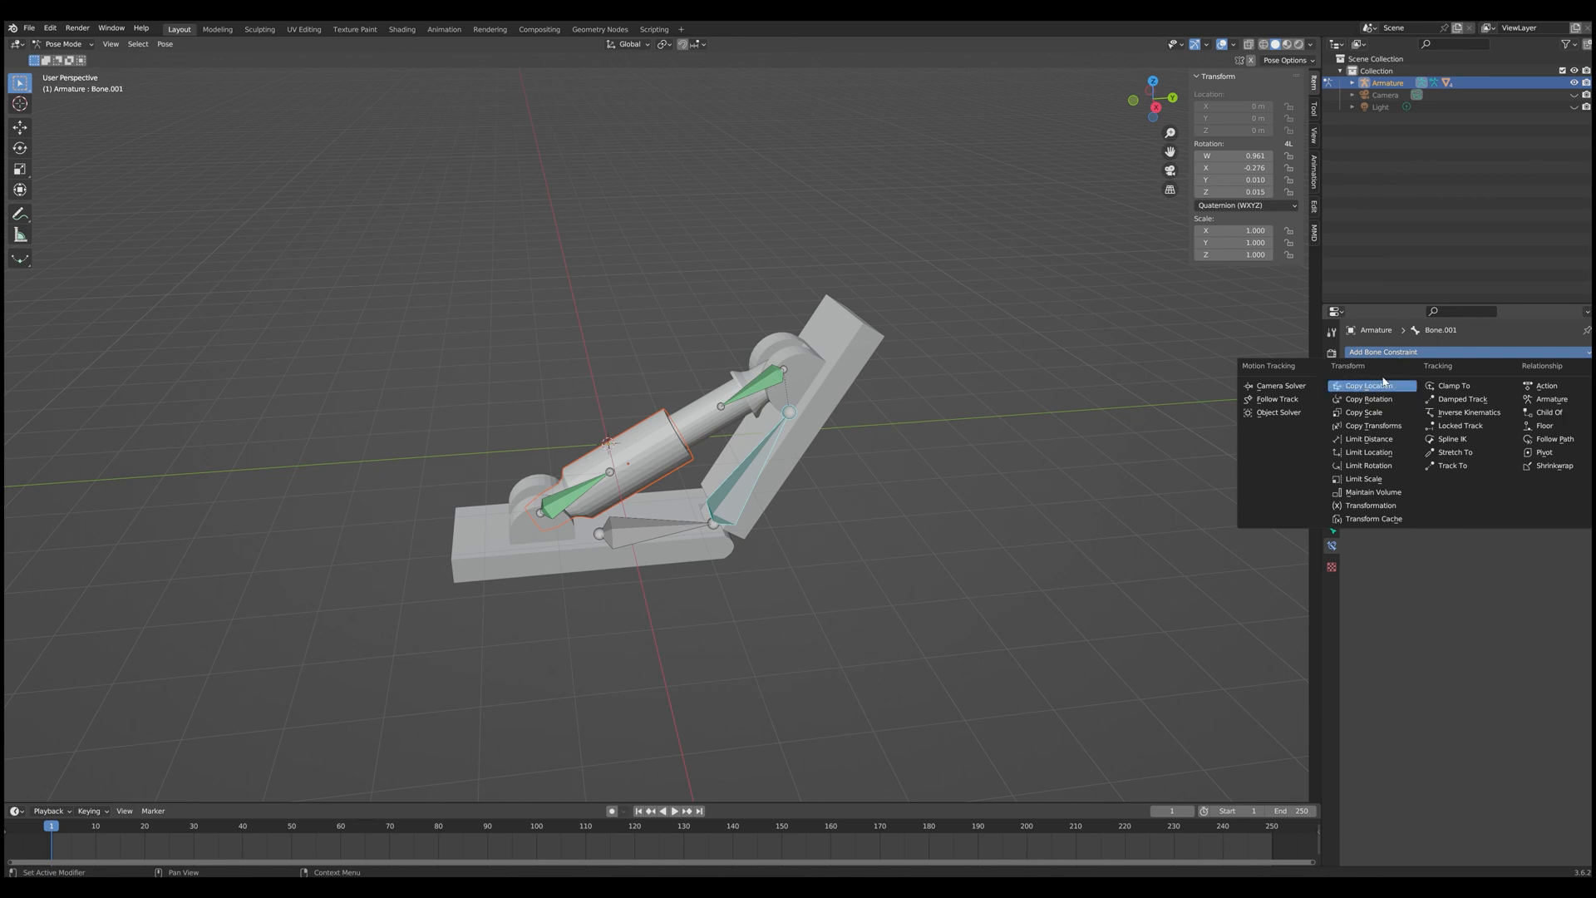
{"action": "mouse_move", "coordinate": [1369, 465]}
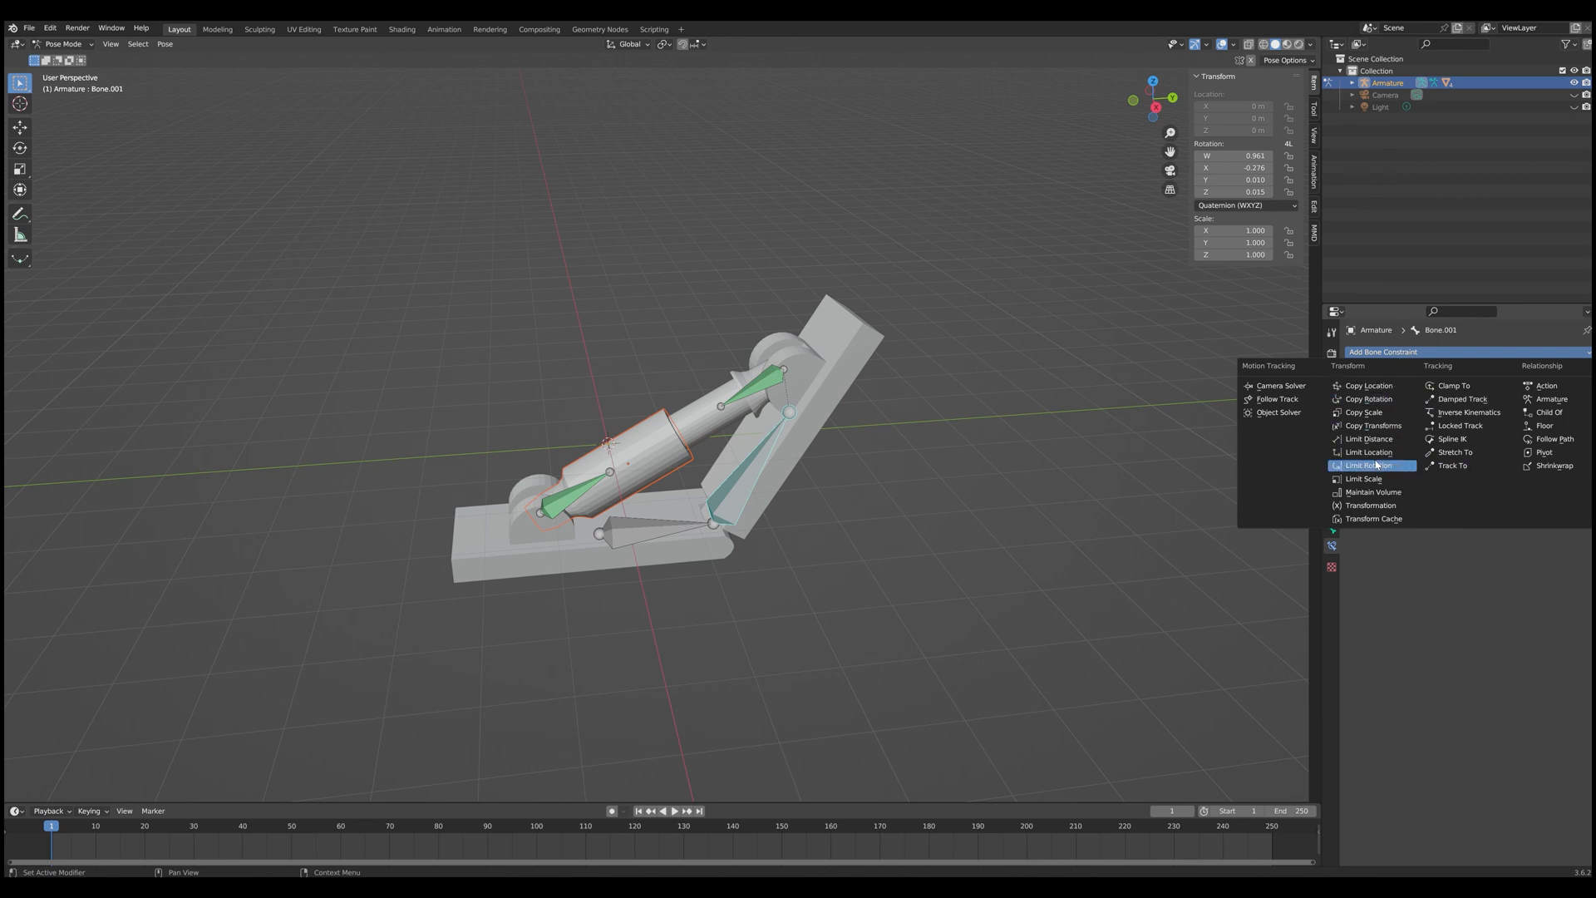
{"action": "left_click", "coordinate": [1369, 465]}
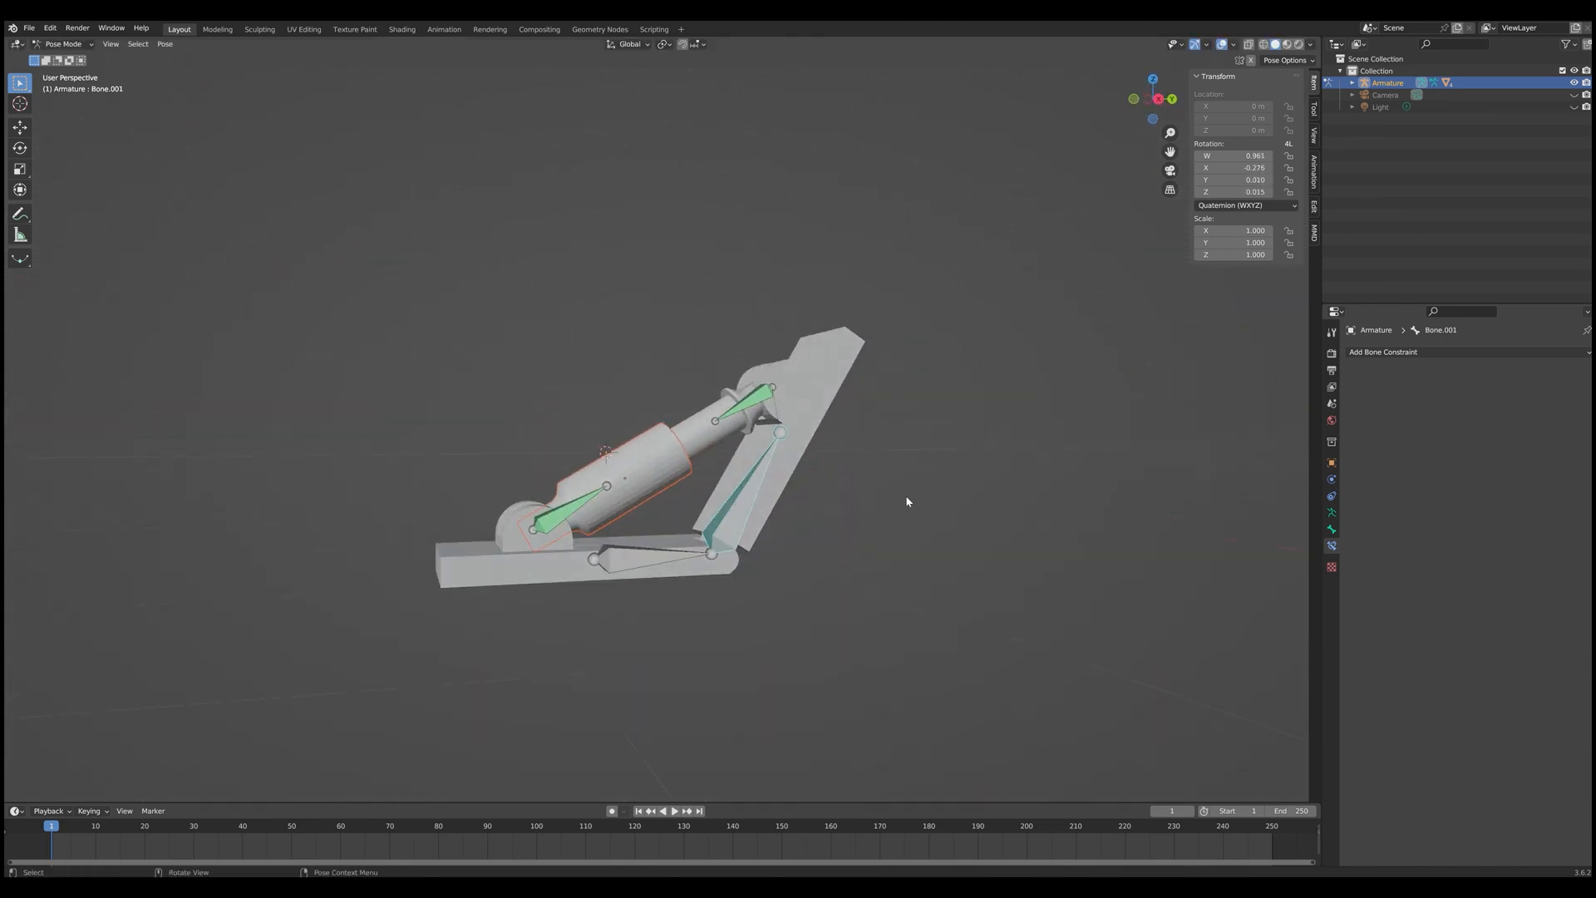
{"action": "left_click", "coordinate": [1382, 351]}
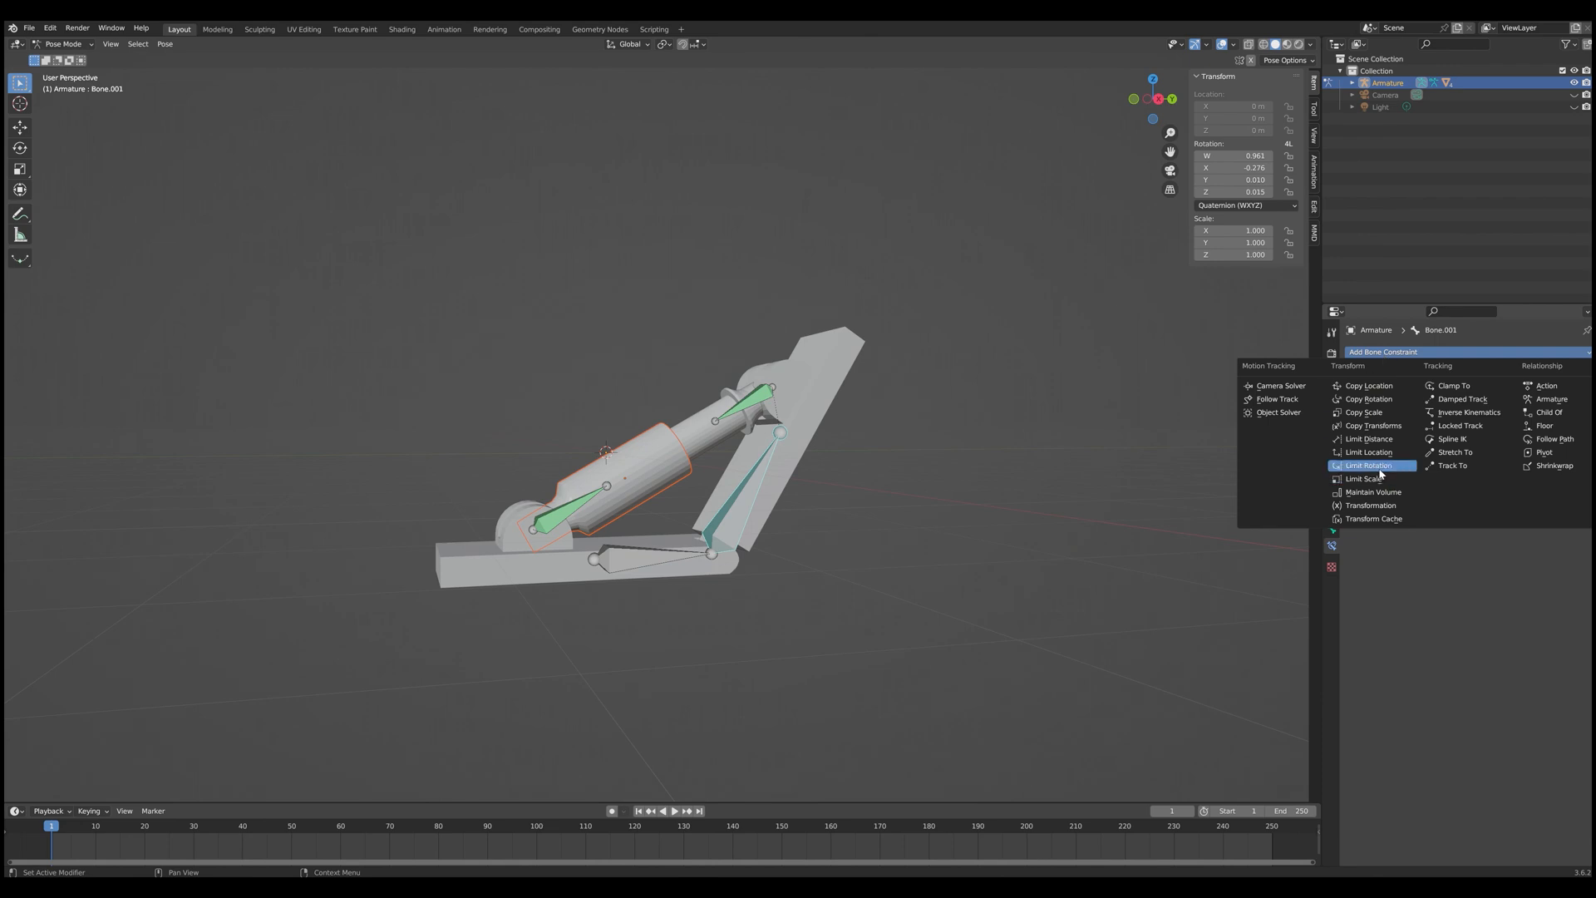
{"action": "left_click", "coordinate": [1368, 466]}
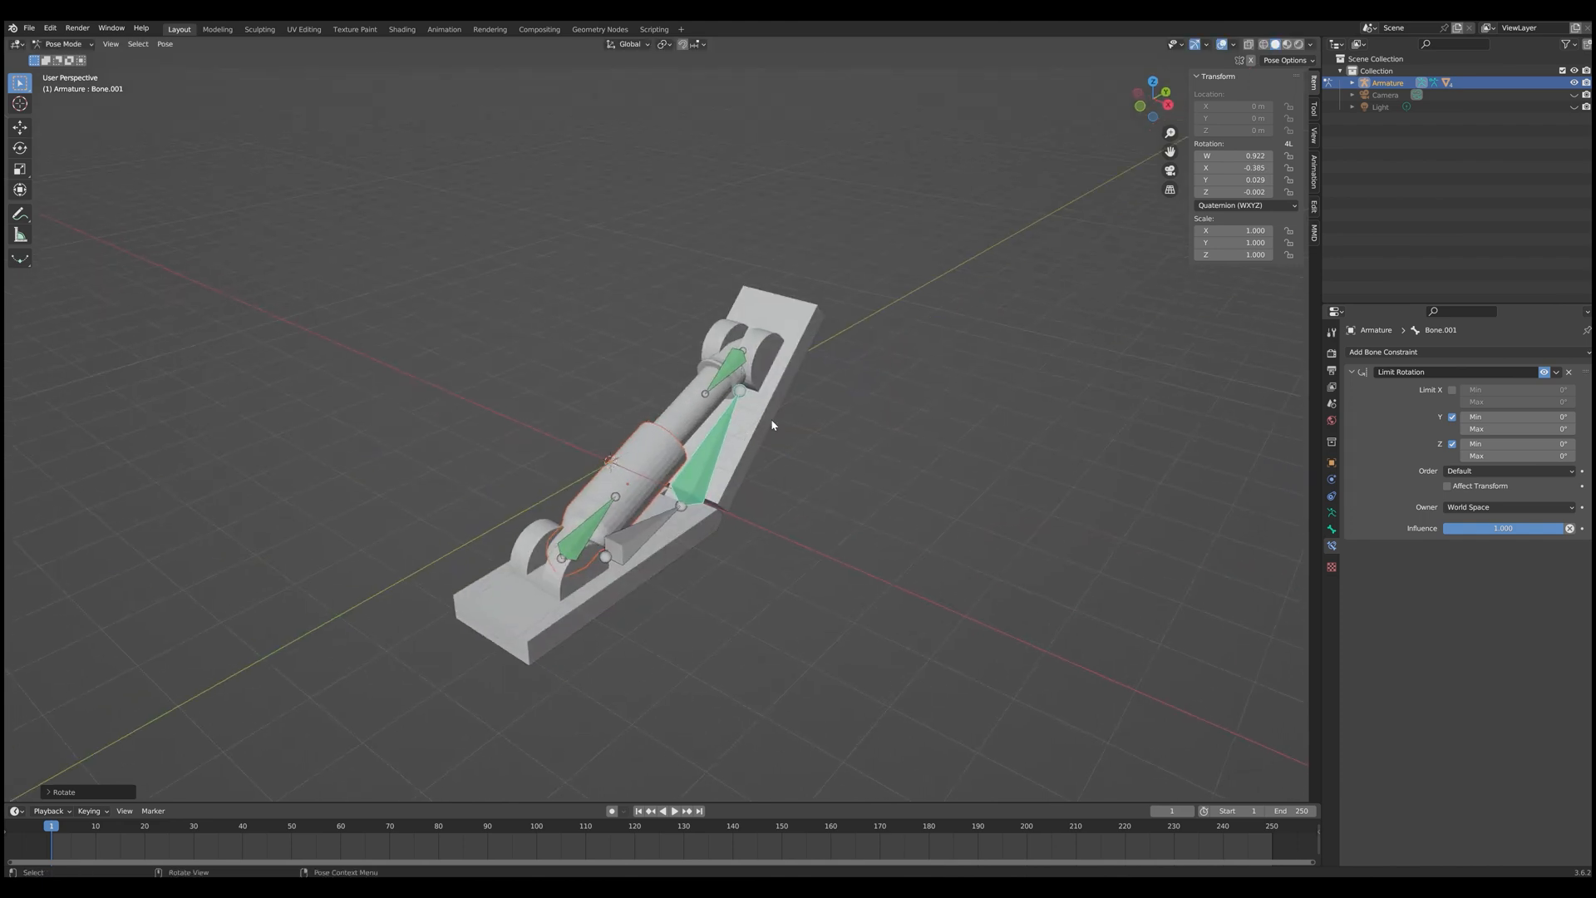
{"action": "mouse_move", "coordinate": [258, 436]}
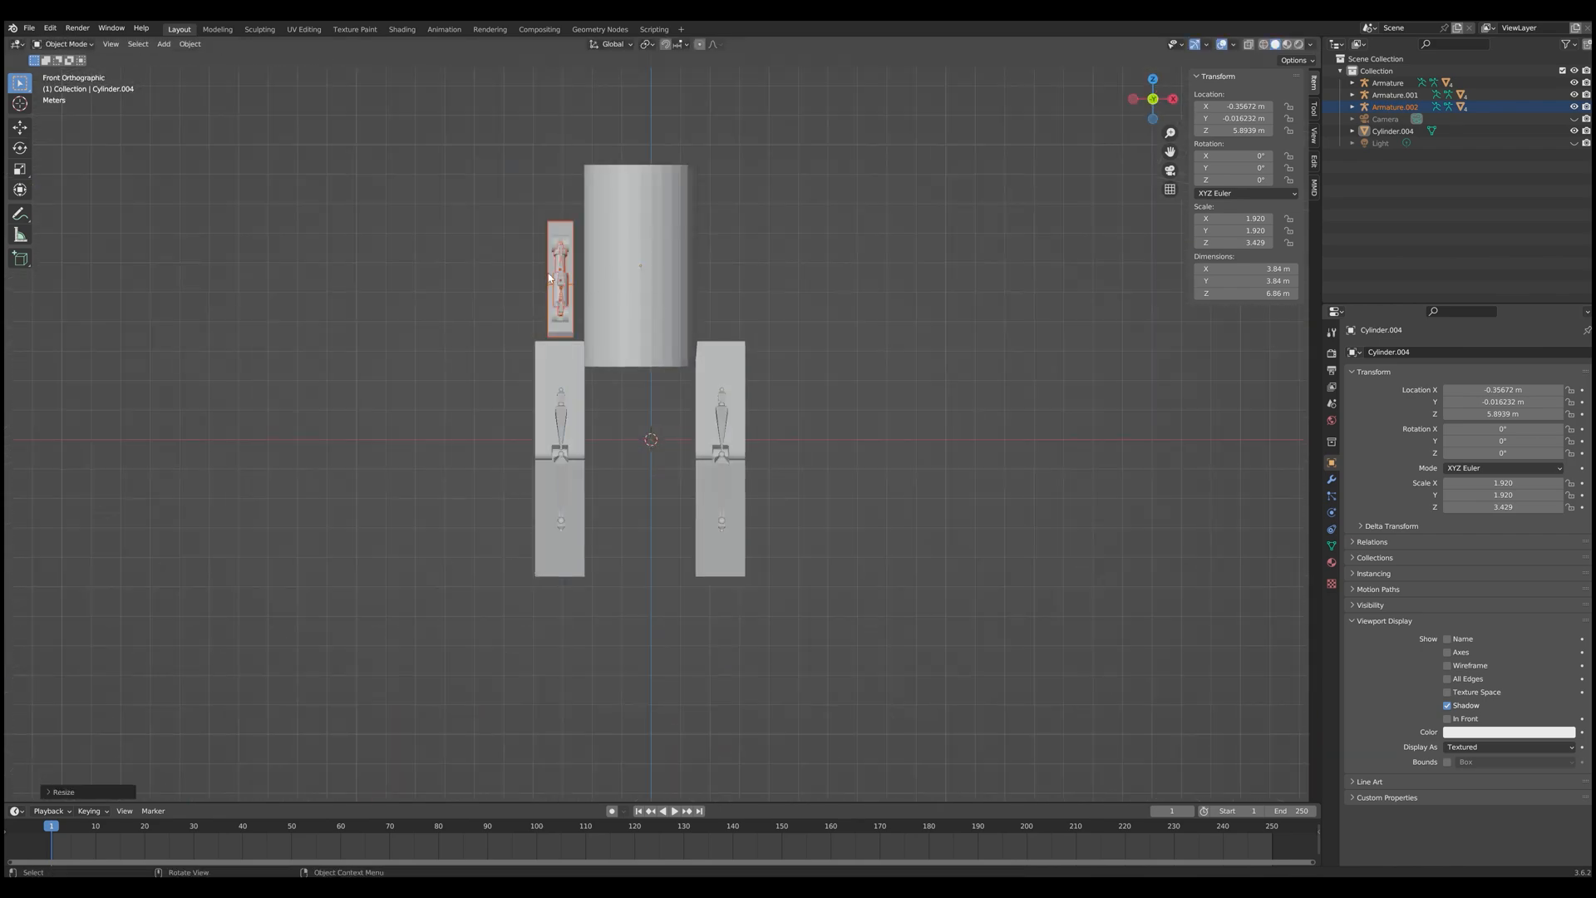
Step: Start timeline playback of the Suzanne-headed figure rig animation
{"action": "left_click", "coordinate": [668, 811]}
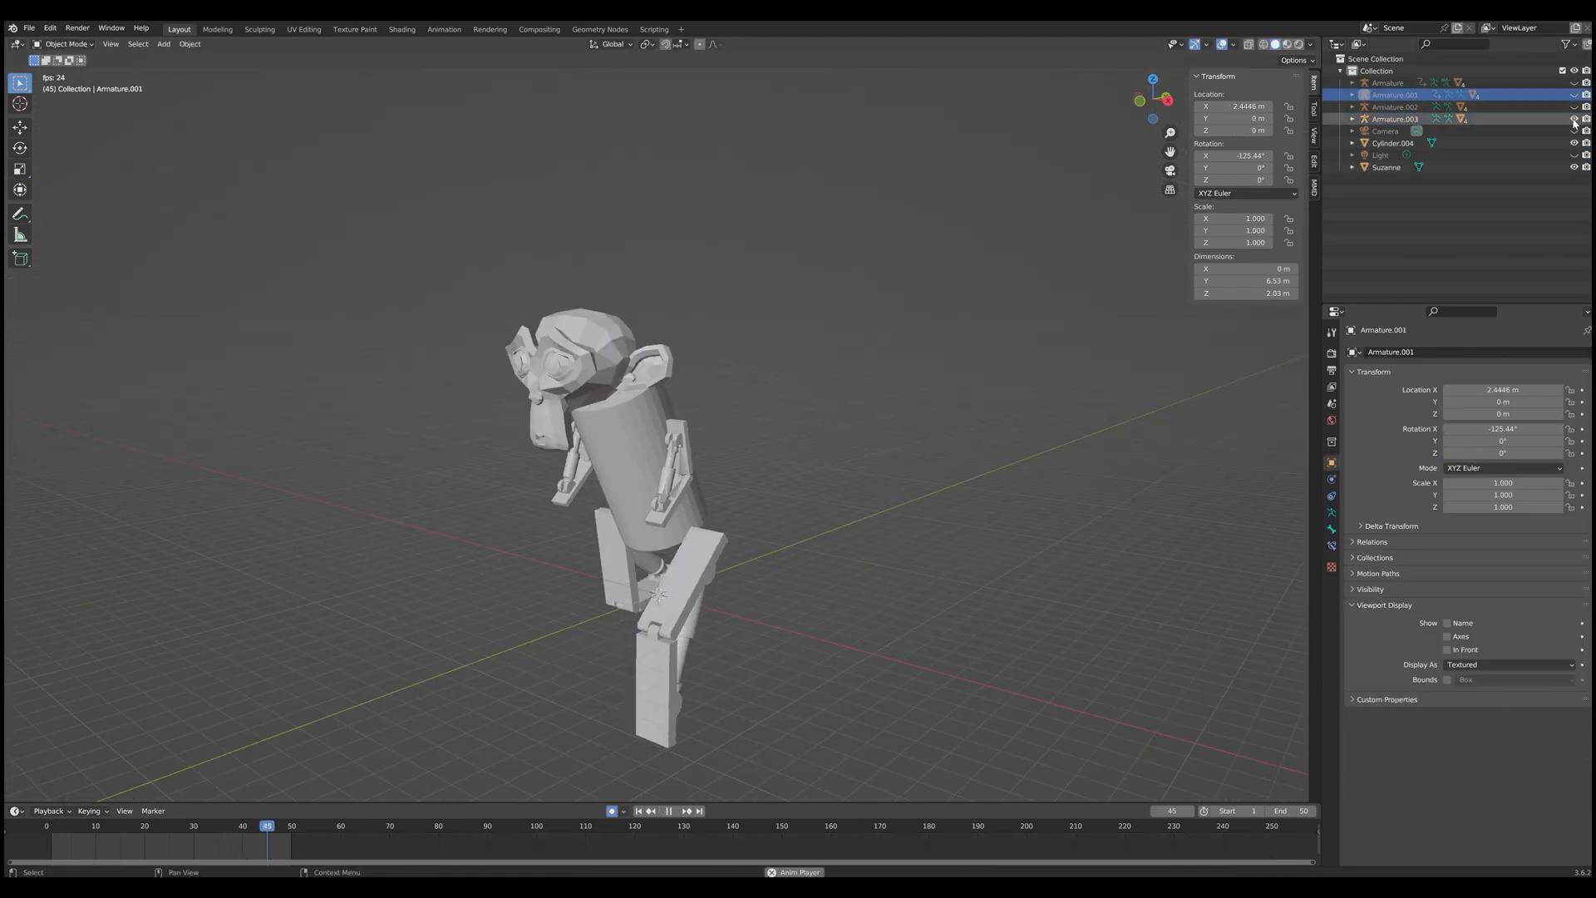